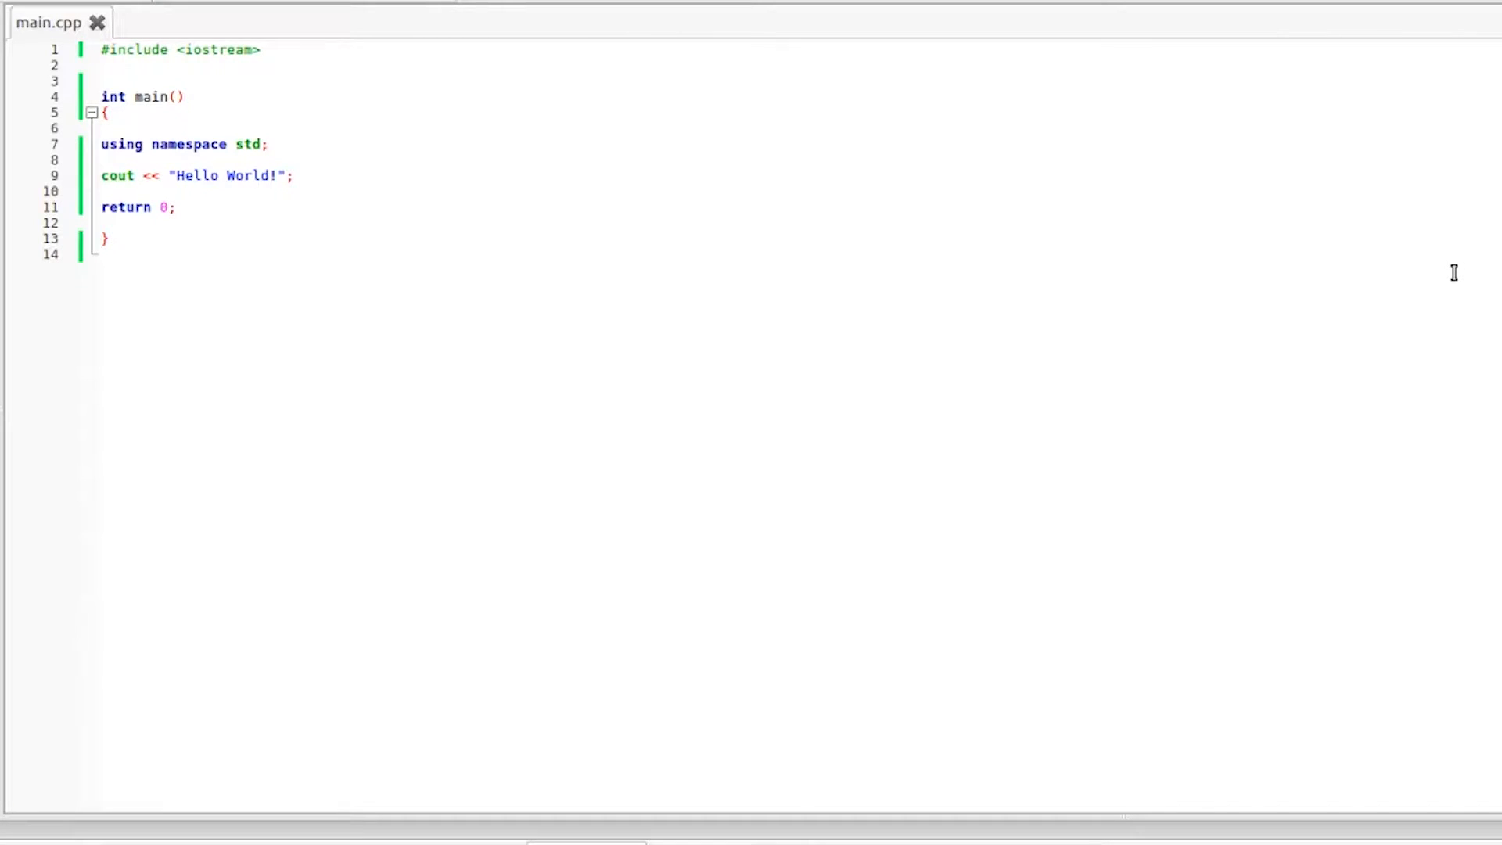
pyautogui.moveTo(243, 239)
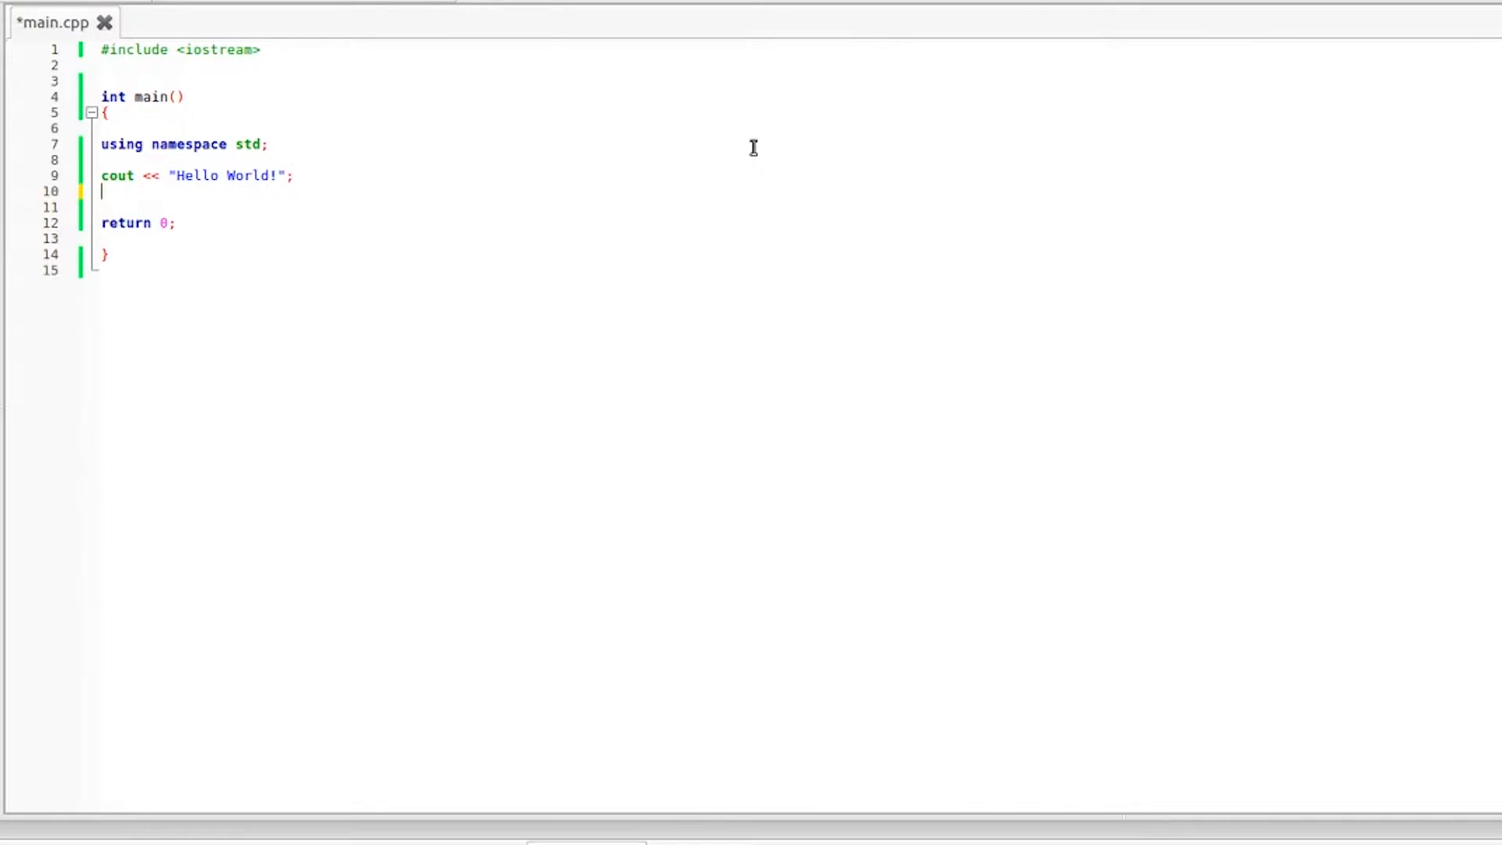
# Step: Add cout << "My name is Braxton"; after Hello World, run it, and extend the Hello World line
pyautogui.write('cout')
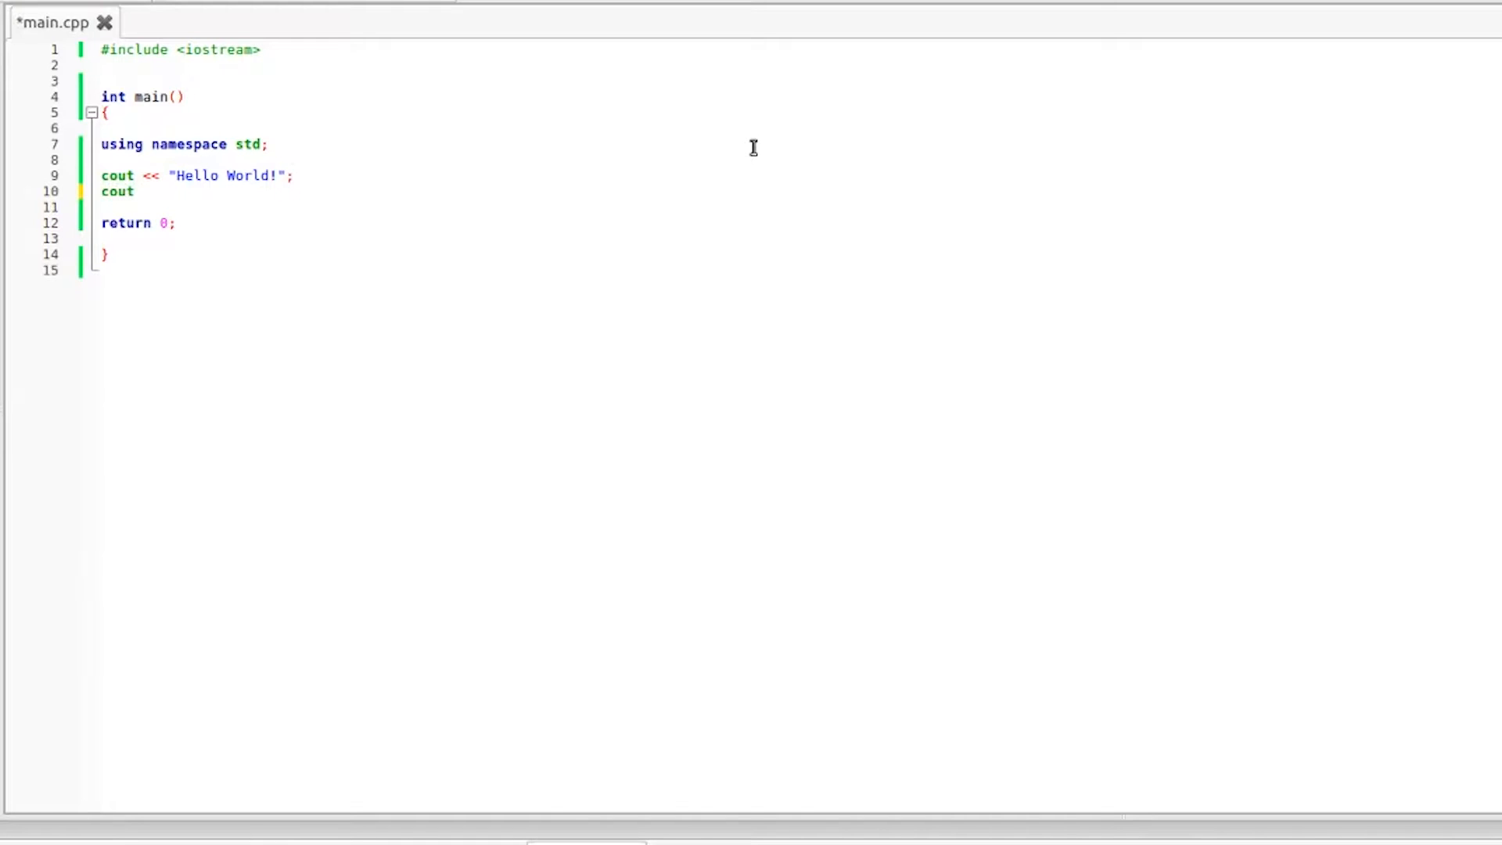
pyautogui.write('<< "')
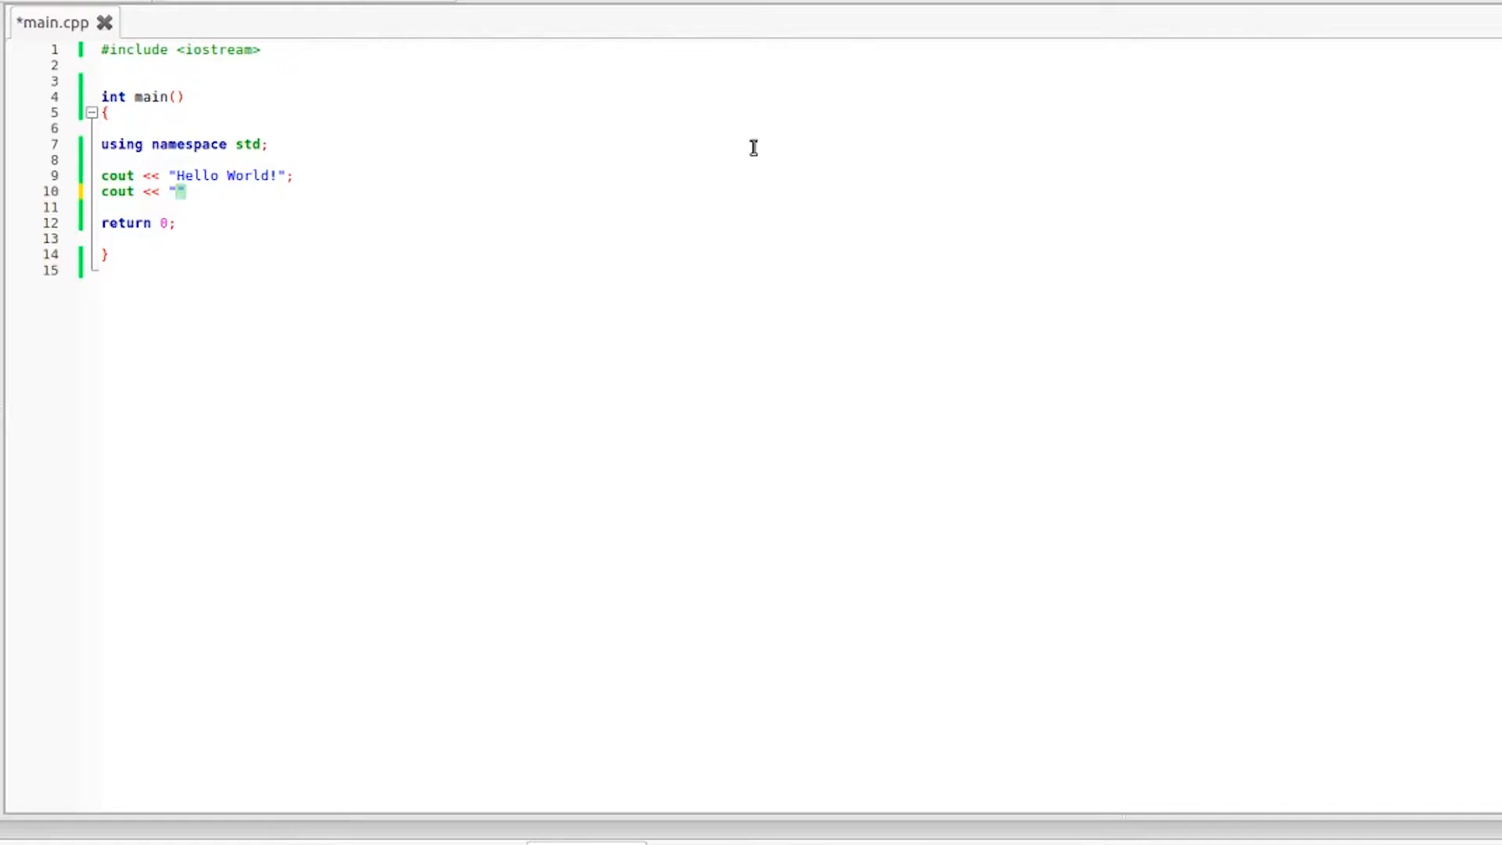
pyautogui.write('My name is')
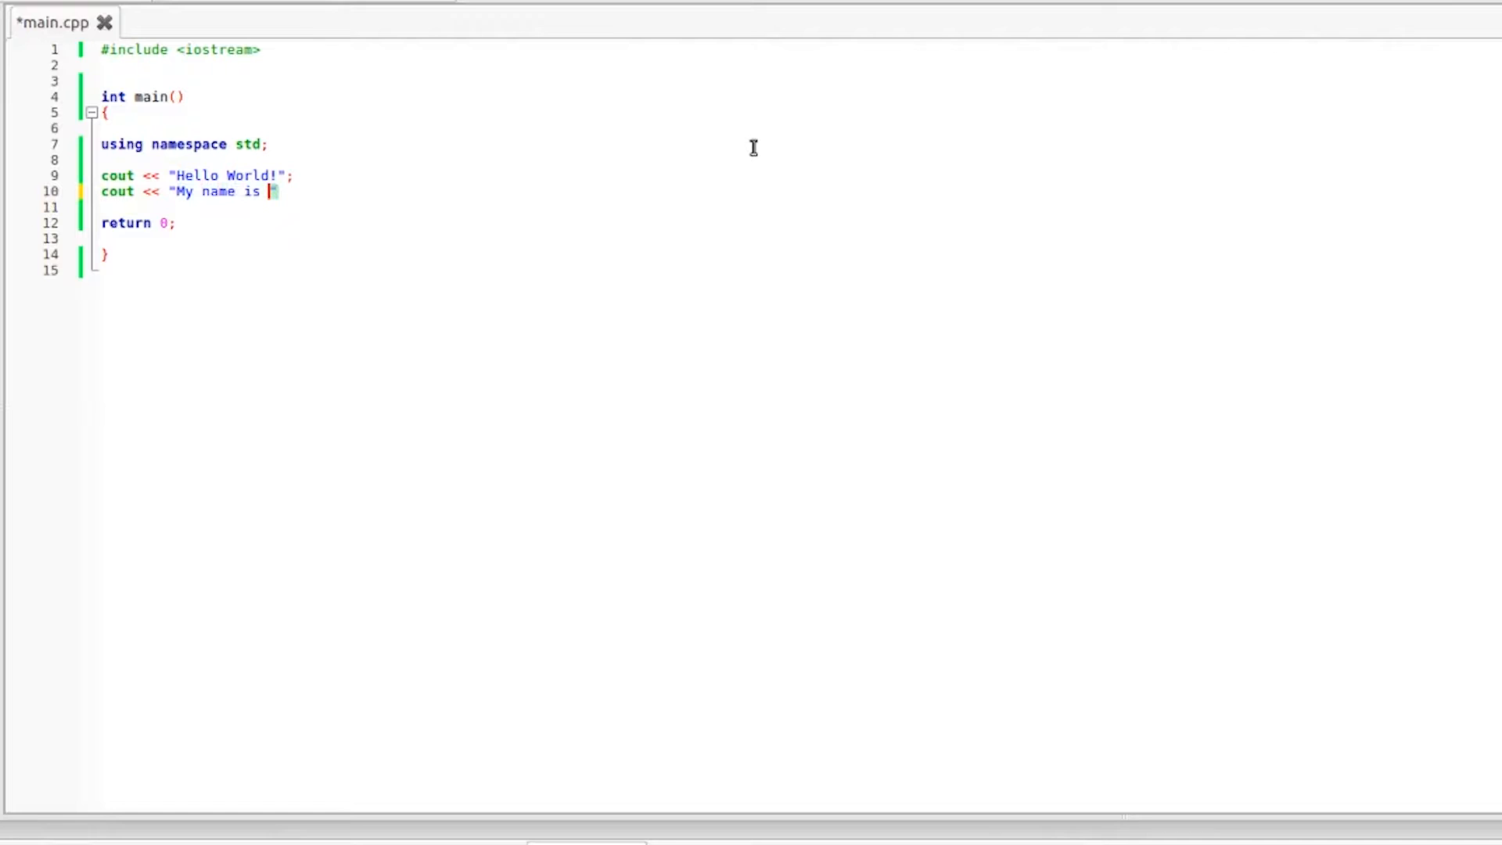
pyautogui.write('Braxton')
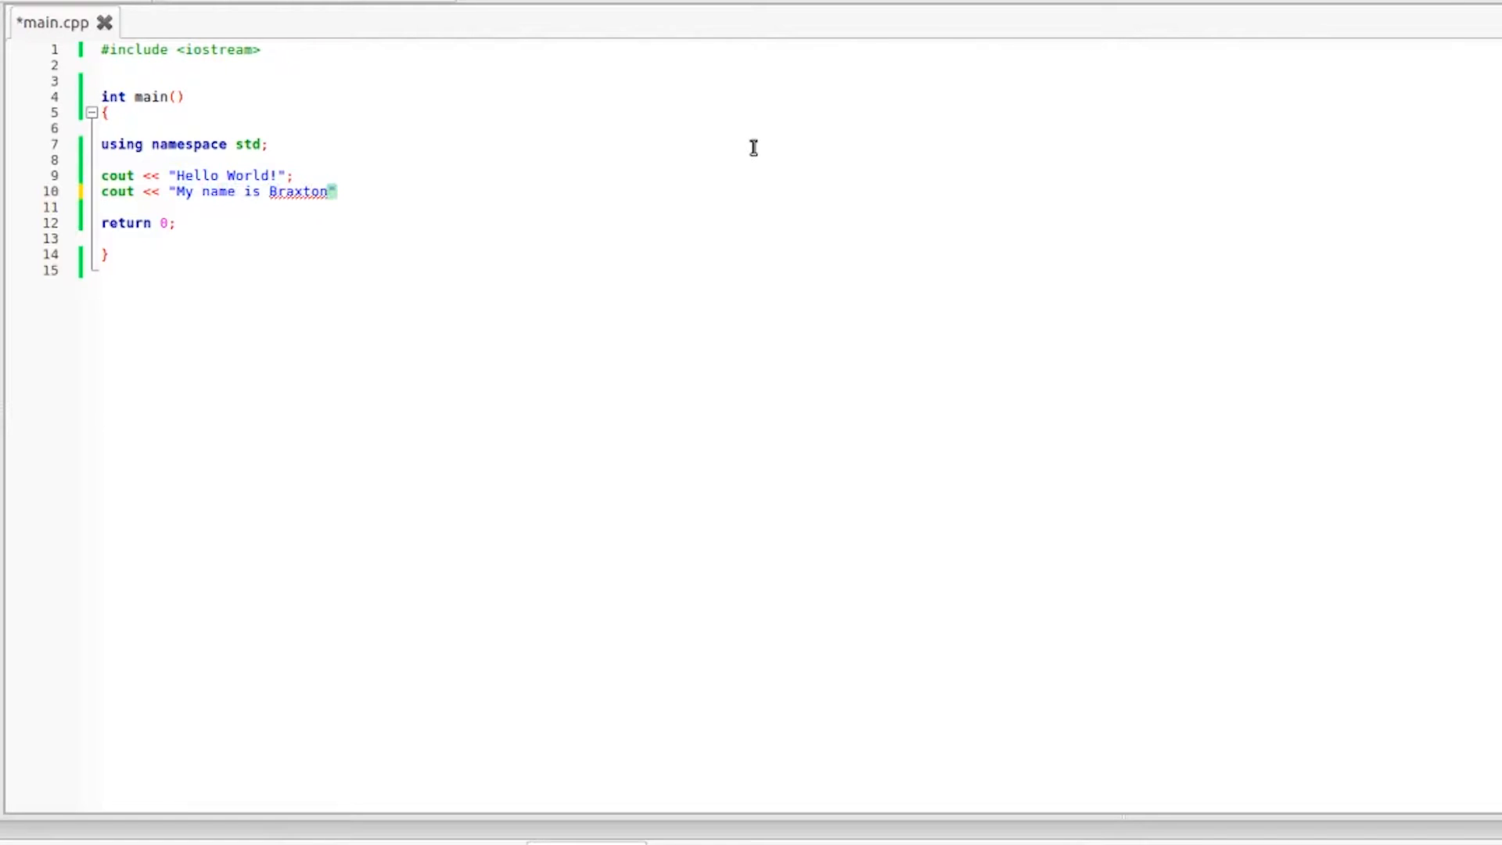
pyautogui.write('";')
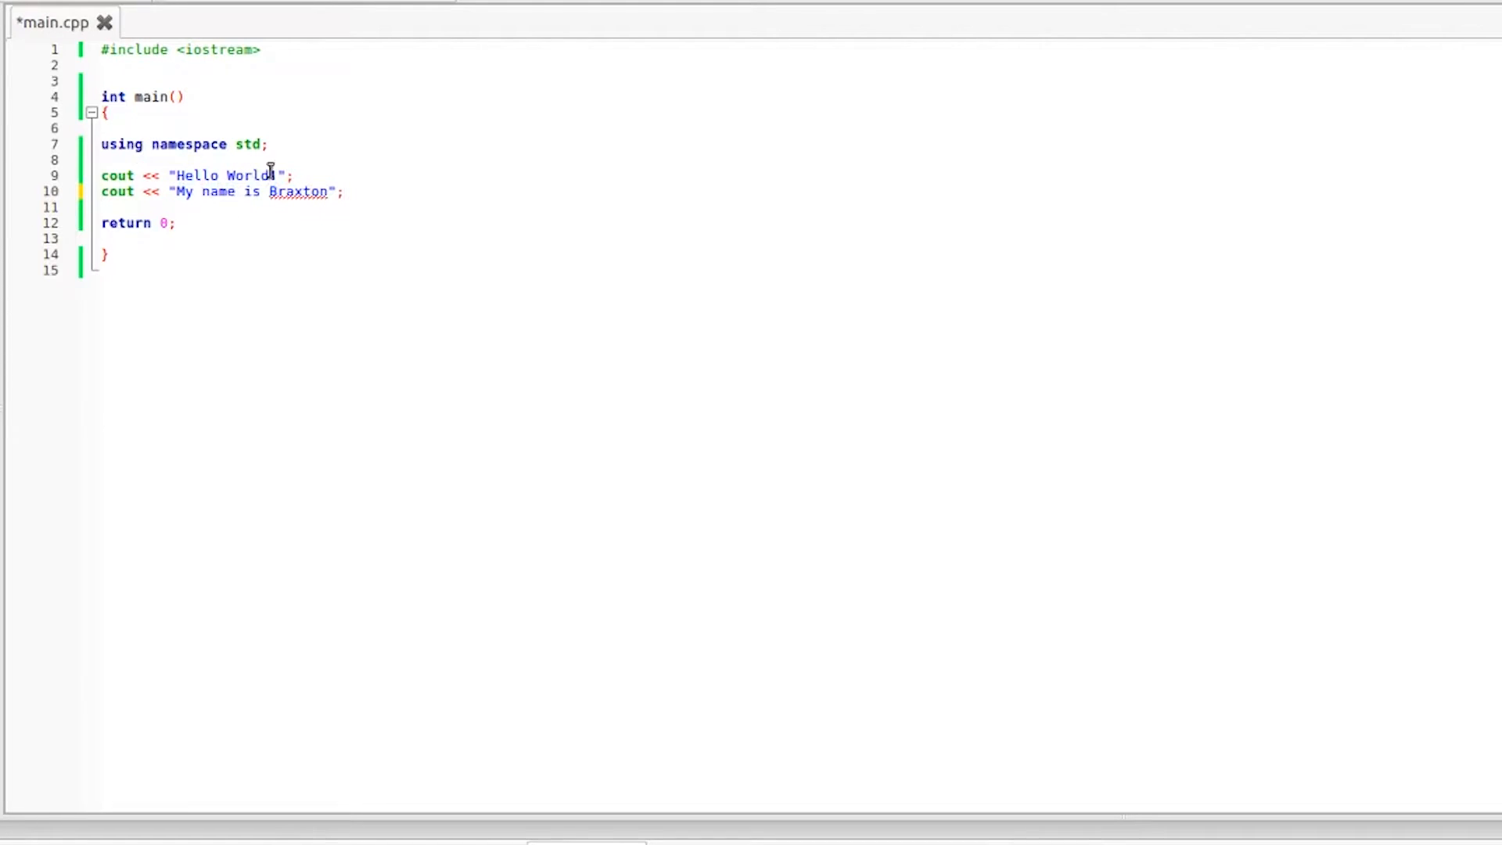
pyautogui.write('!')
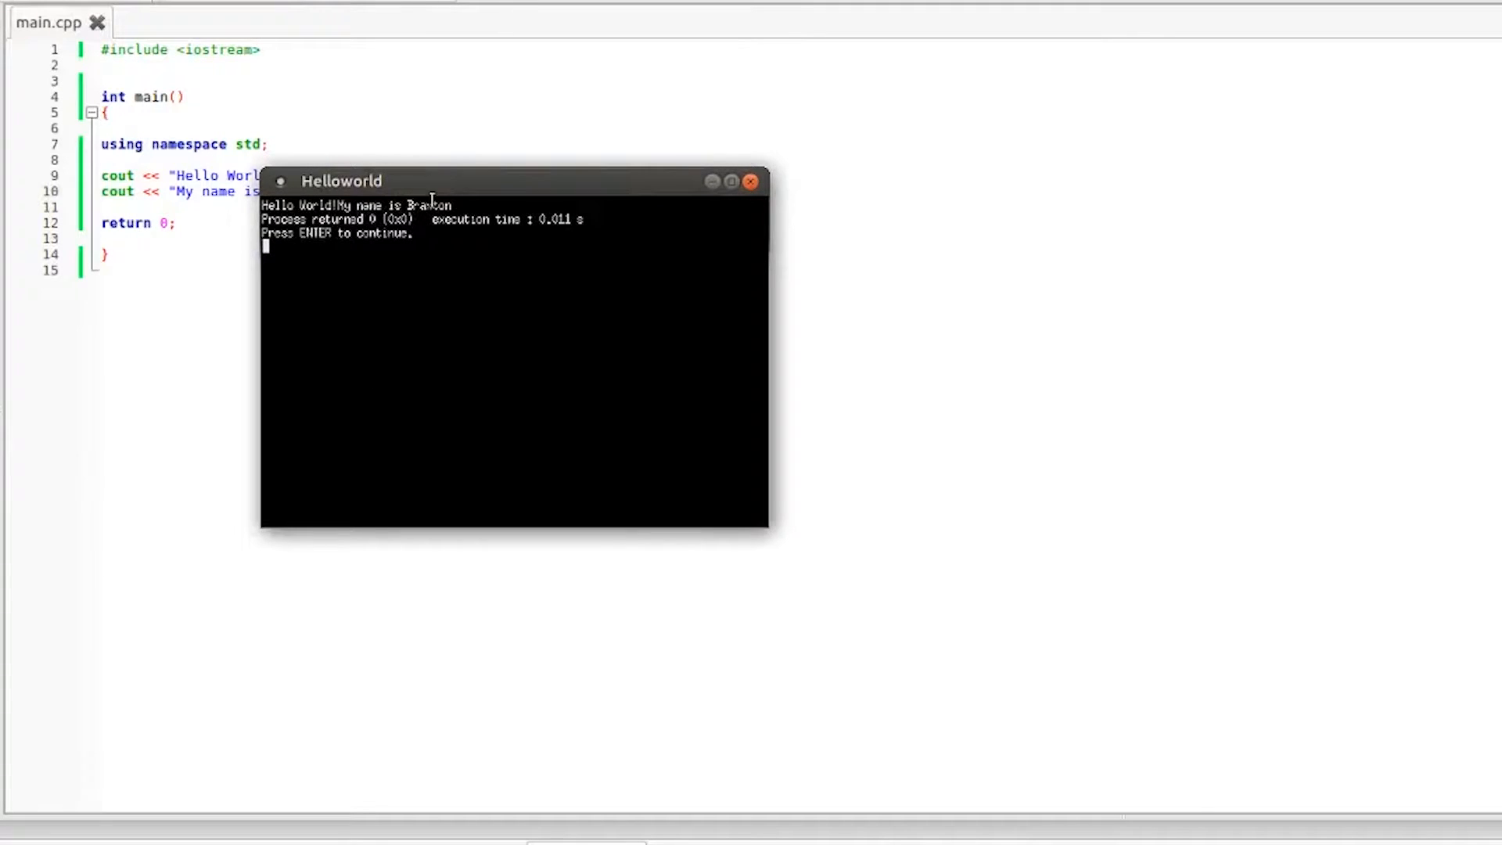
pyautogui.moveTo(695, 208)
pyautogui.write(' <<')
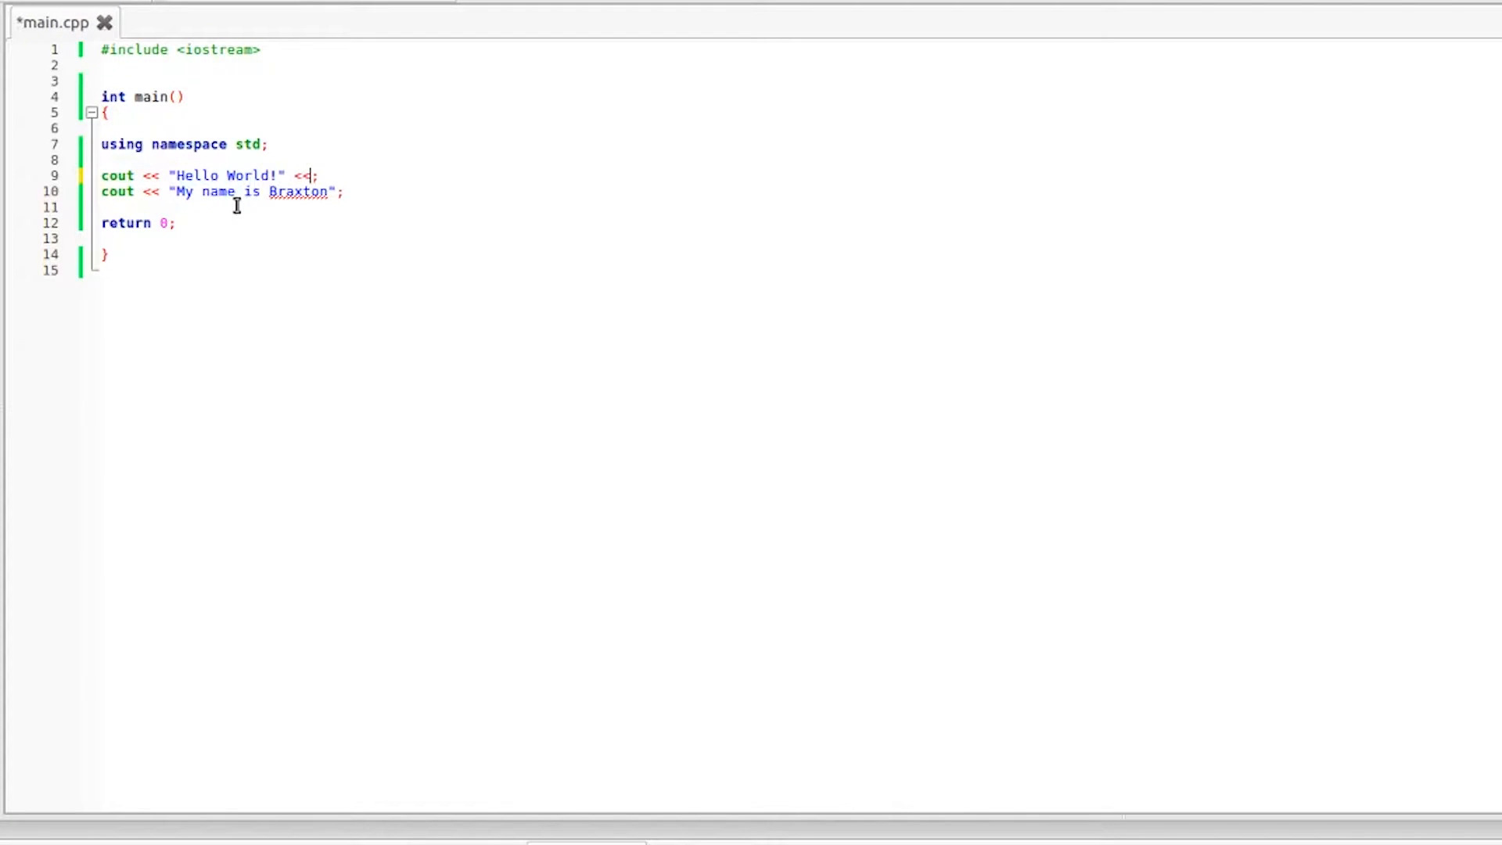
# Step: Add endl between the two messages, run to confirm two output lines, then close the console
pyautogui.write('endl')
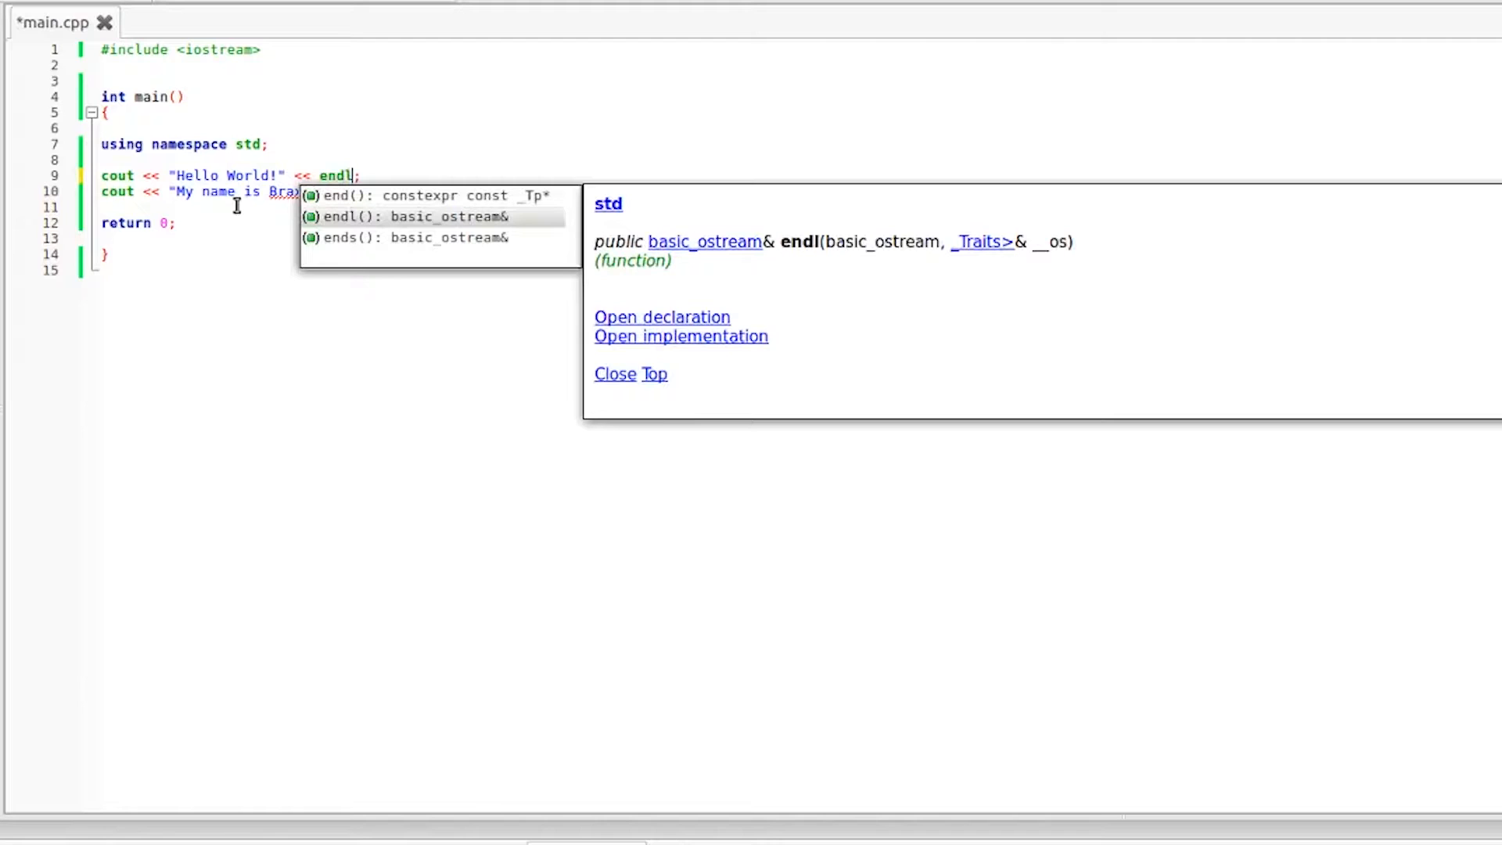
pyautogui.moveTo(504, 98)
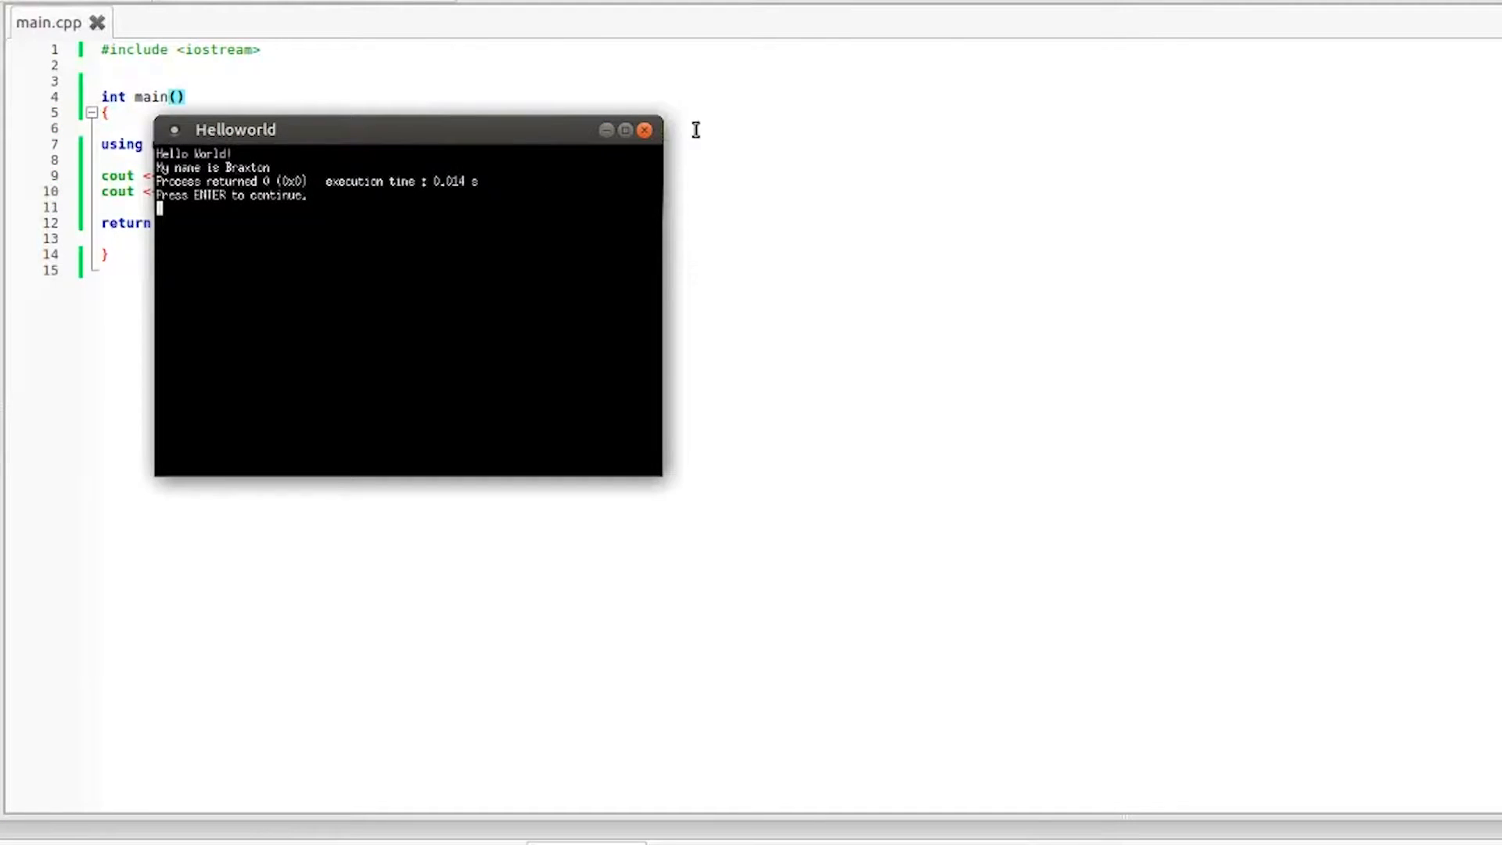
pyautogui.moveTo(587, 125)
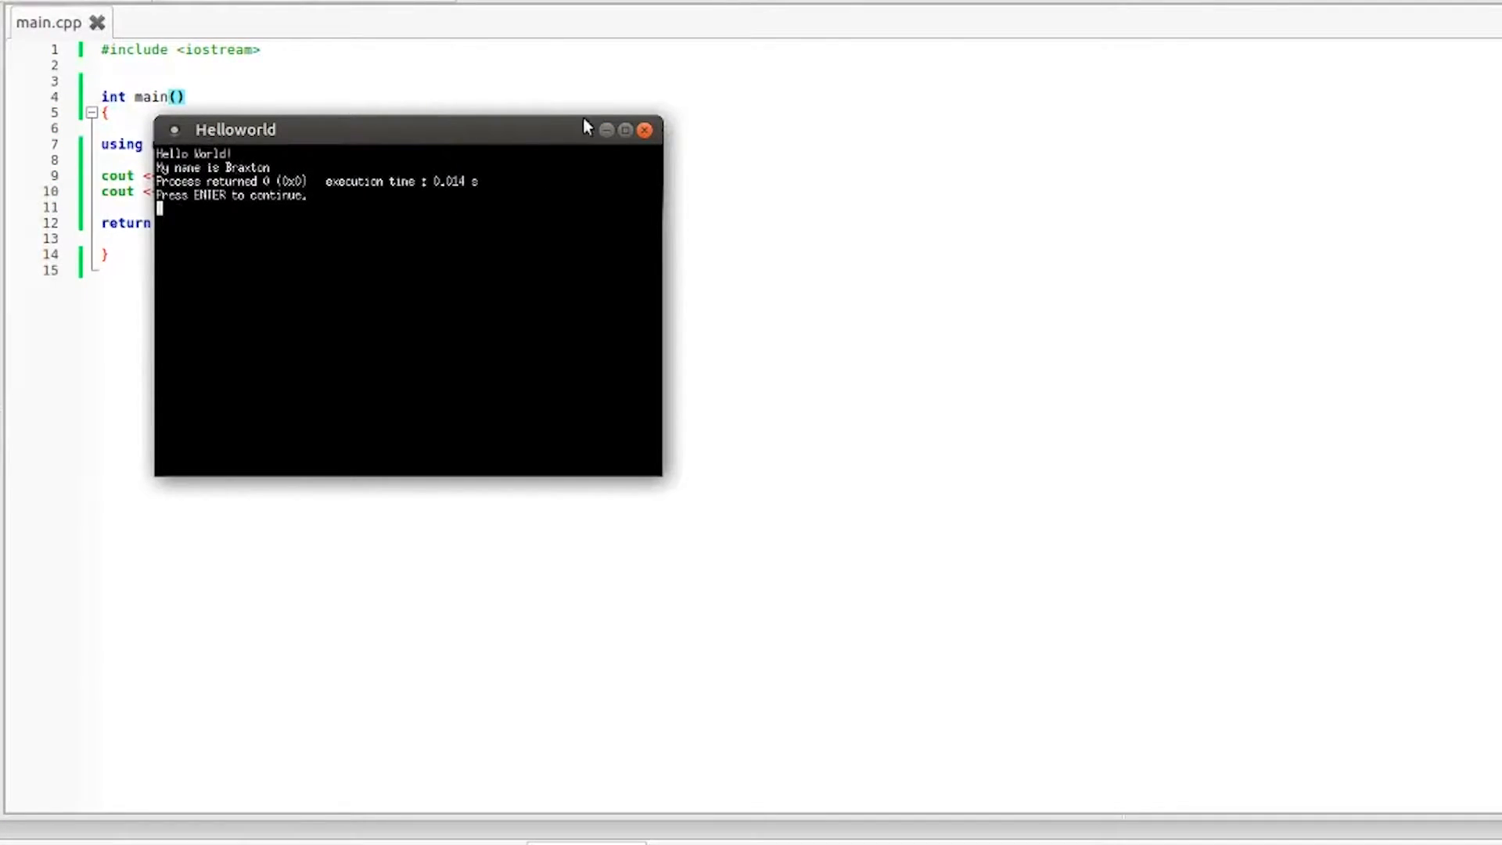
pyautogui.click(644, 131)
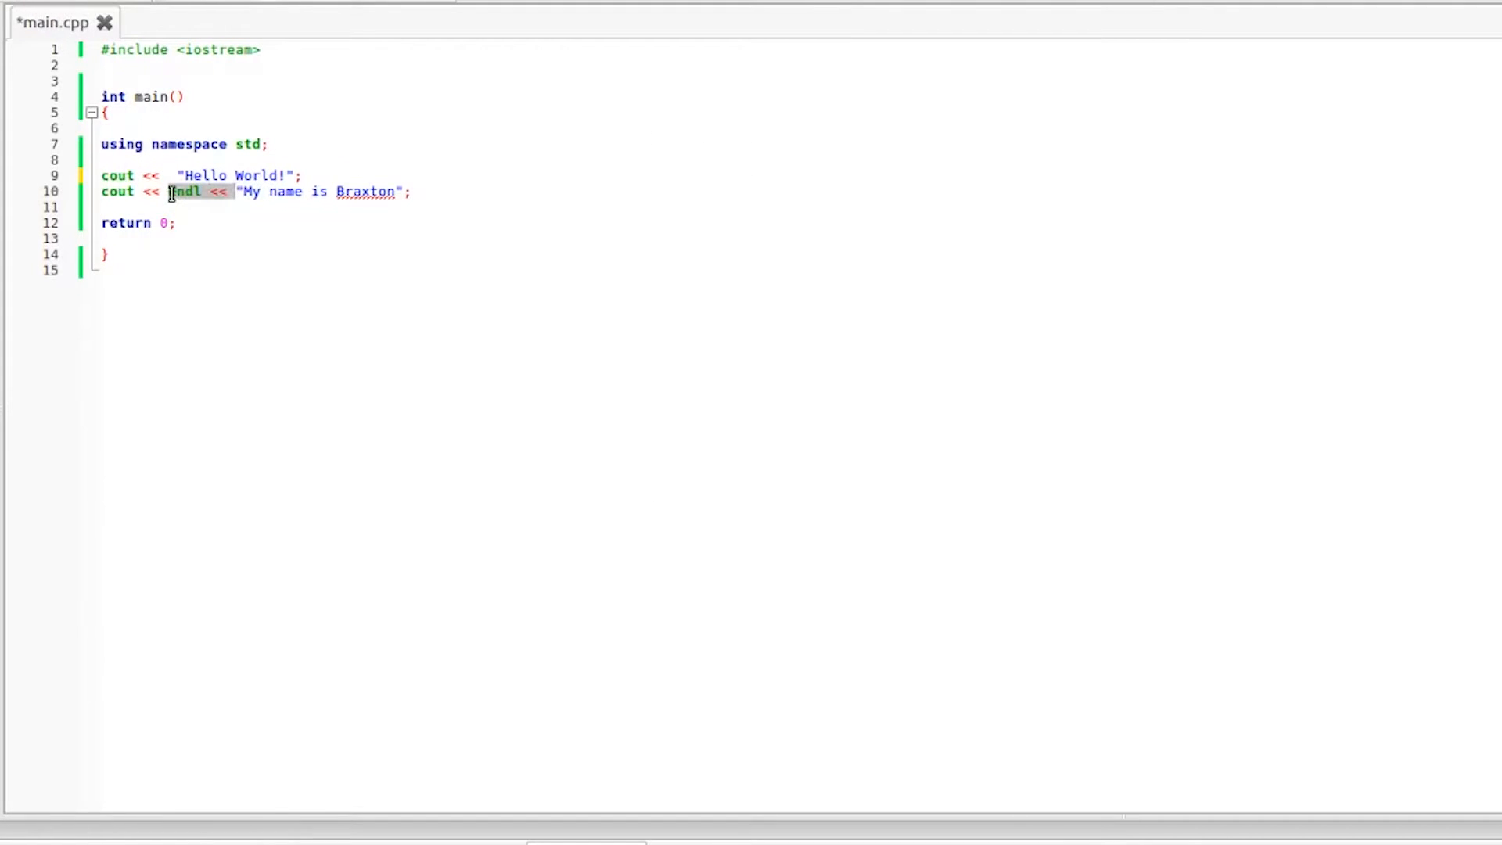
# Step: Delete the endl and declare int testinteger1 = 0; on a new line
pyautogui.press('Delete')
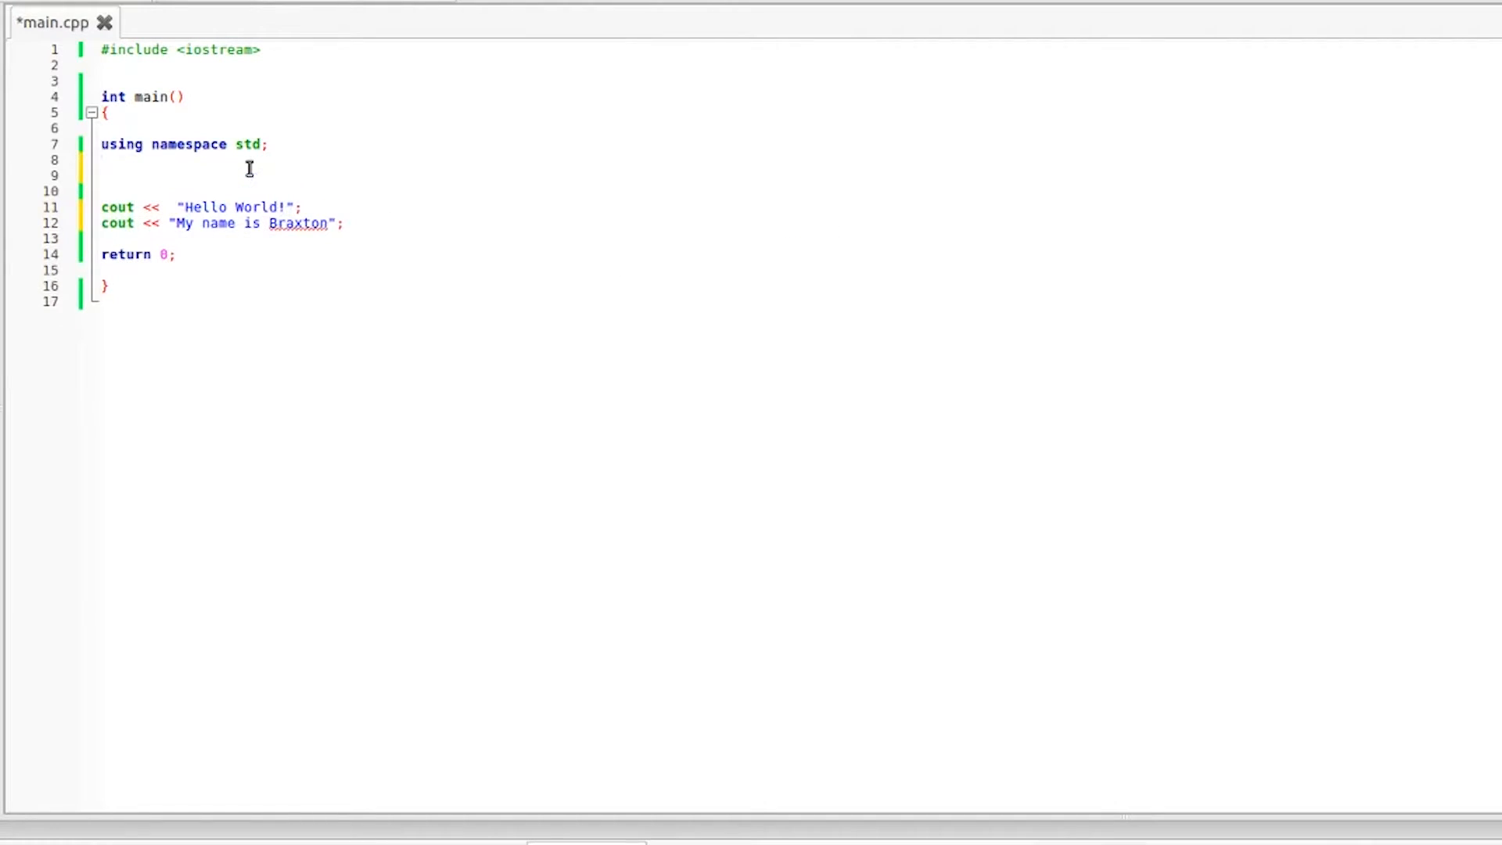
pyautogui.press('Return')
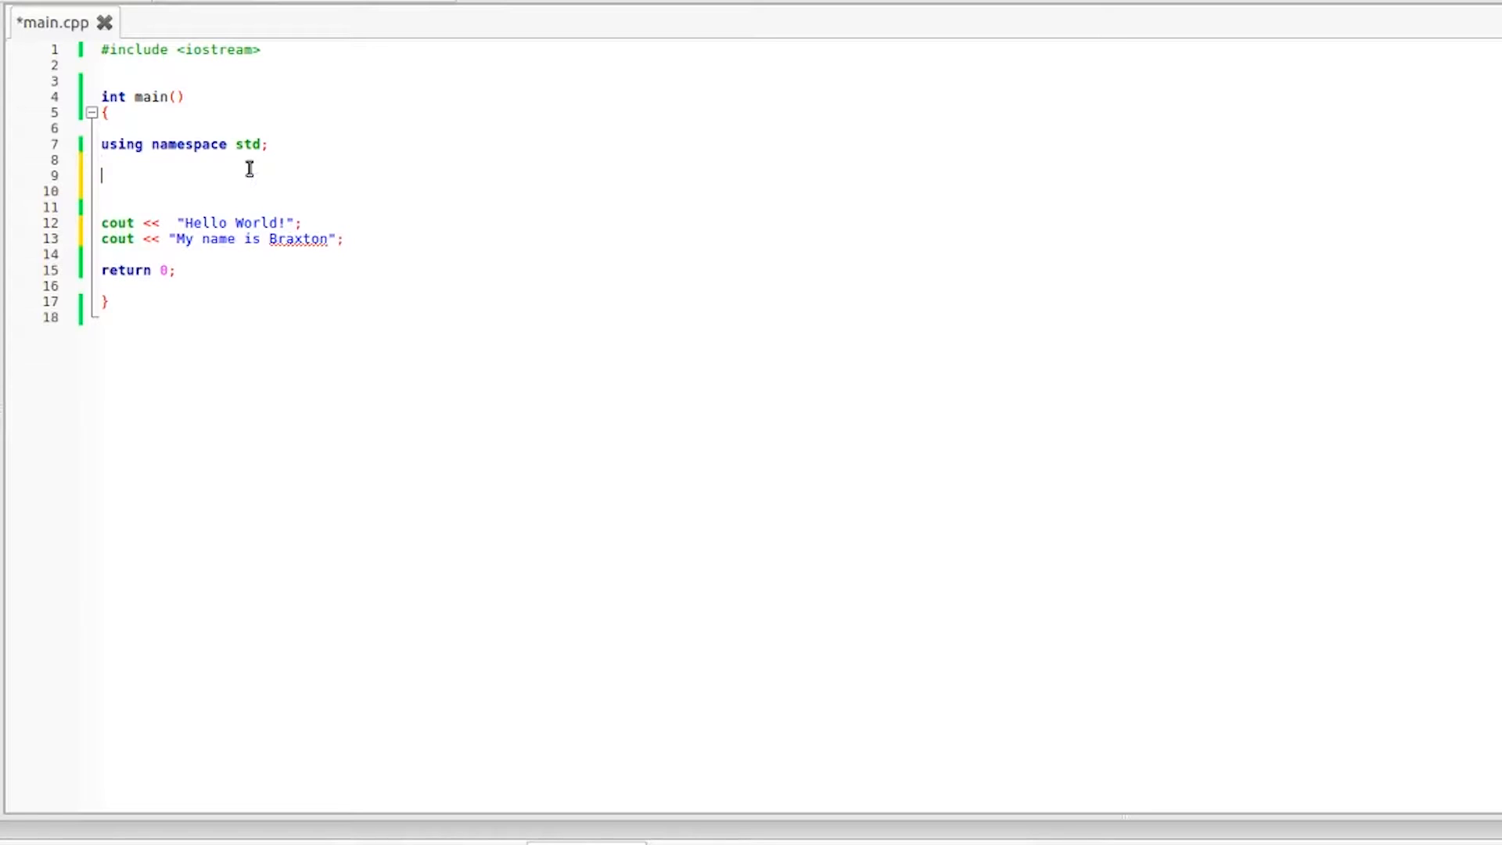
pyautogui.write('int')
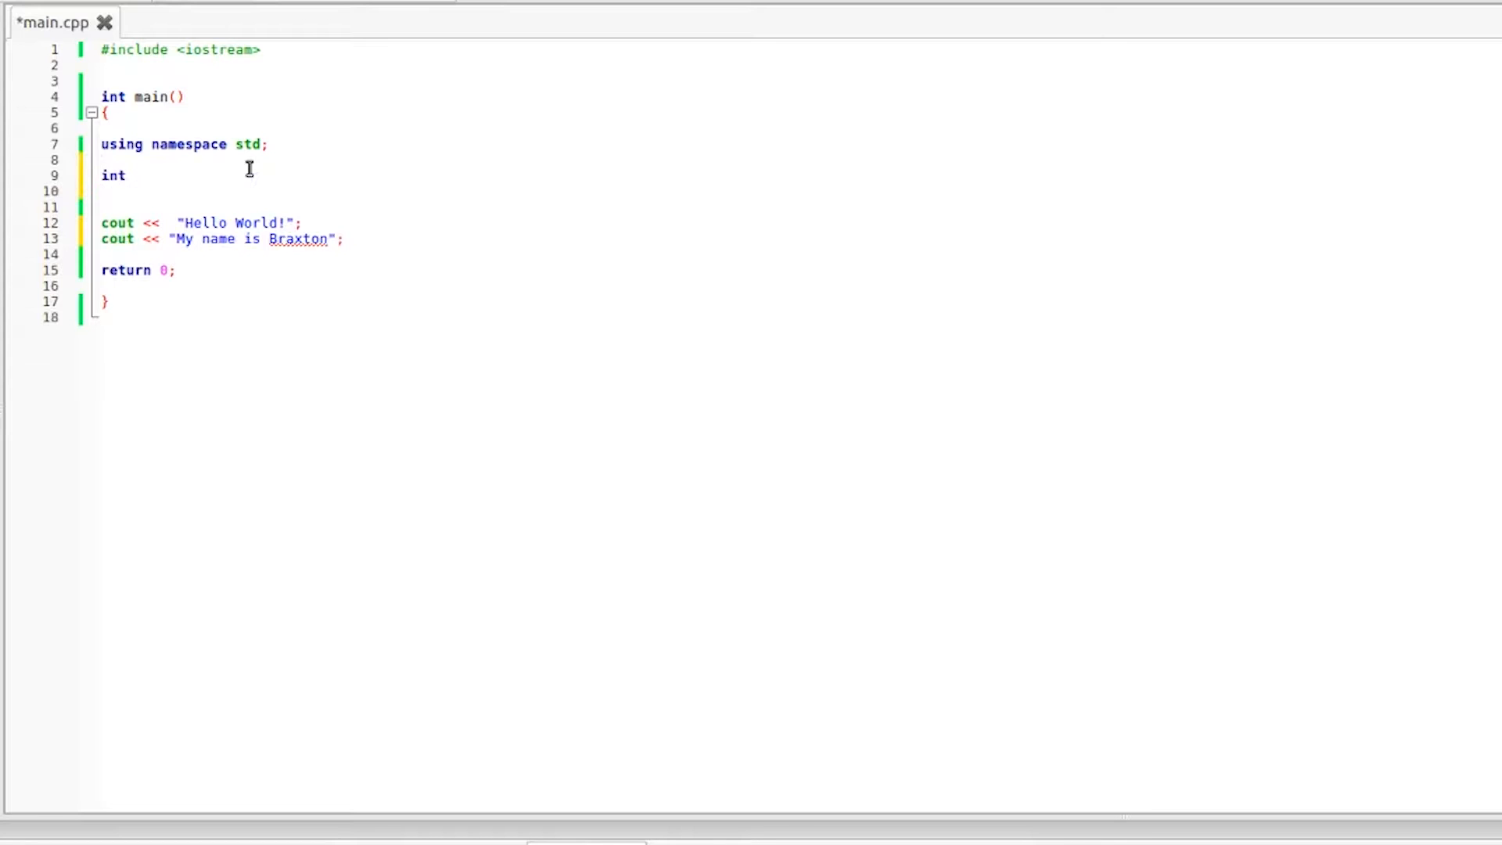
pyautogui.write('test')
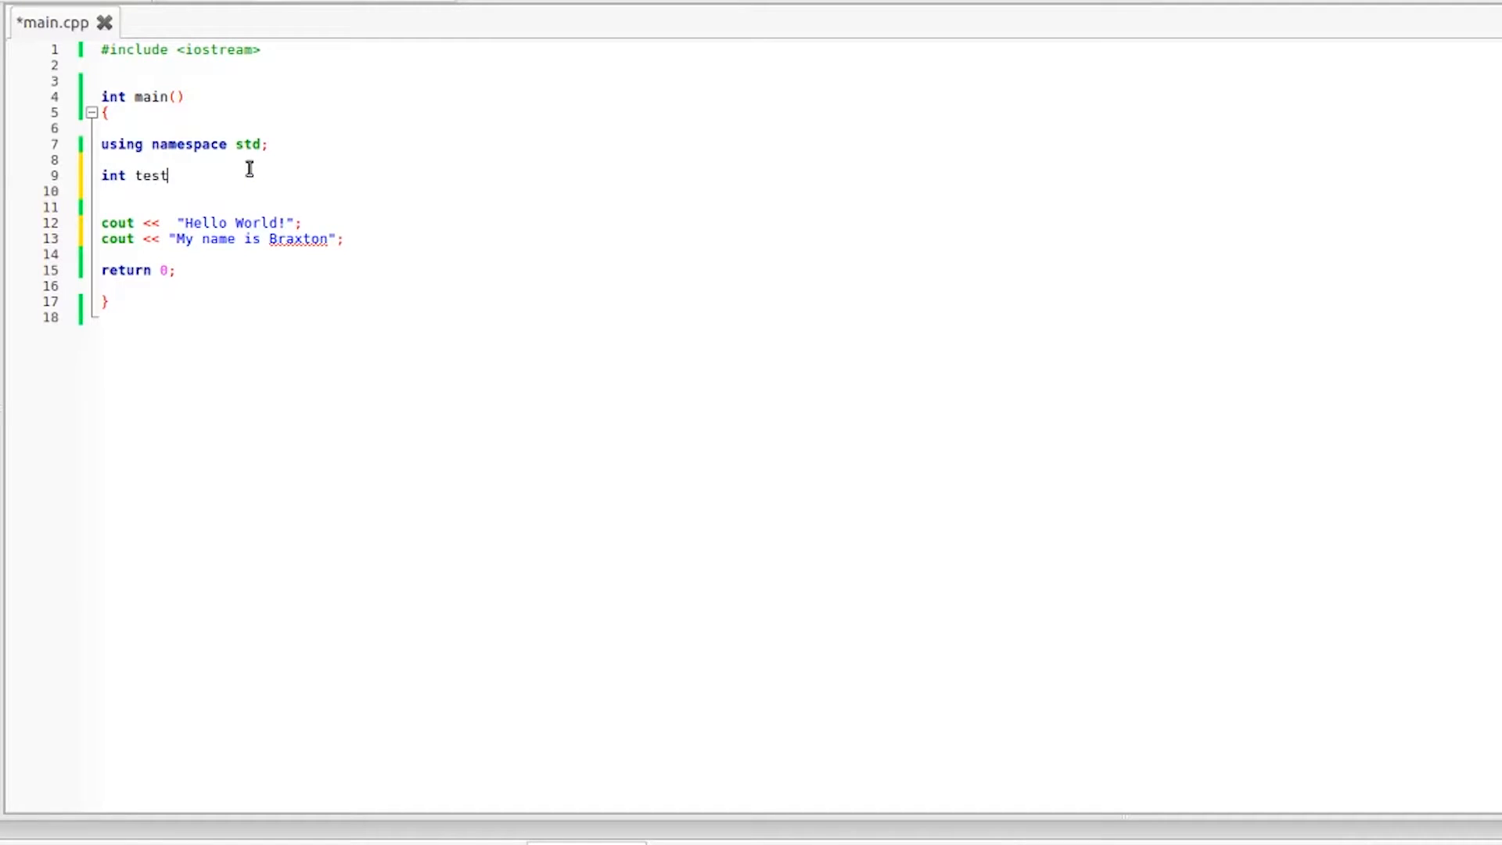
pyautogui.write('integer1 =')
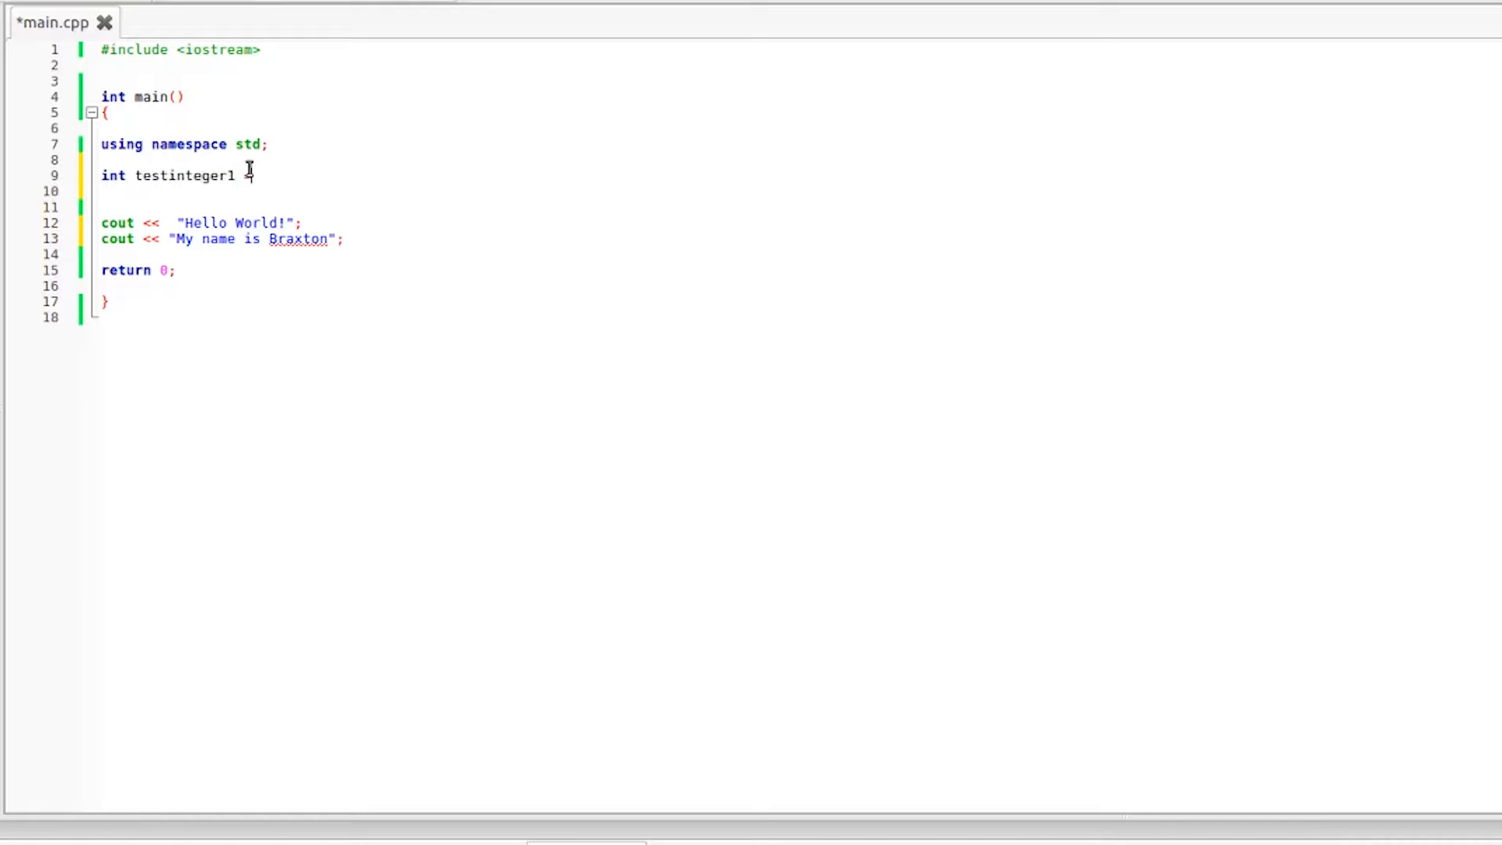
pyautogui.write('0;')
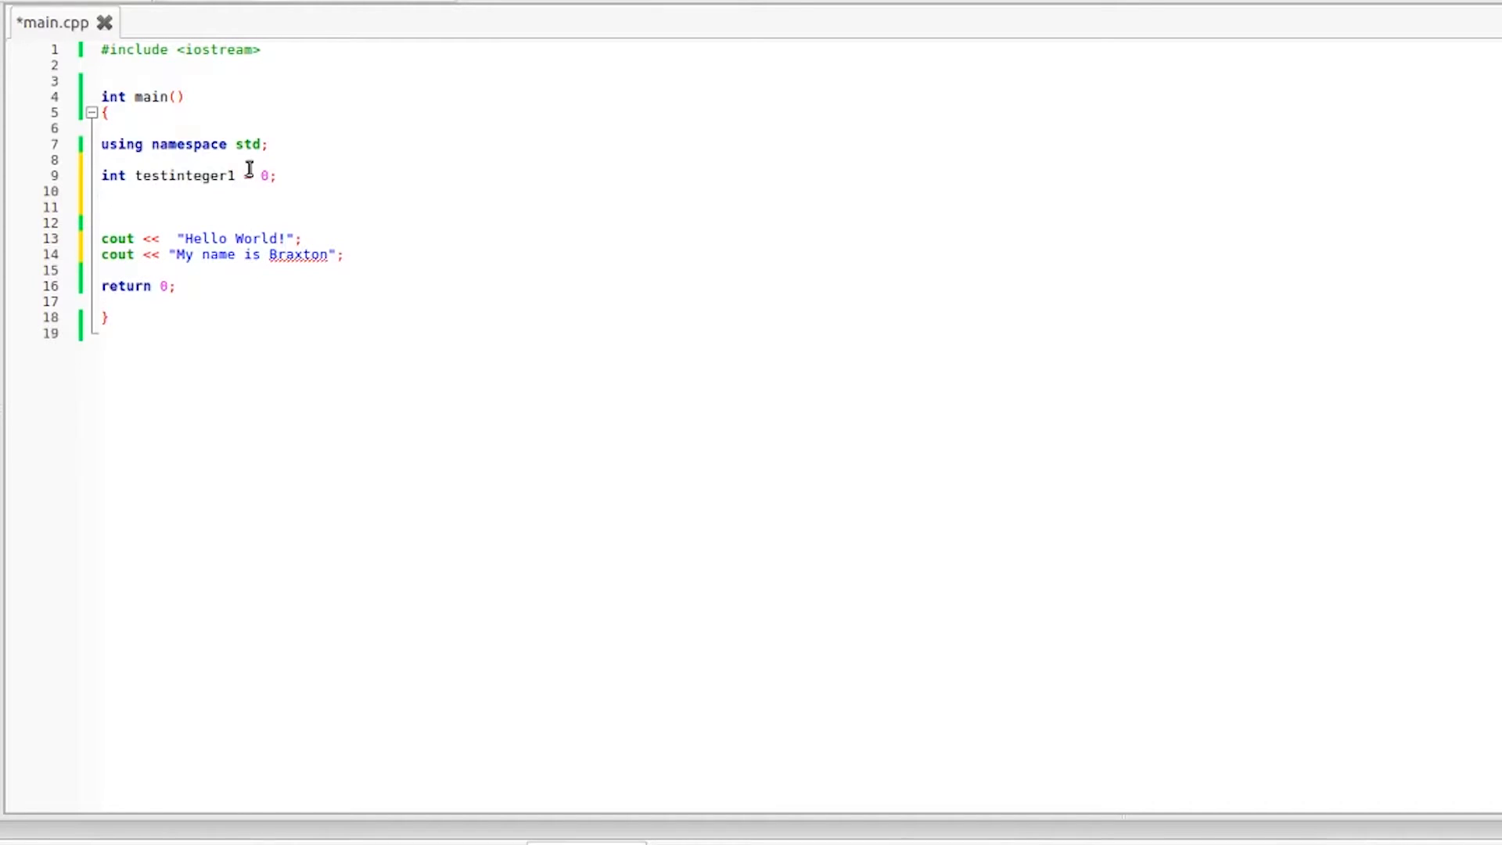
# Step: Declare string testString = " "; and remove the old cout lines
pyautogui.write('string testString')
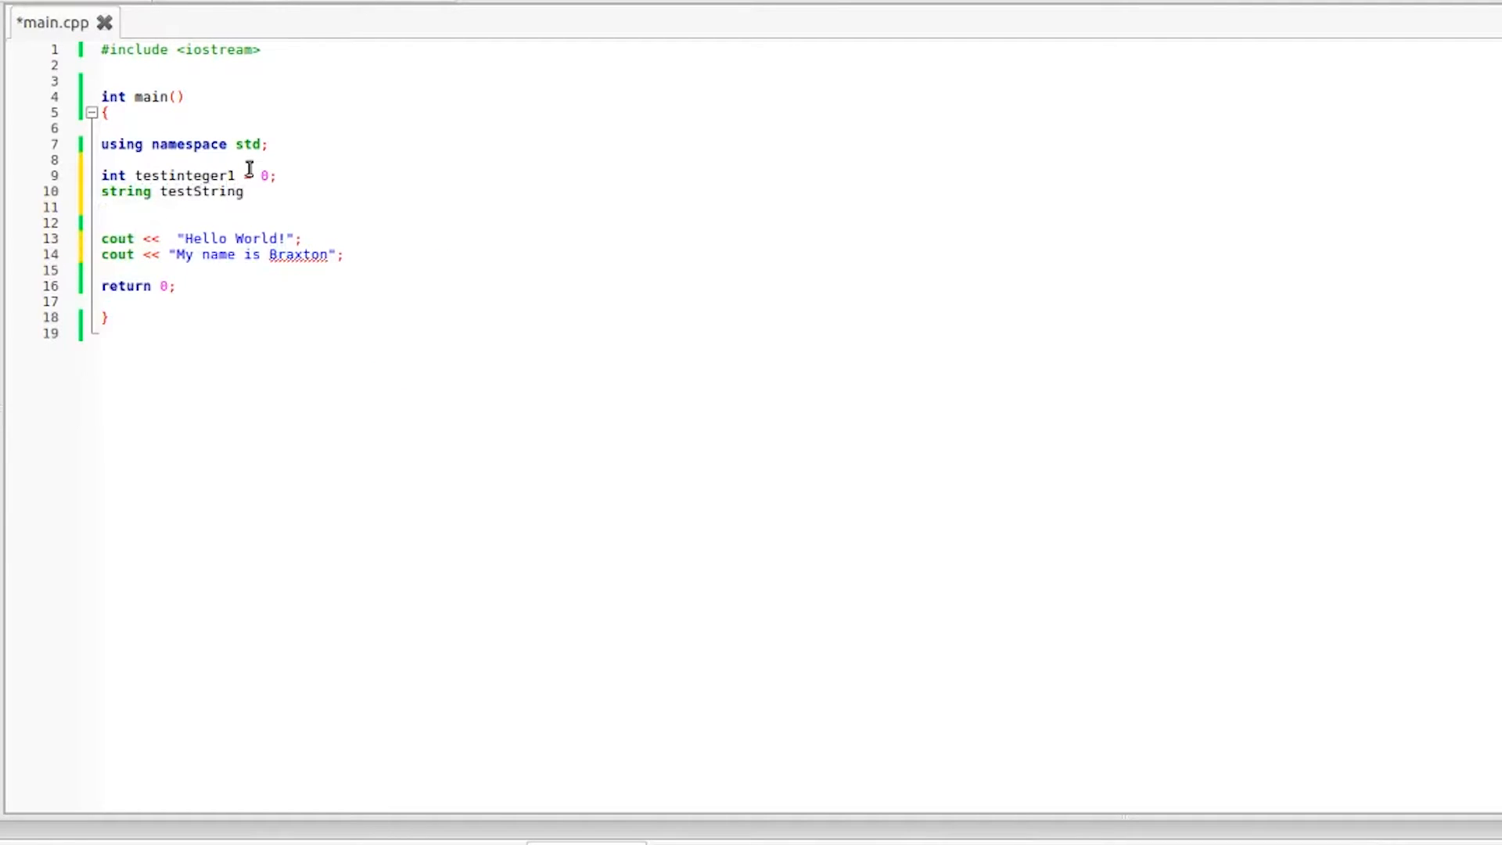
pyautogui.write('= " ";')
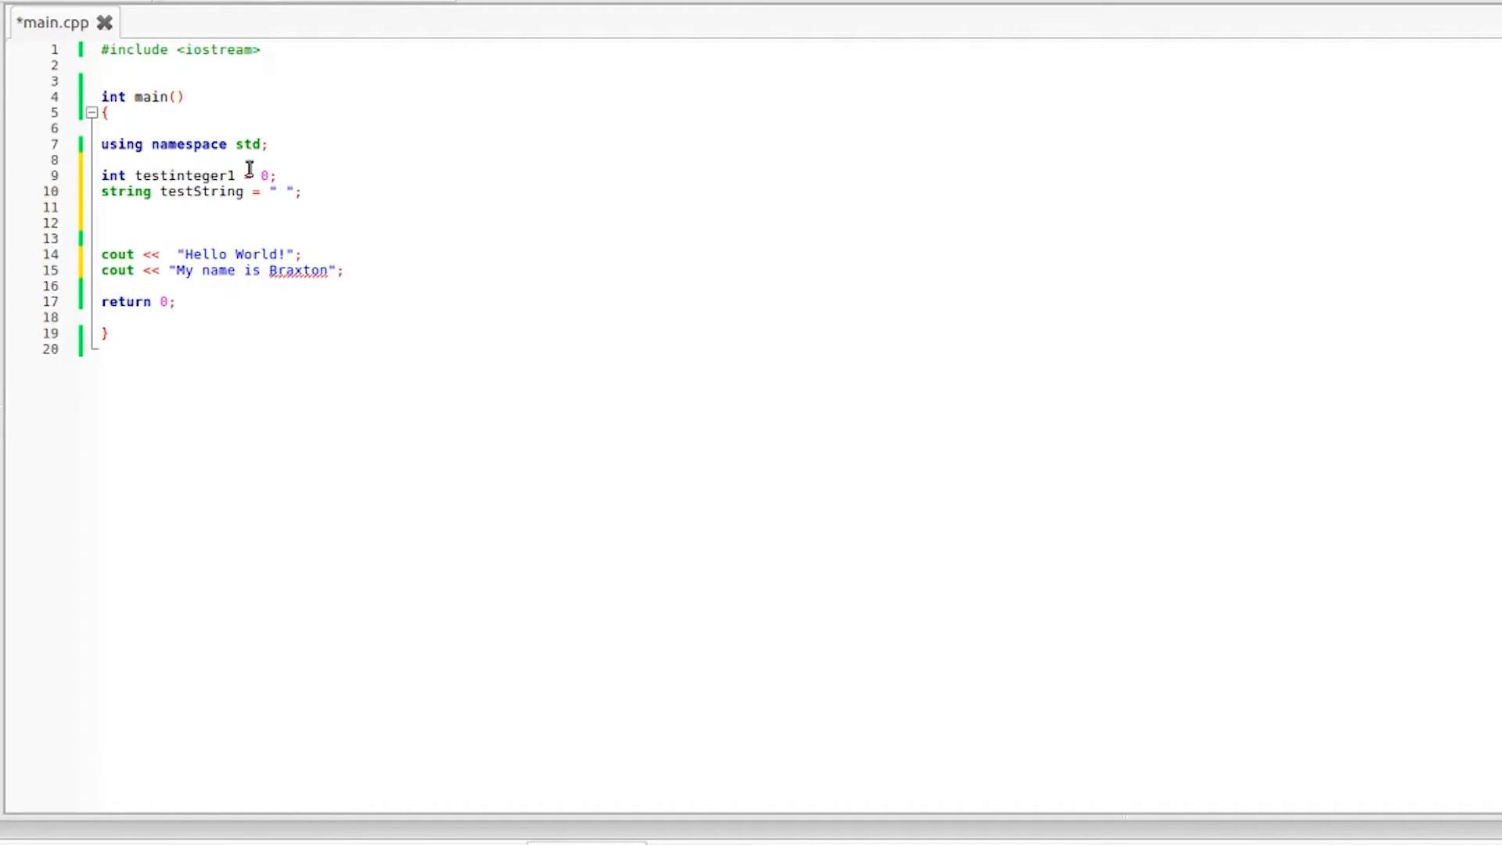
pyautogui.moveTo(227, 176)
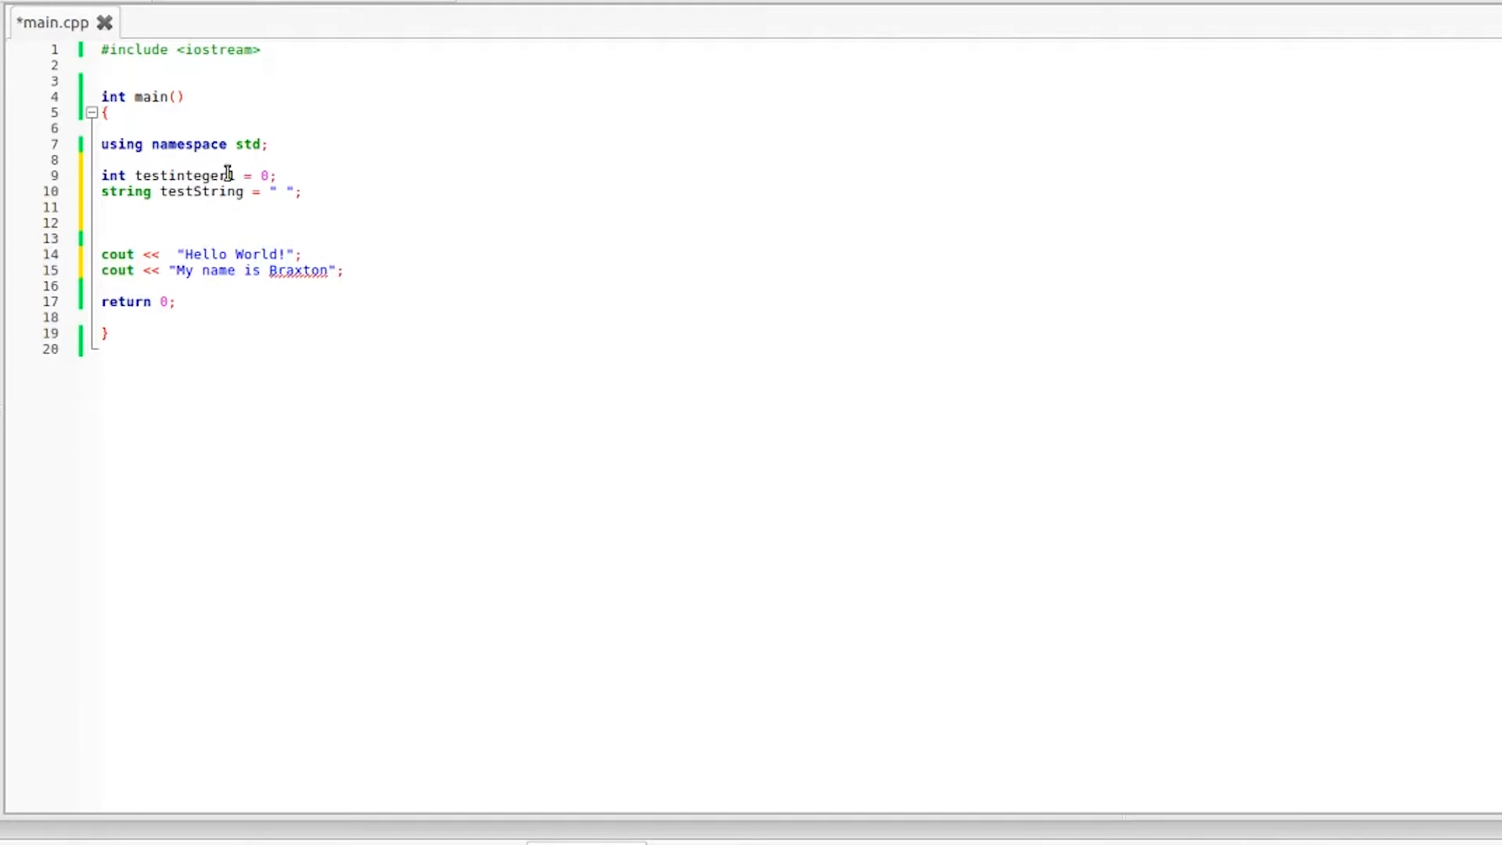
pyautogui.write('1')
pyautogui.write('c')
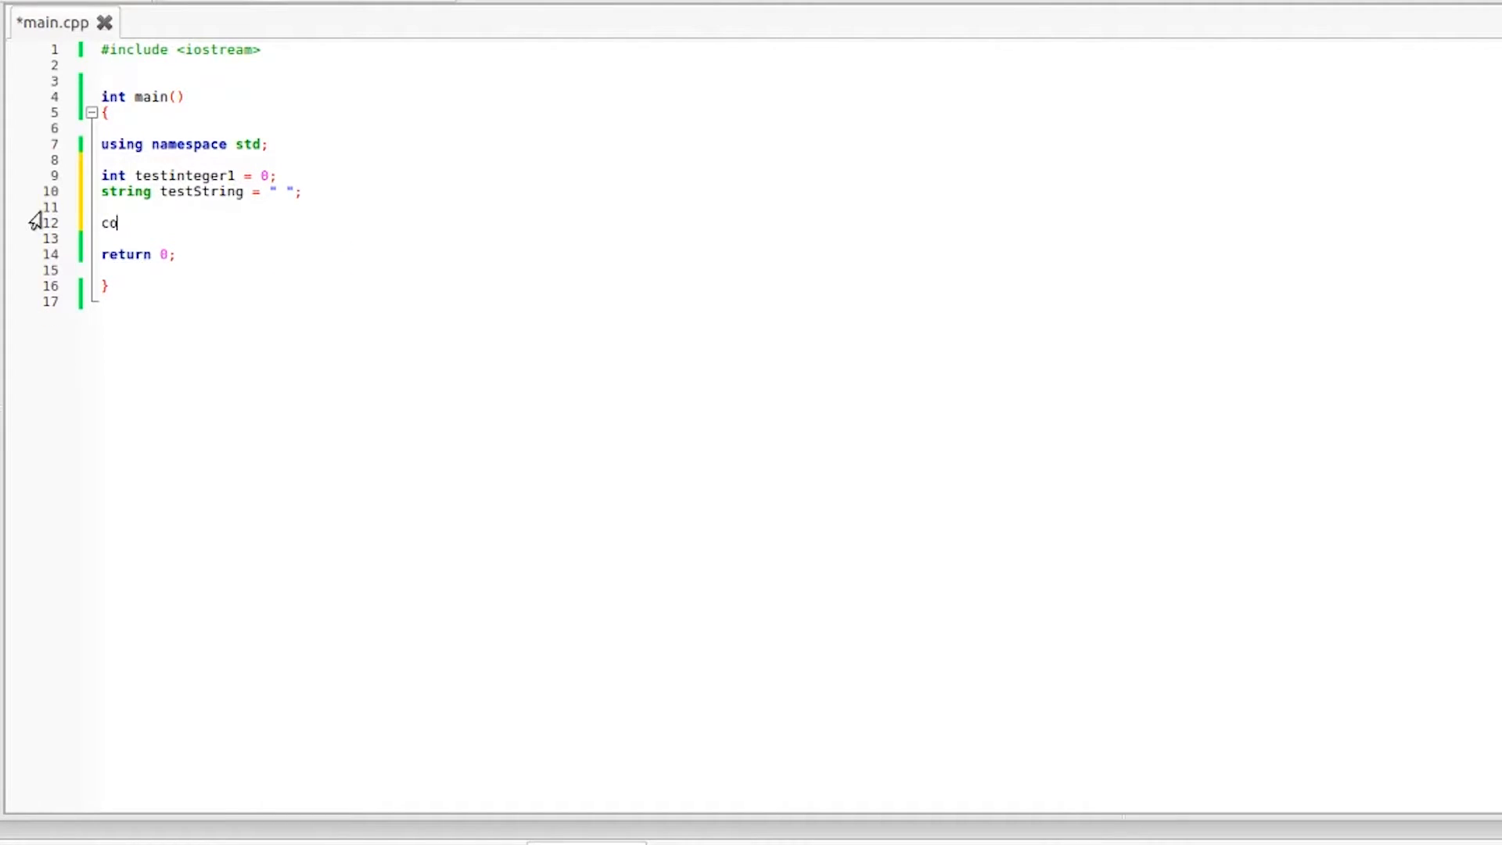
# Step: Print the prompt "please enter a number" with a cout statement
pyautogui.write('out <<')
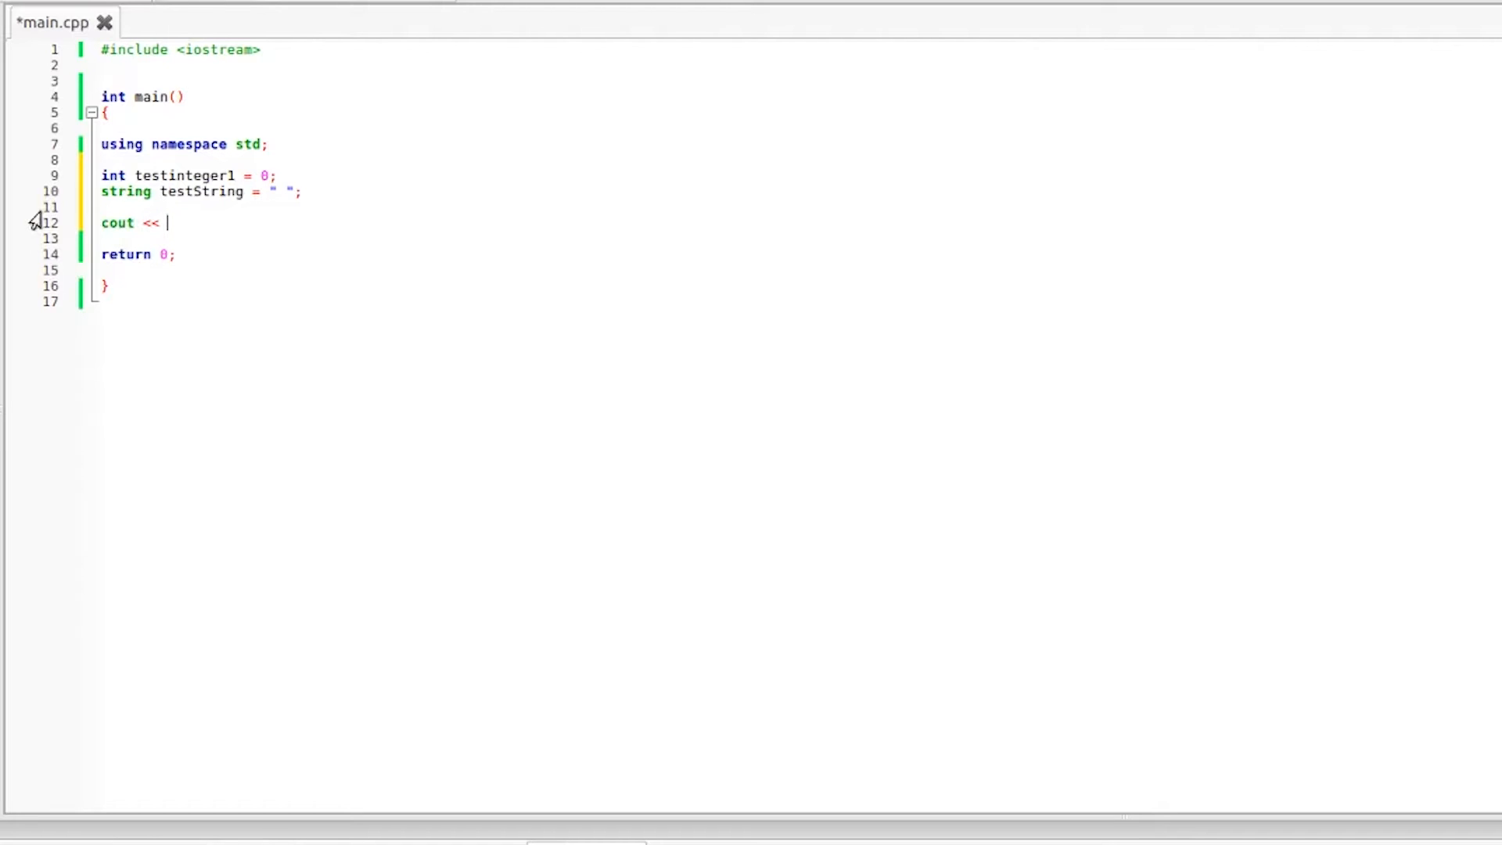
pyautogui.write('please')
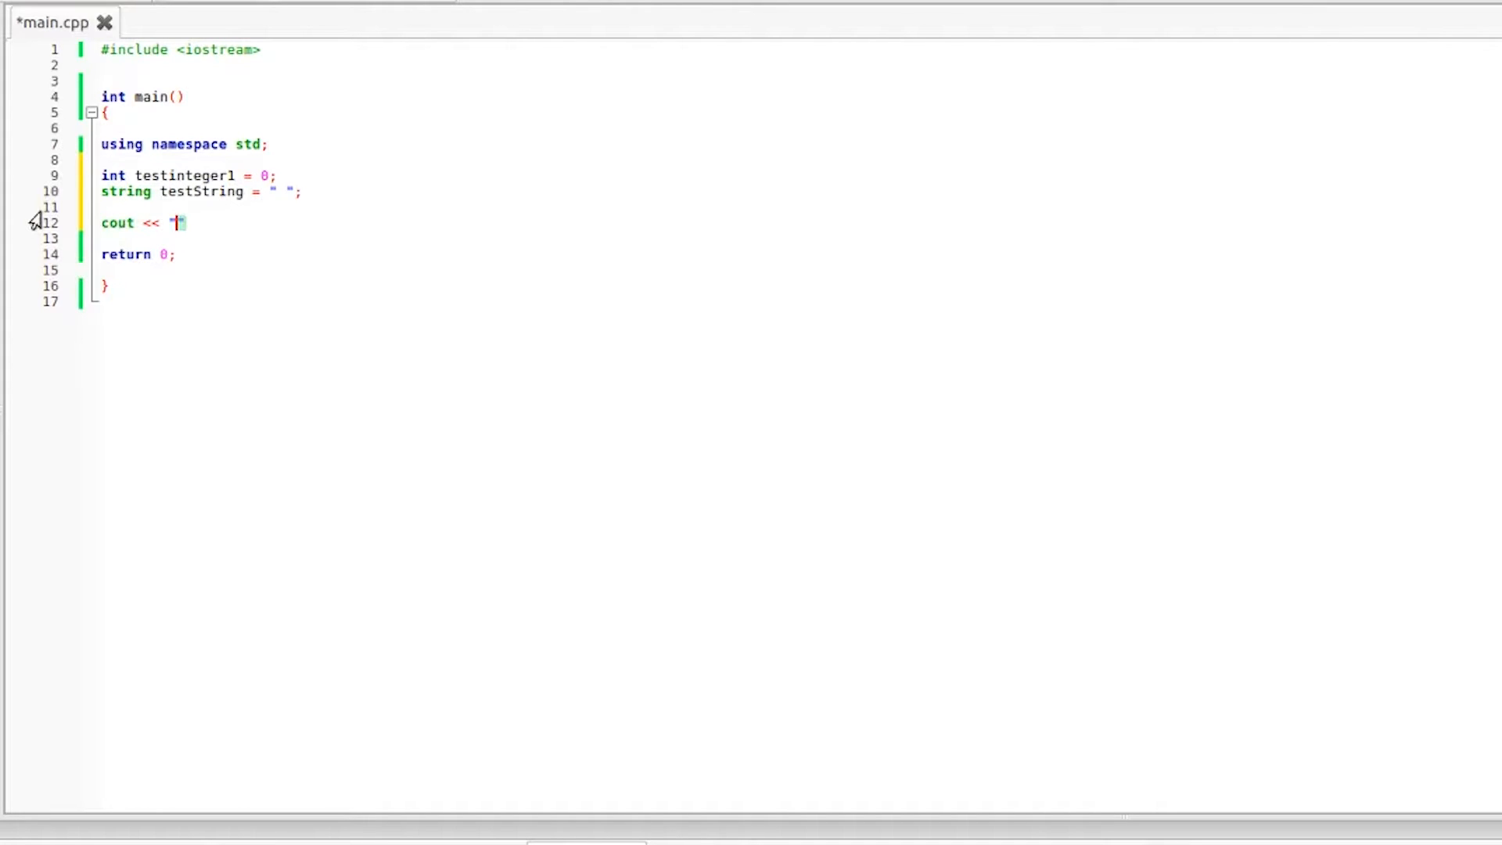
pyautogui.write('please en')
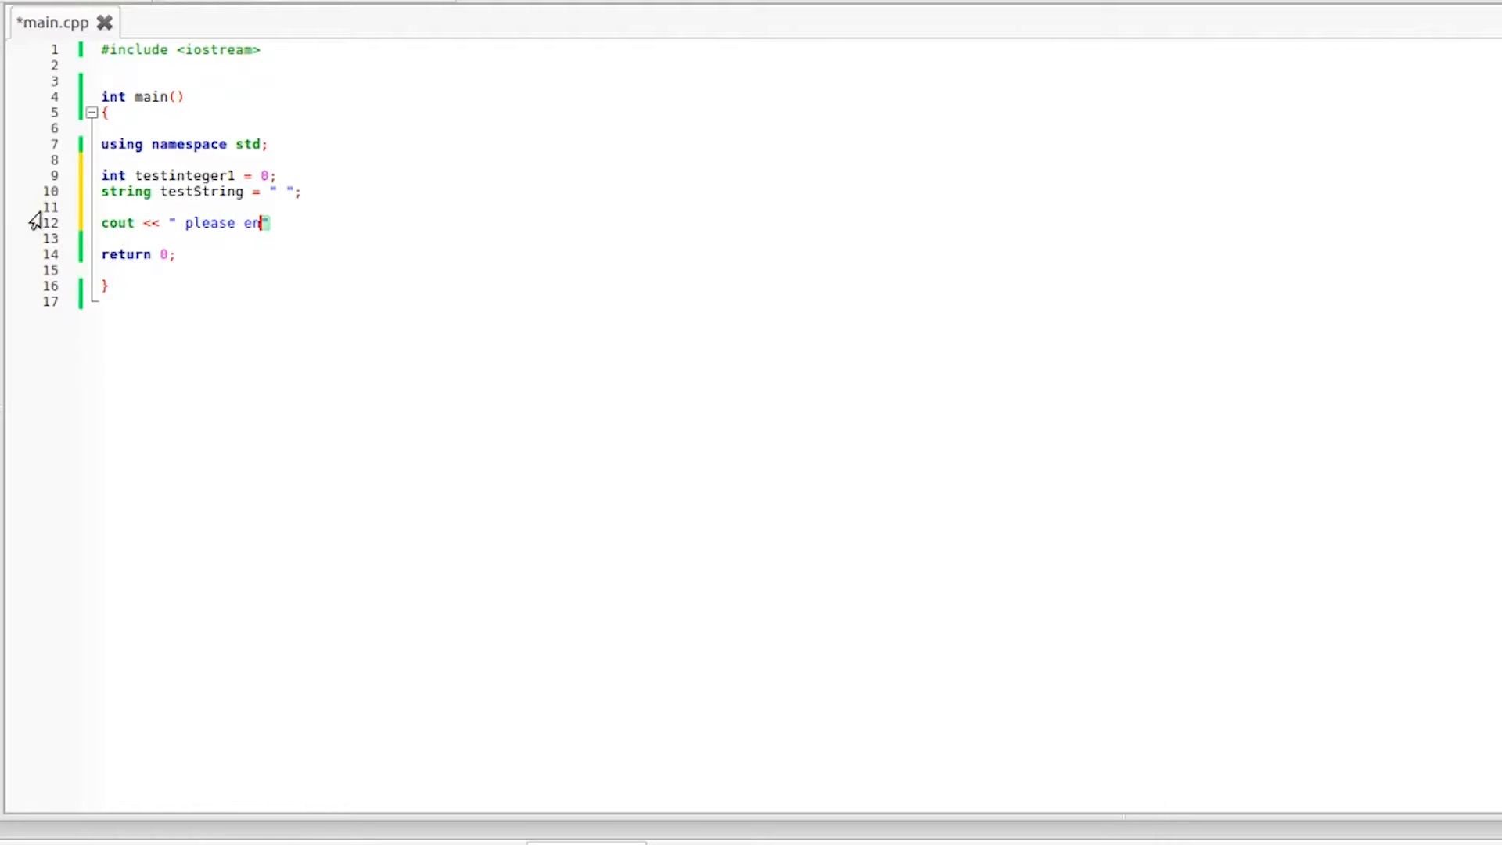
pyautogui.write('ter a nu')
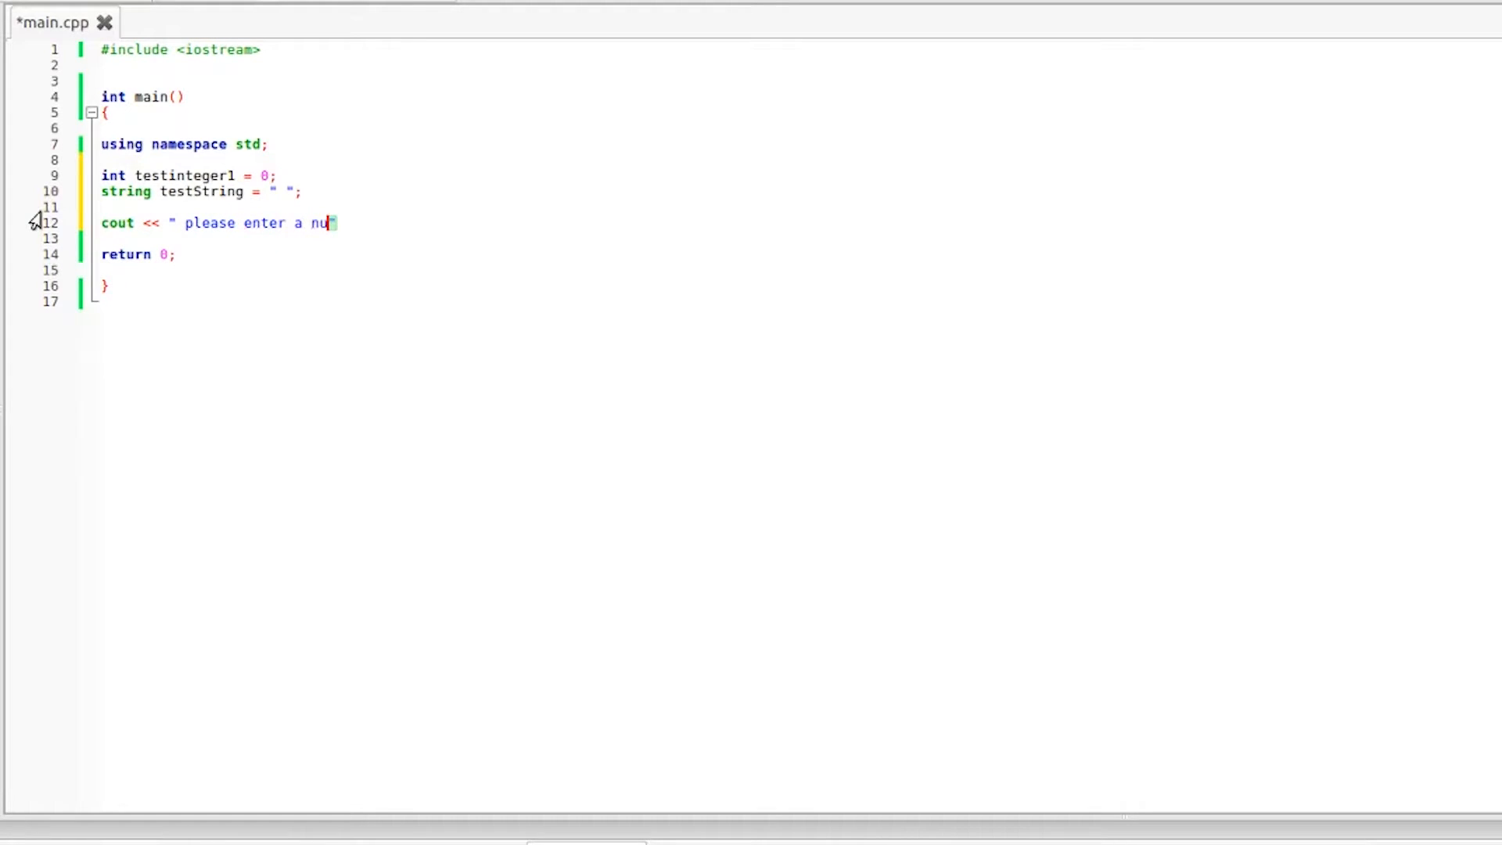
pyautogui.write('mber";')
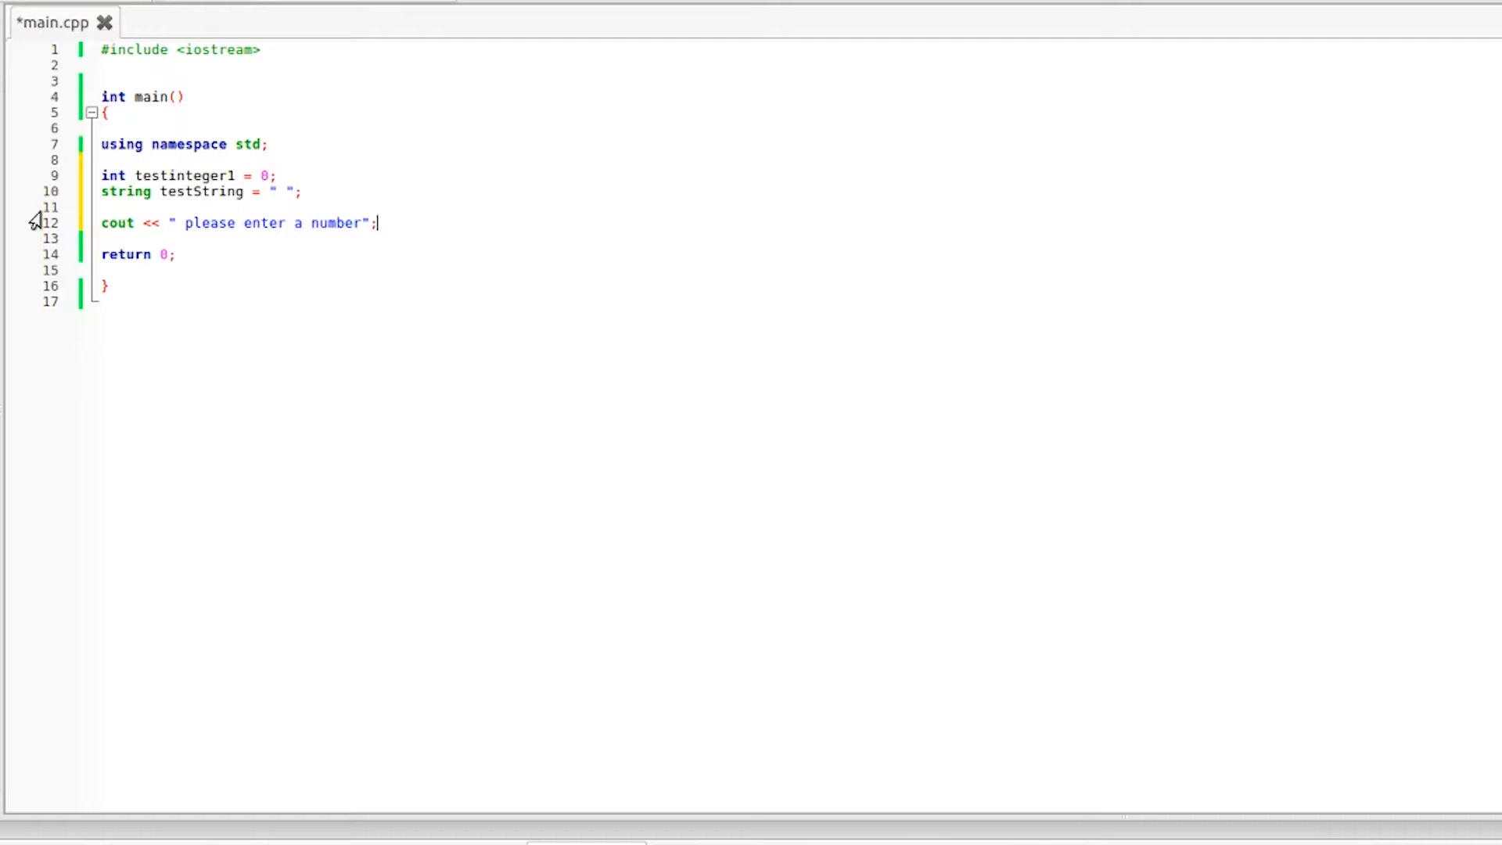
pyautogui.write('<< endl')
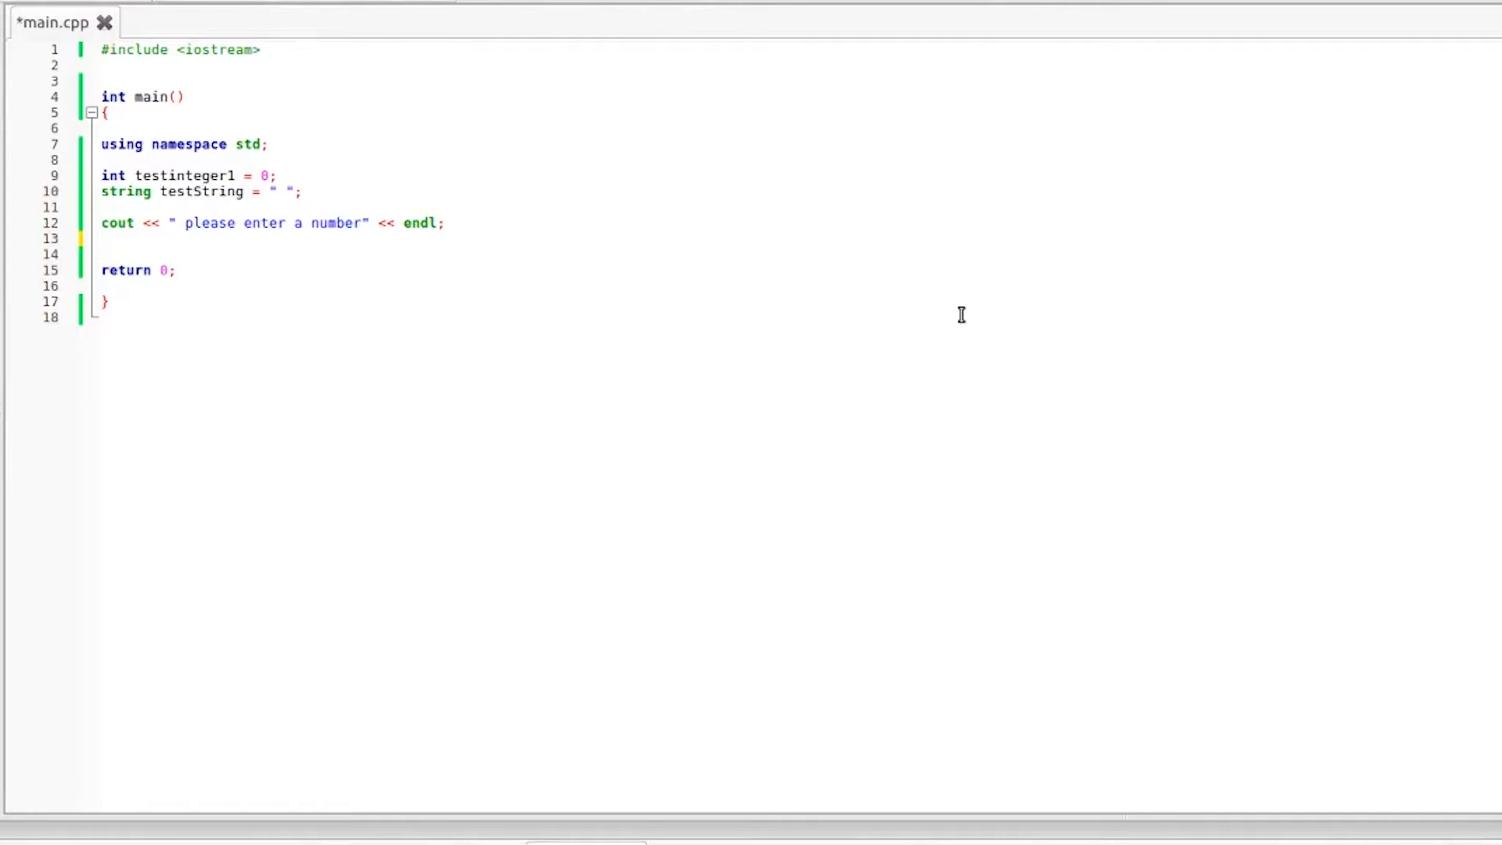
# Step: Read the entered number with cin >> testinteger1; below the prompt
pyautogui.write('cin')
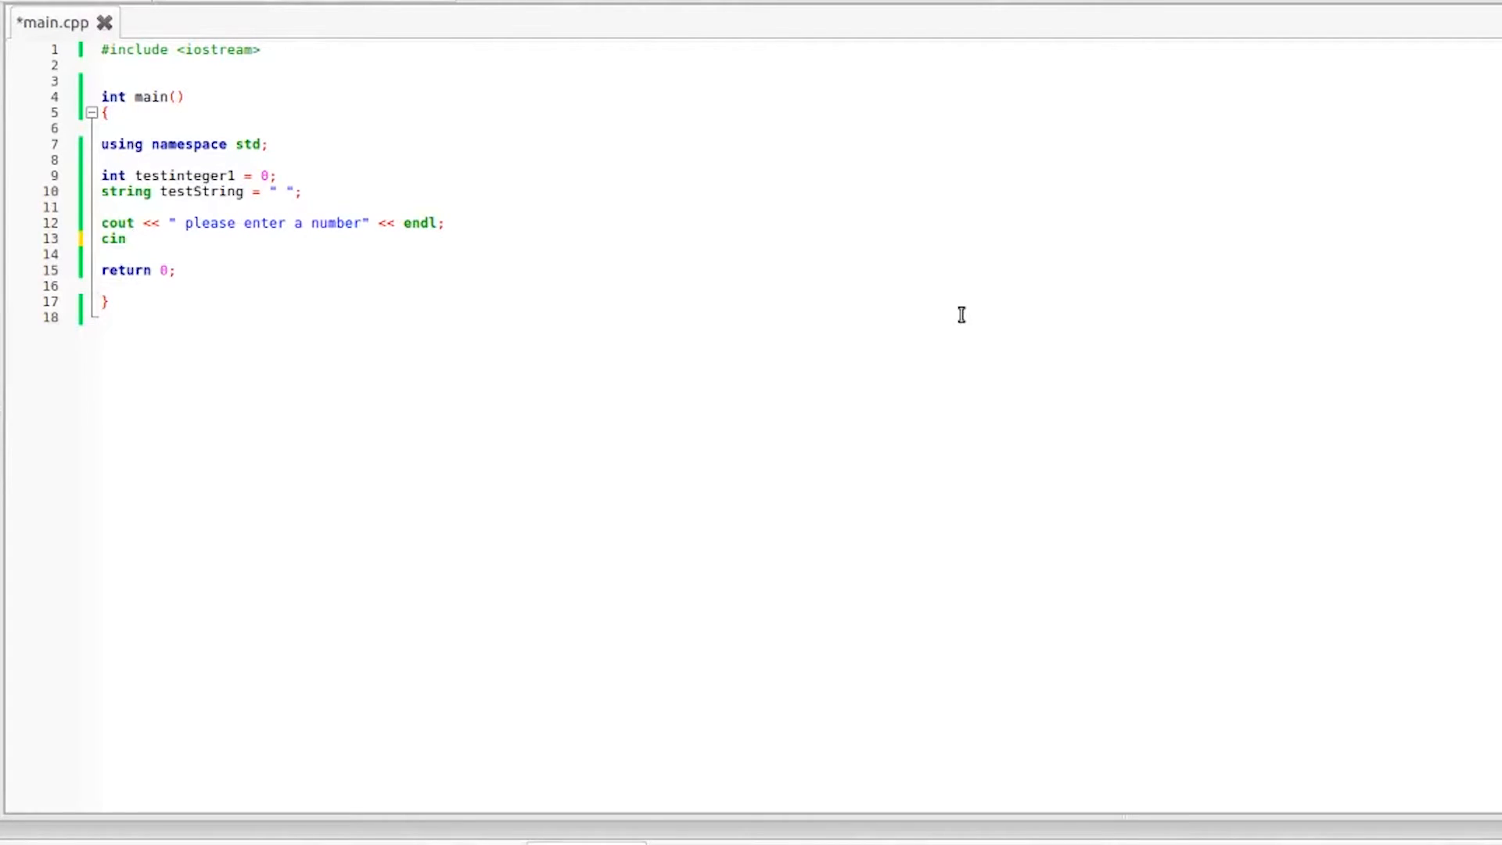
pyautogui.write('>>')
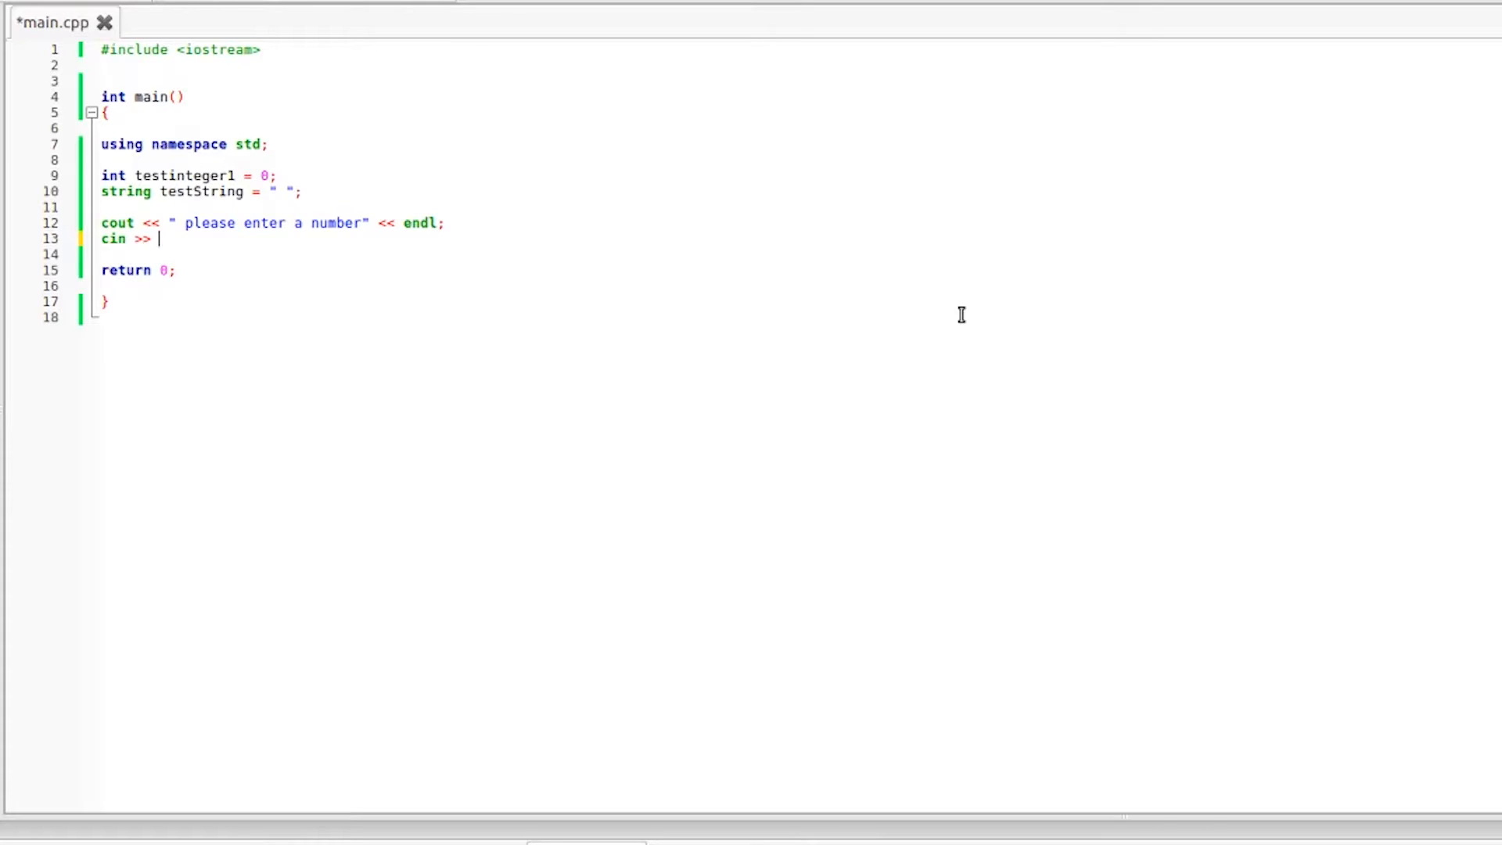
pyautogui.write('testinm')
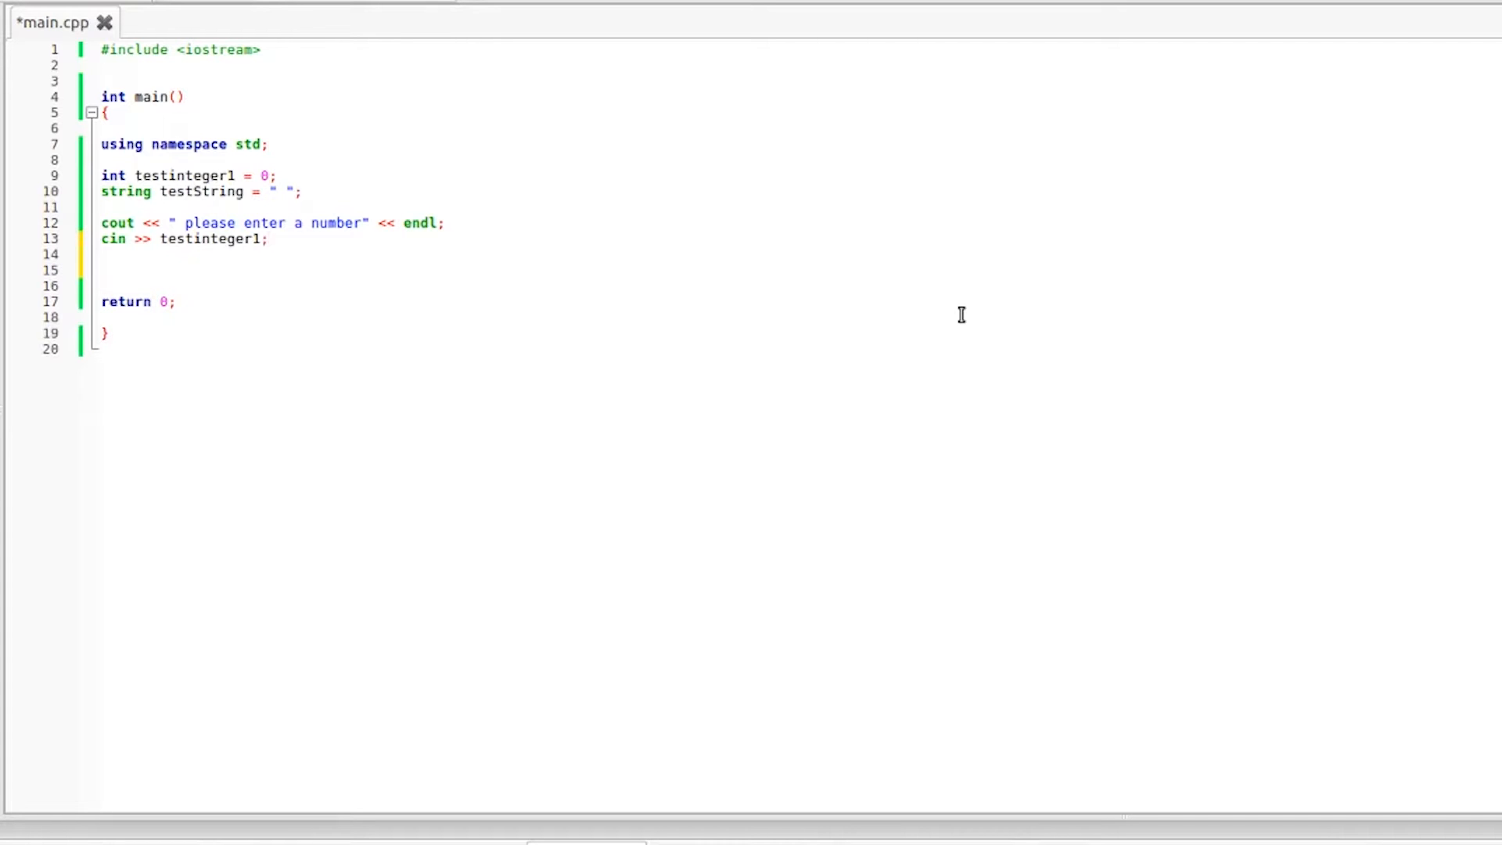
pyautogui.write('cout << ""')
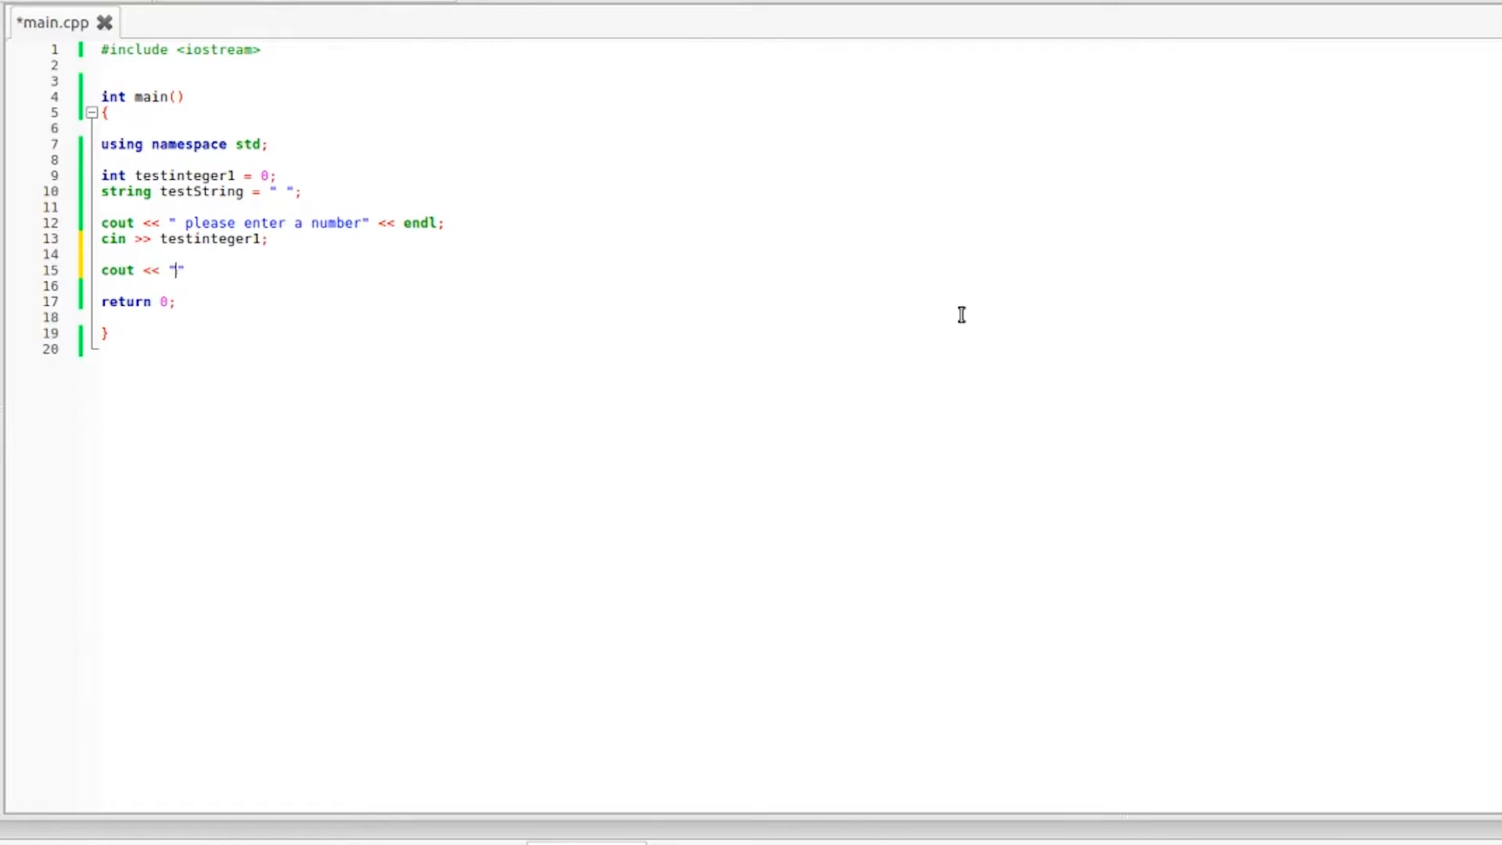
# Step: Print the prompt "please enter your name" followed by endl
pyautogui.write('please enter your')
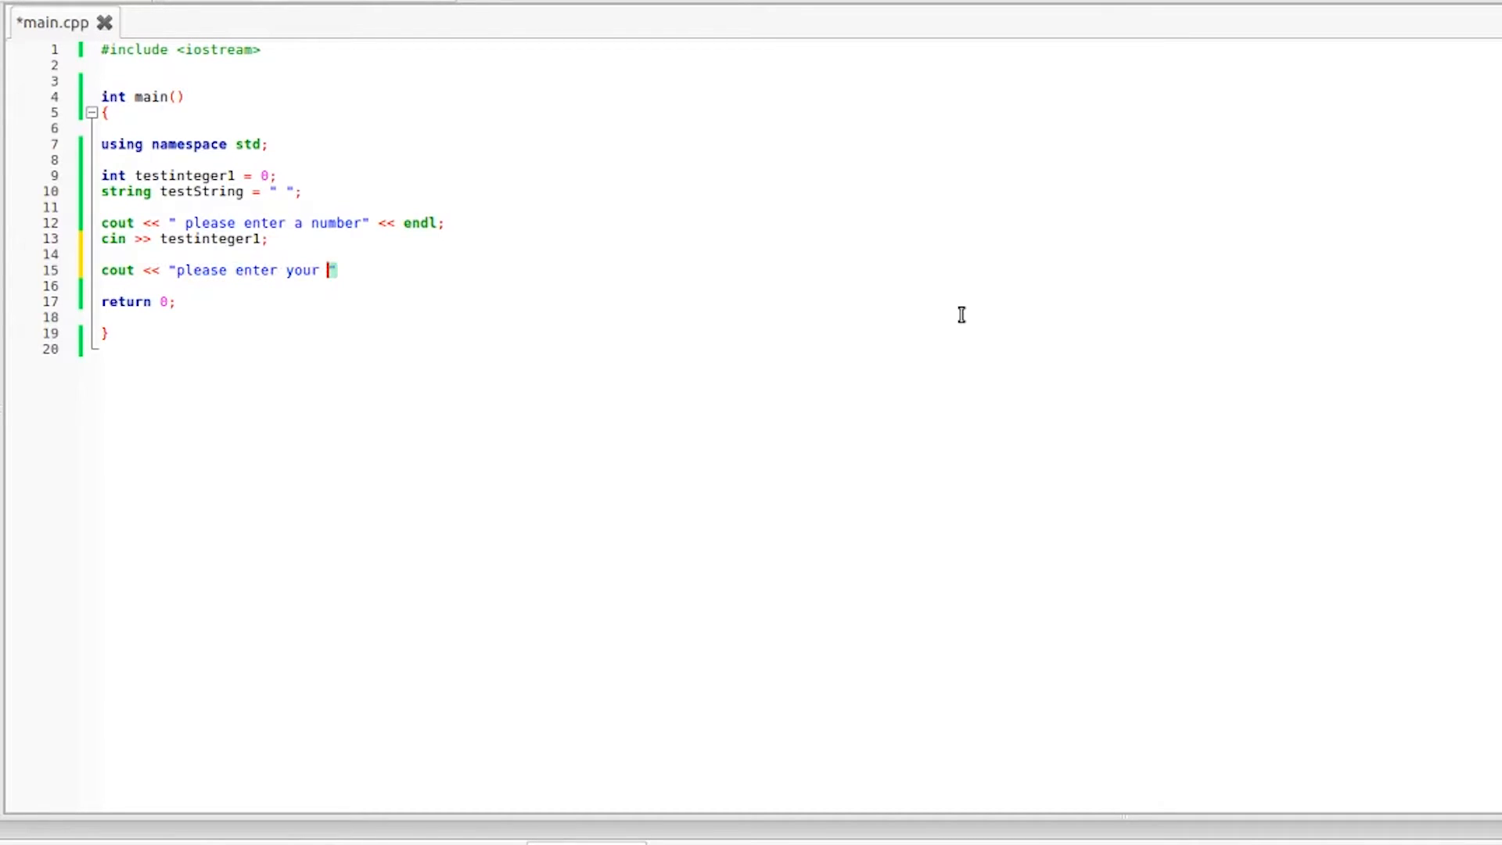
pyautogui.write('name"')
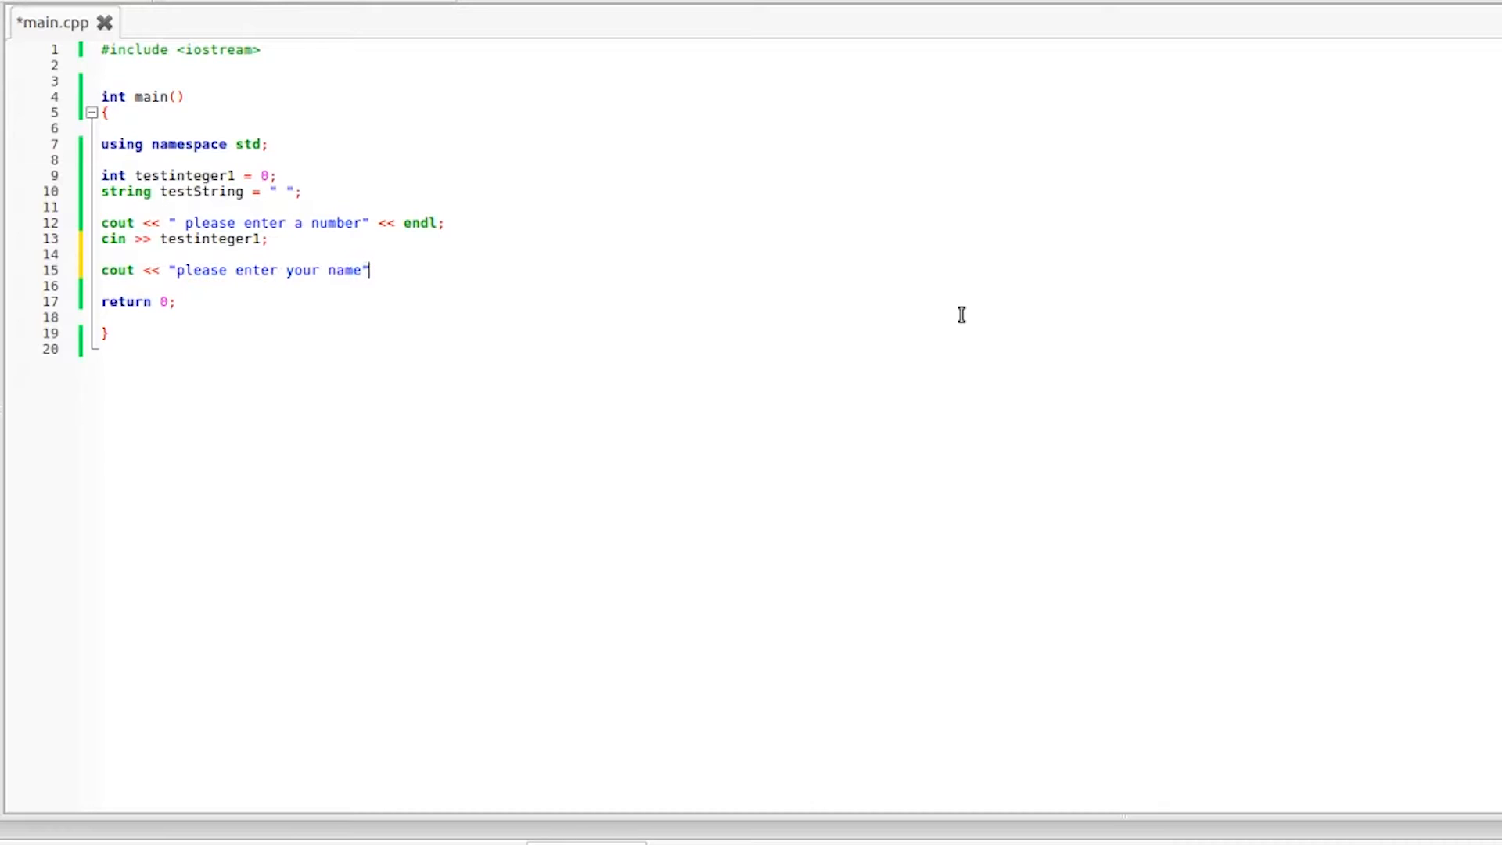
pyautogui.write('<< en')
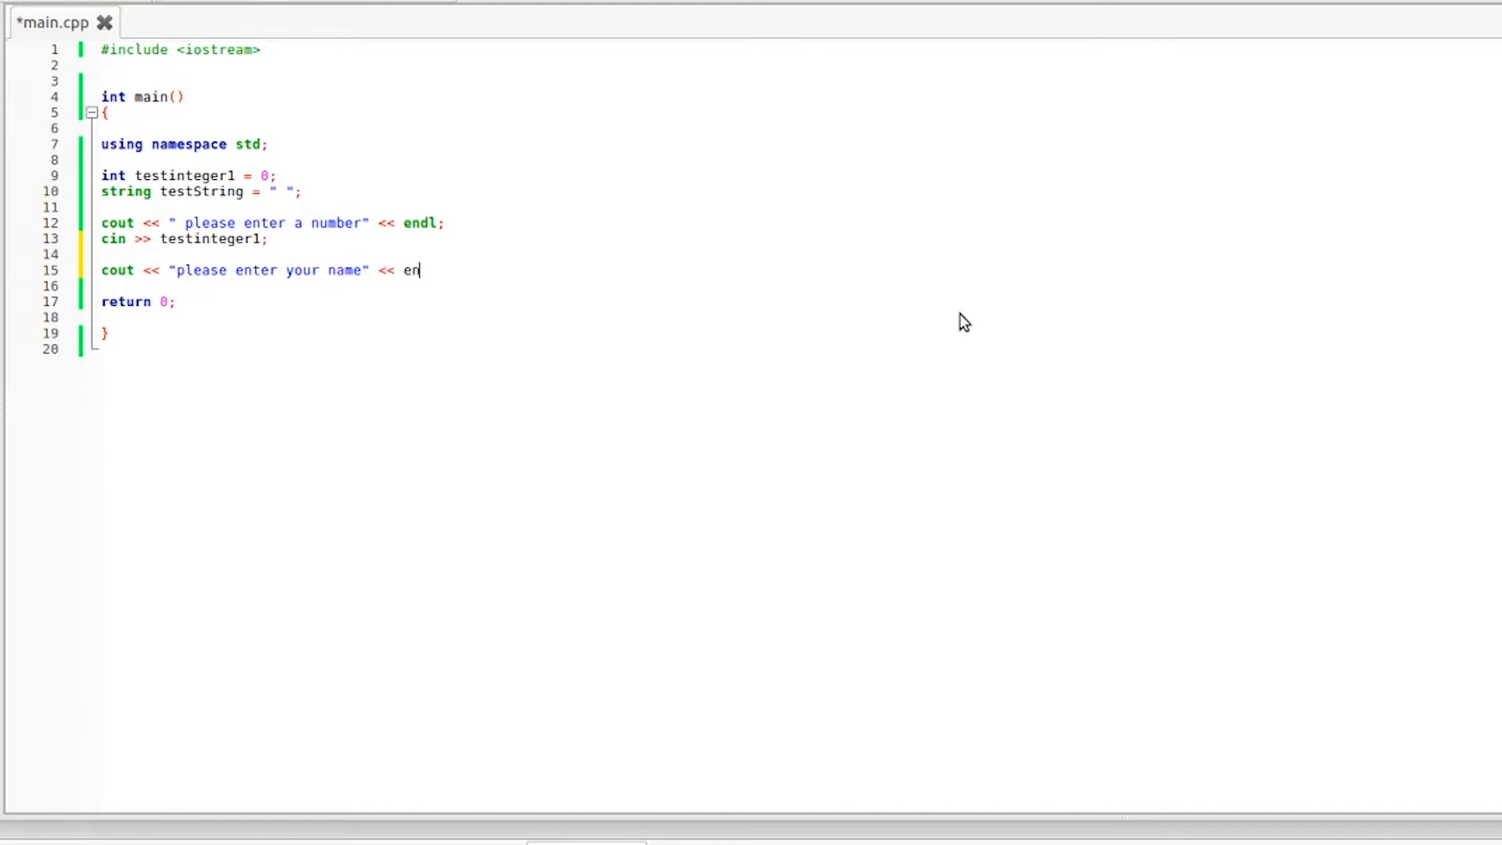
pyautogui.write('dl;')
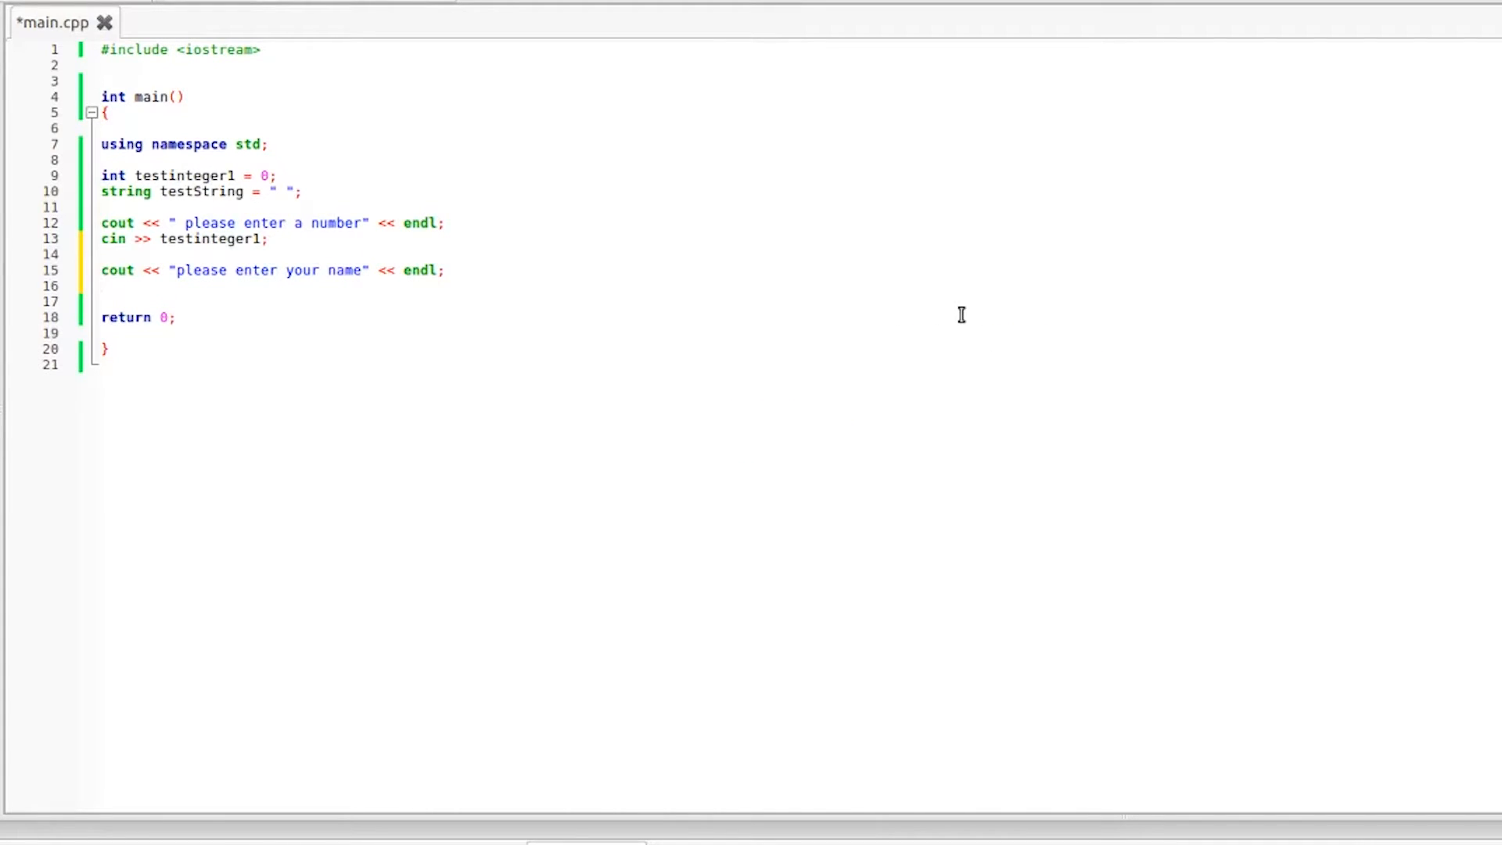
# Step: Read the reply with cin >> testString; and add blank lines below
pyautogui.write('cin')
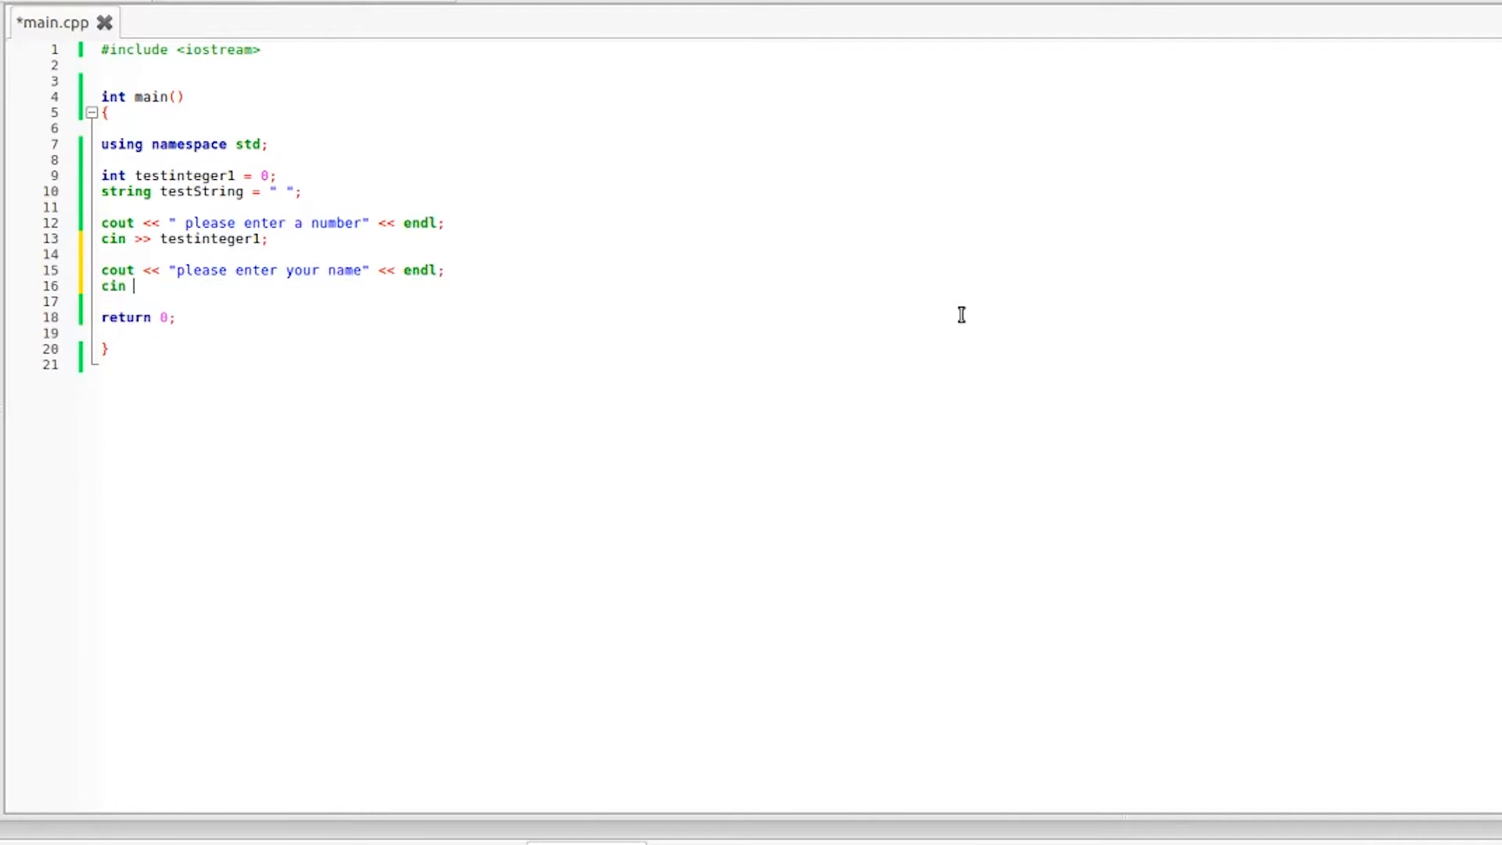
pyautogui.write('>>')
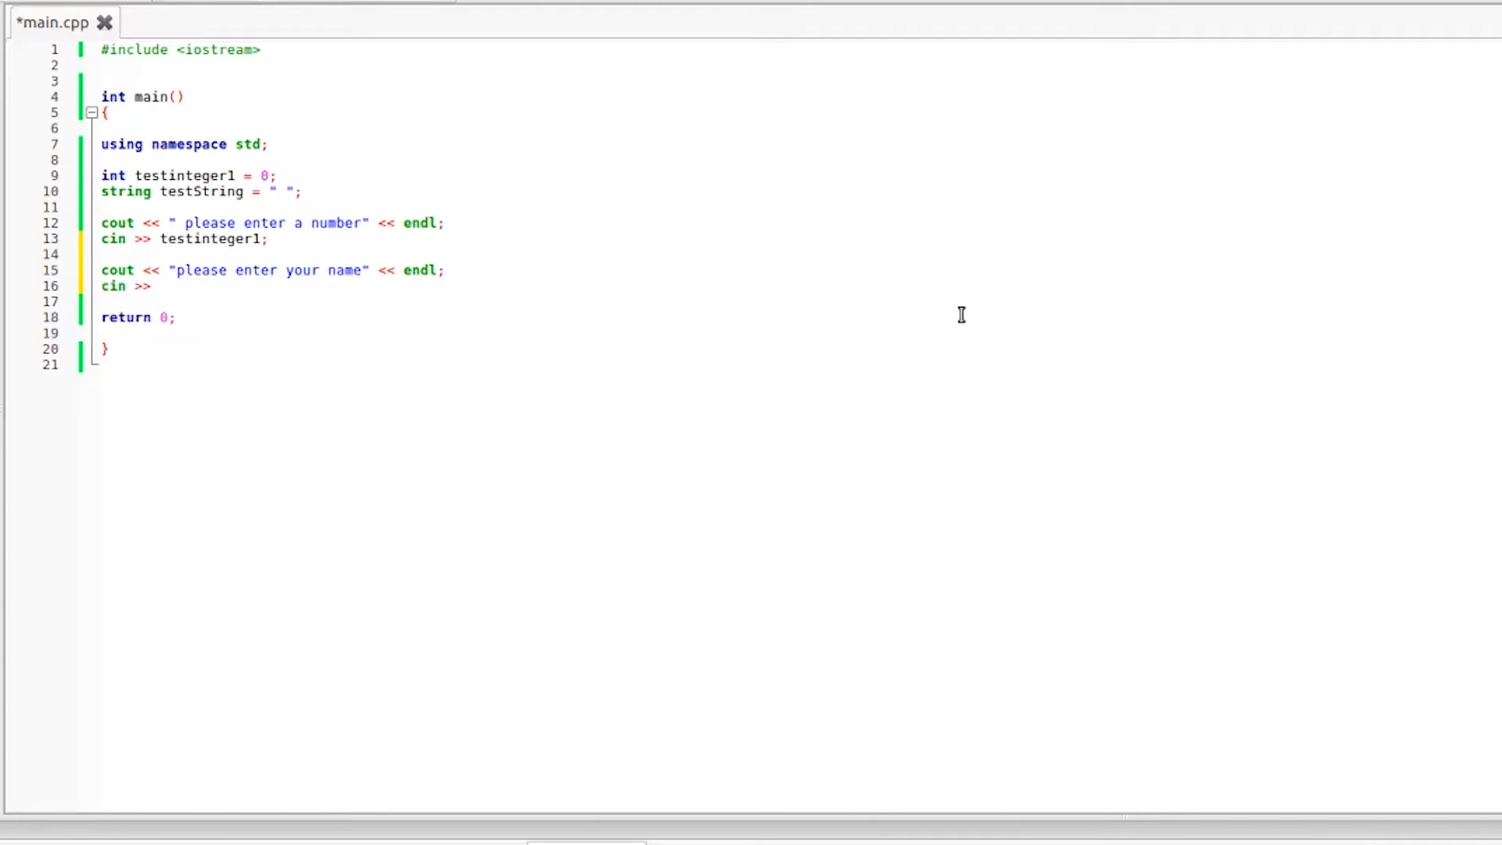
pyautogui.write('te')
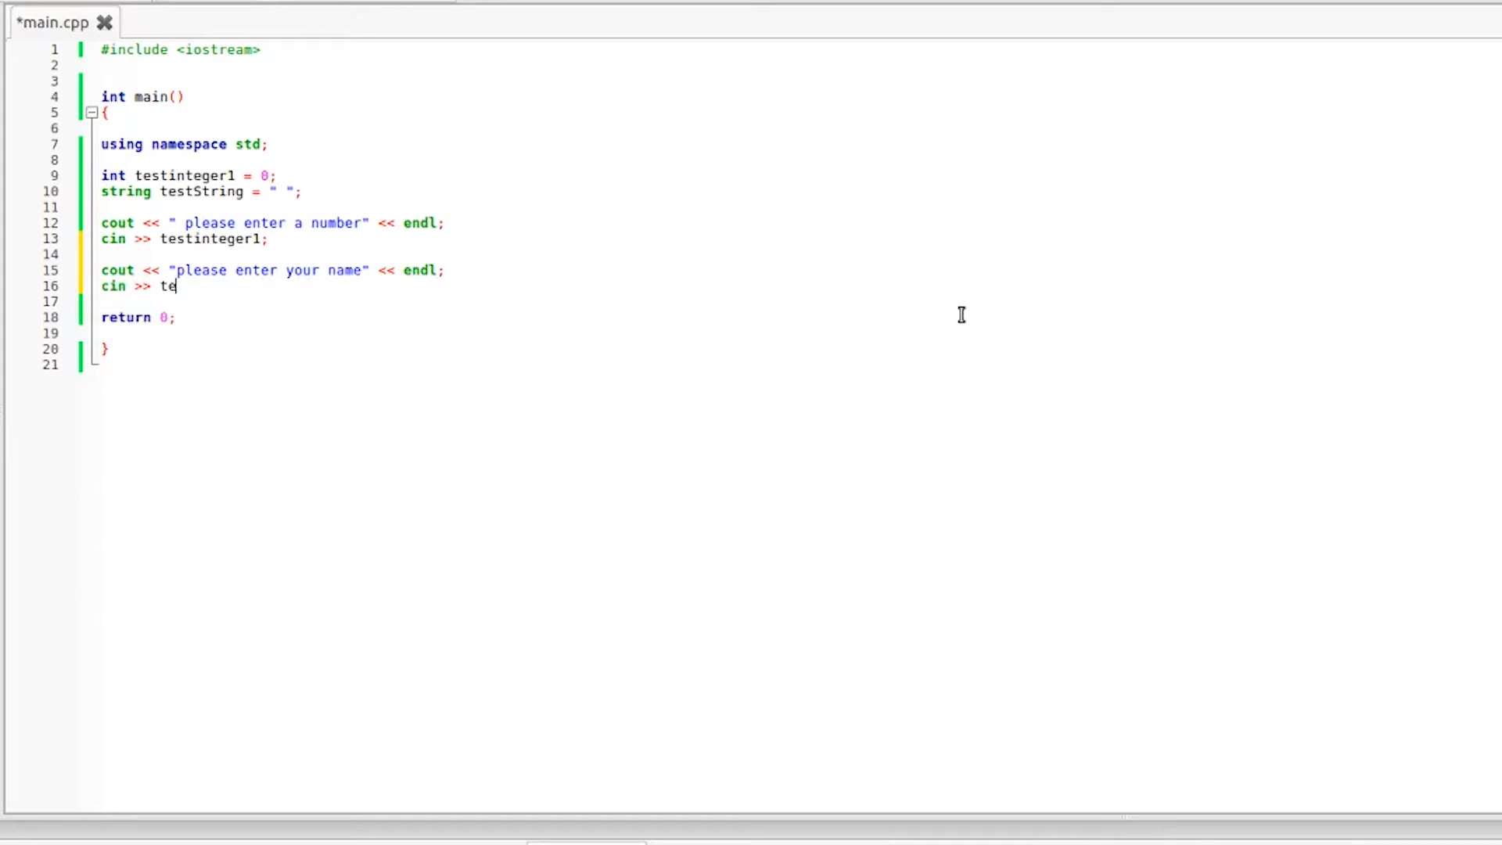
pyautogui.write('stString;')
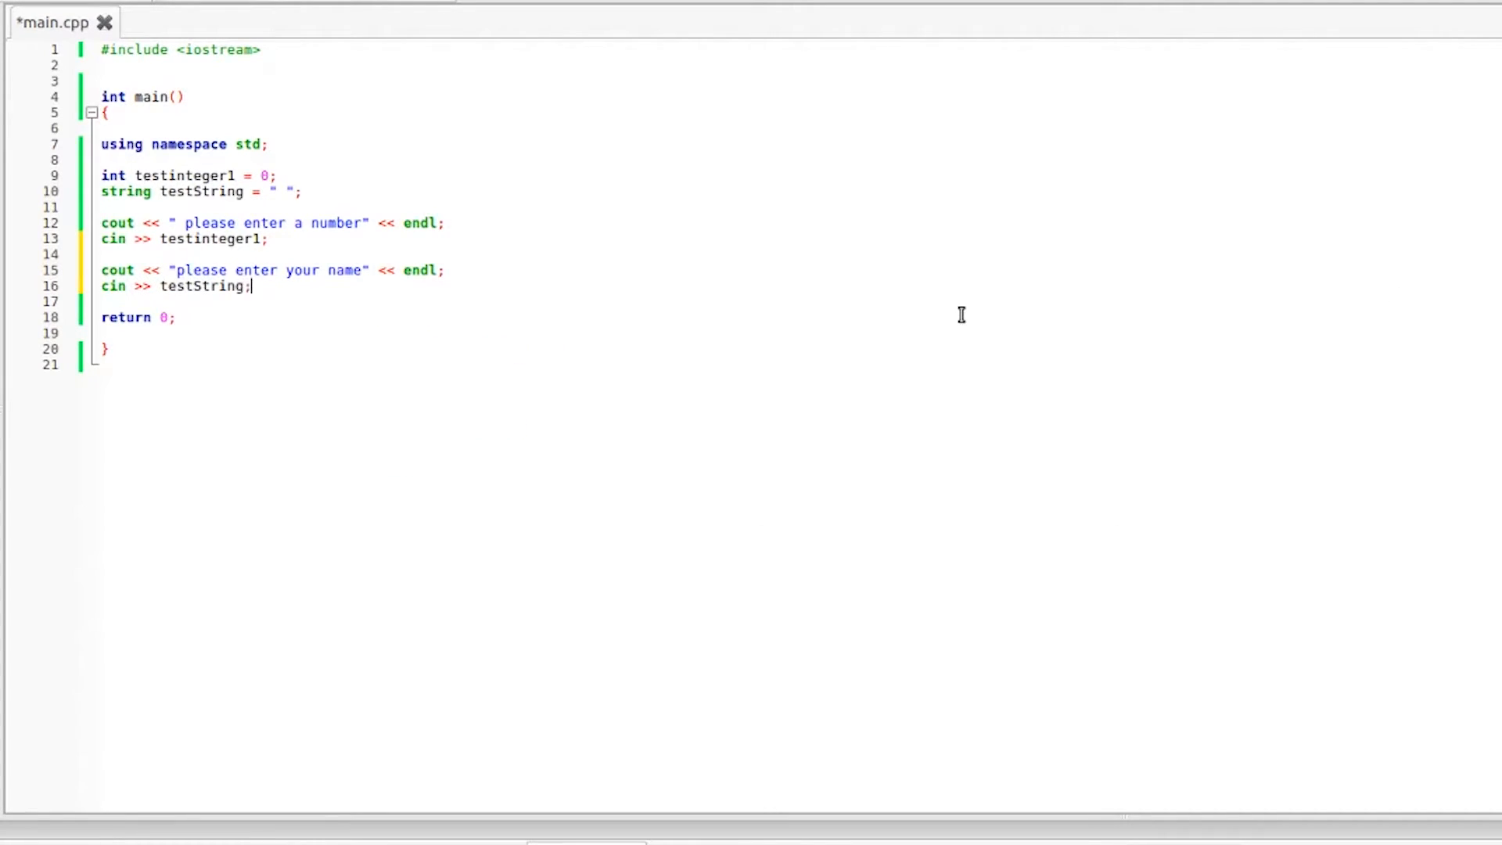
pyautogui.press('Enter')
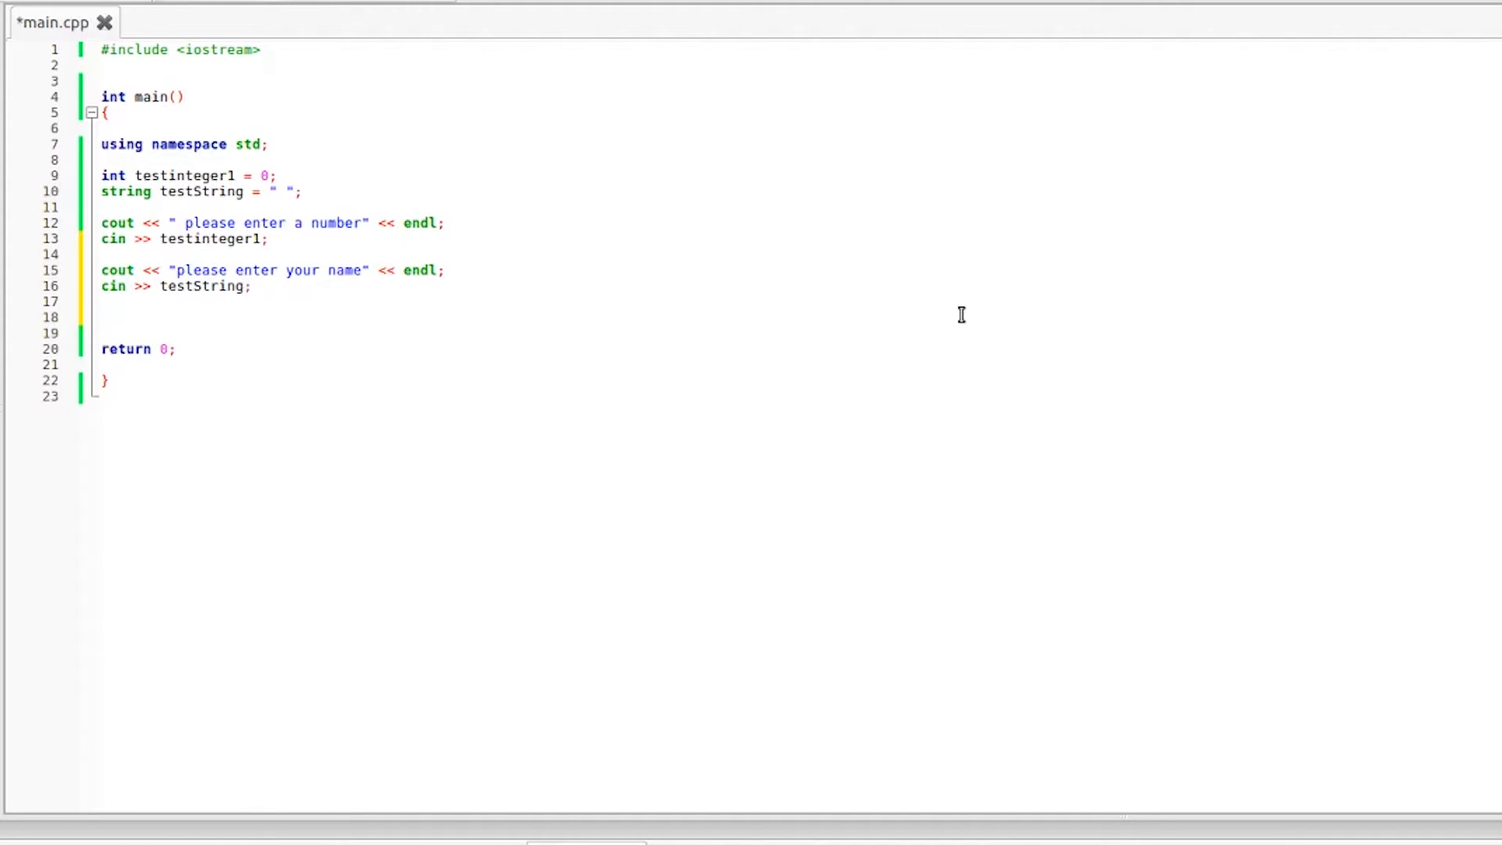
# Step: On line 18, add cout << testinteger1 << endl; and cout << testString;
pyautogui.click(103, 316)
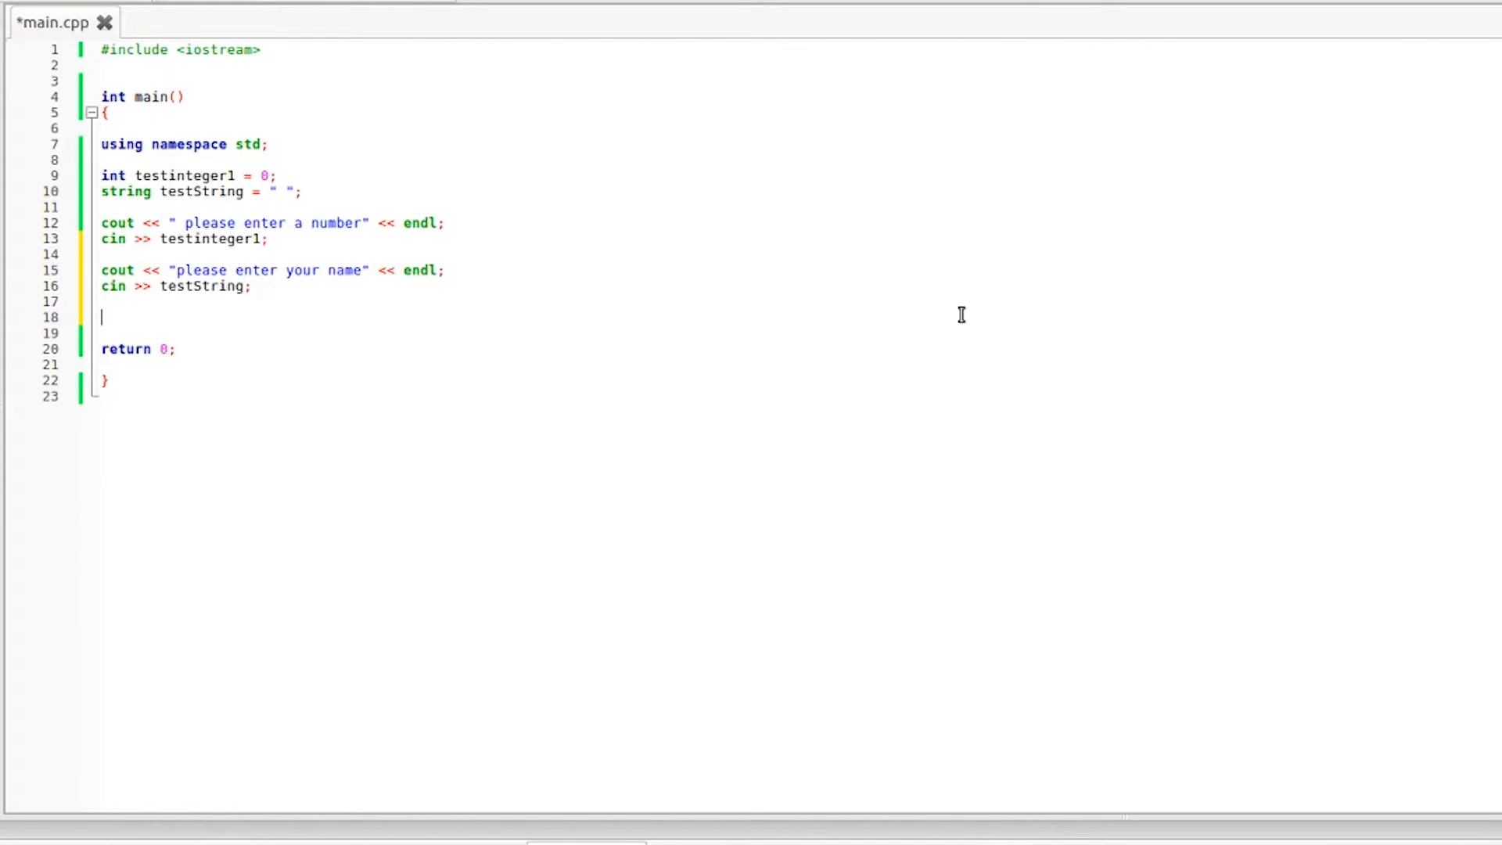
pyautogui.moveTo(196, 239)
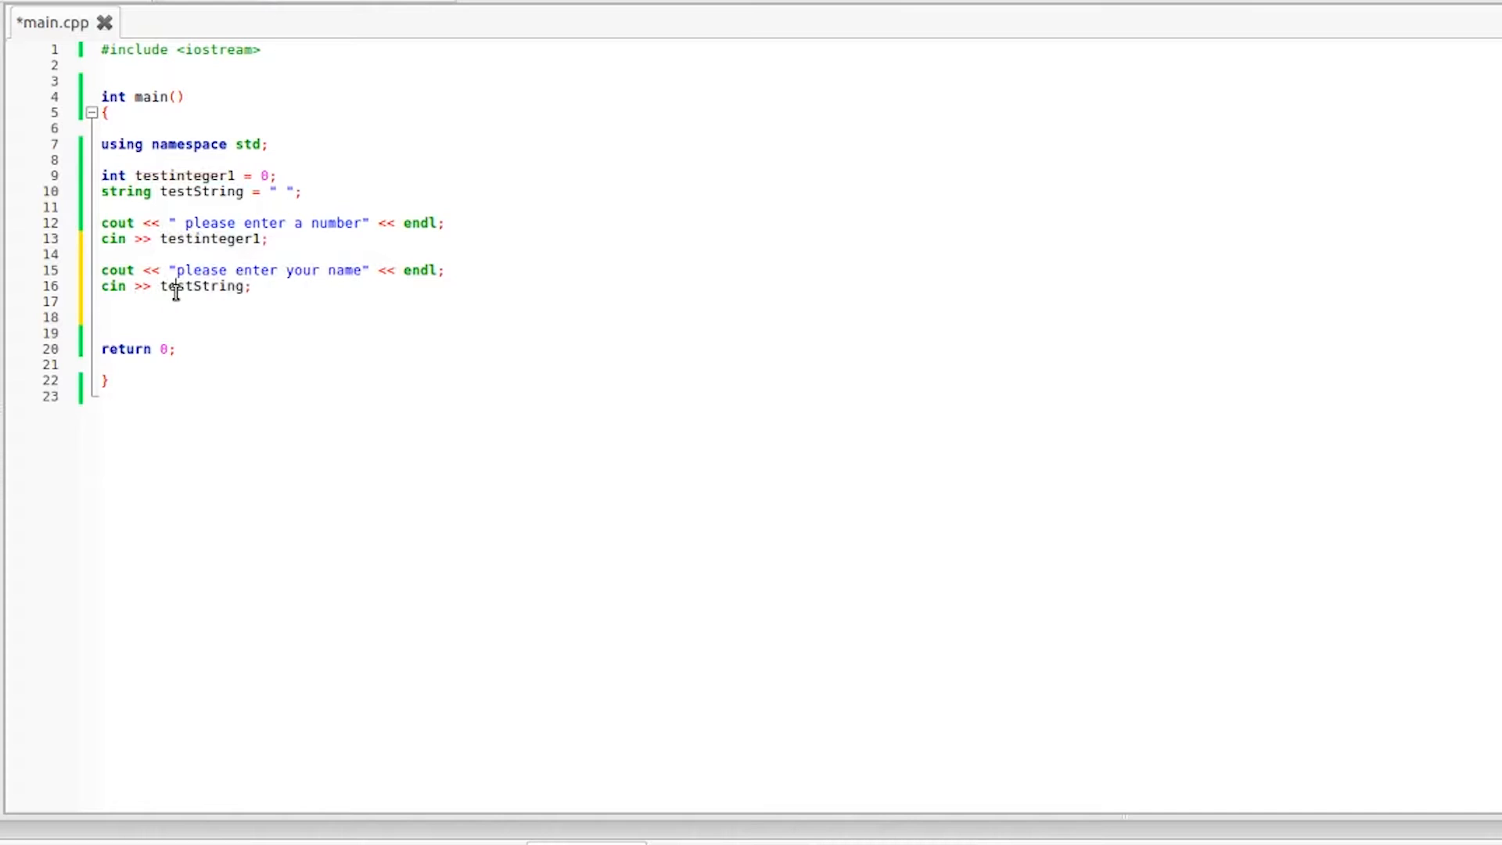
pyautogui.moveTo(242, 269)
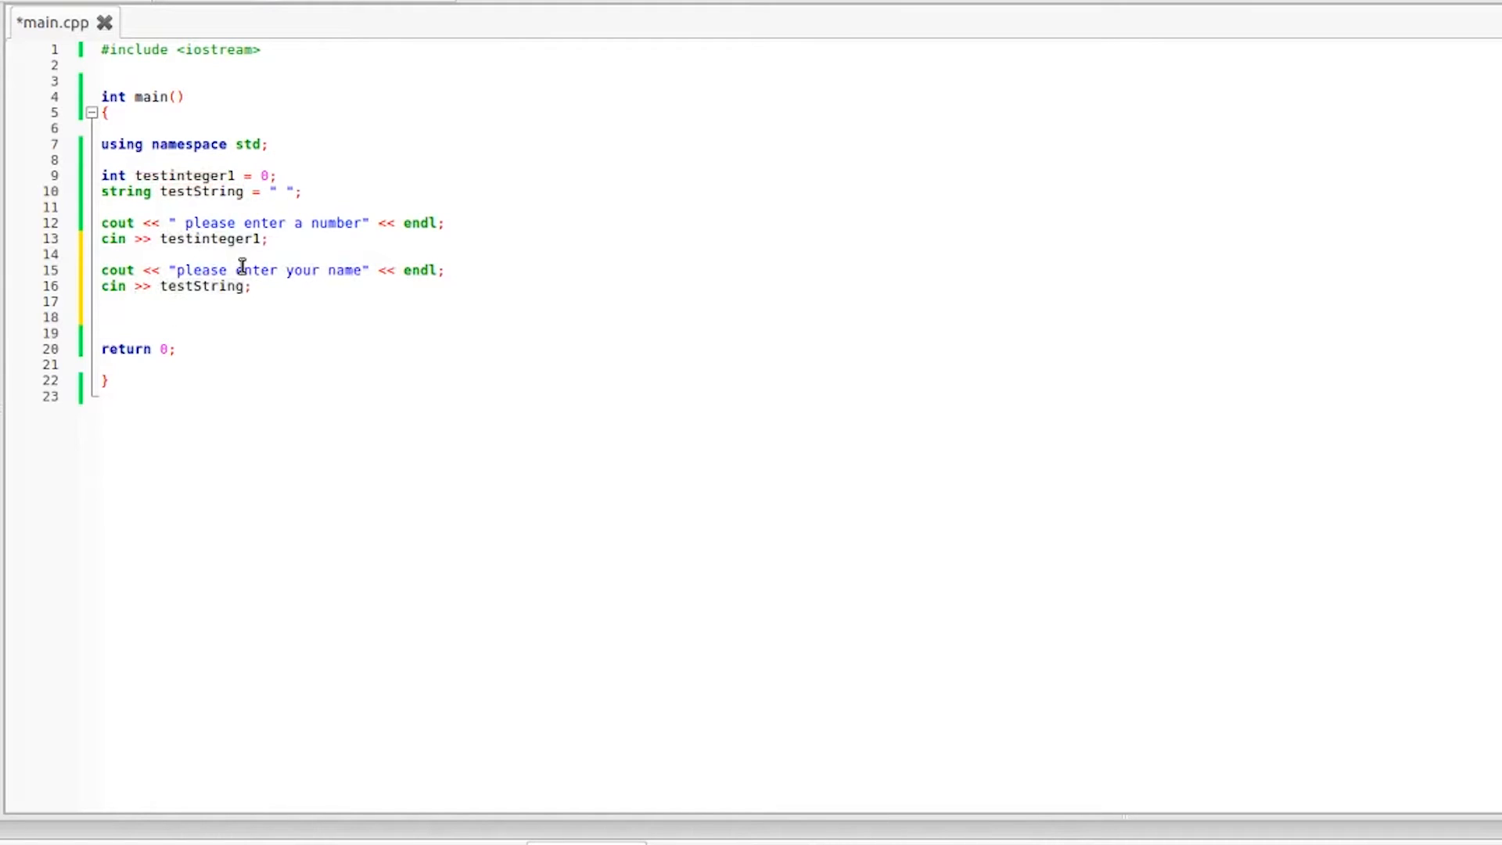
pyautogui.moveTo(256, 269)
pyautogui.write('cout <<')
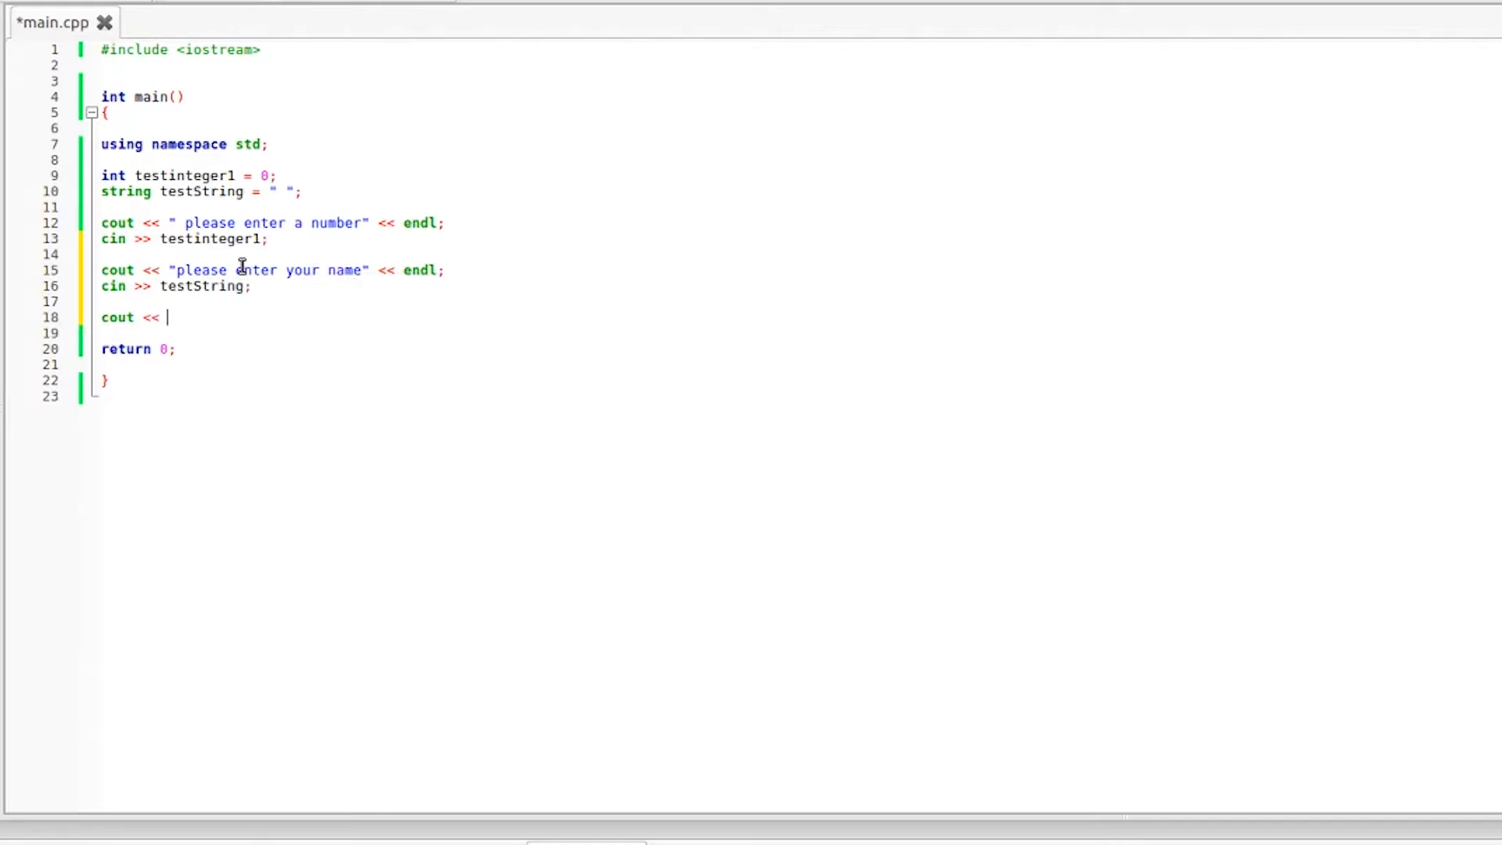
pyautogui.write('testinteger1')
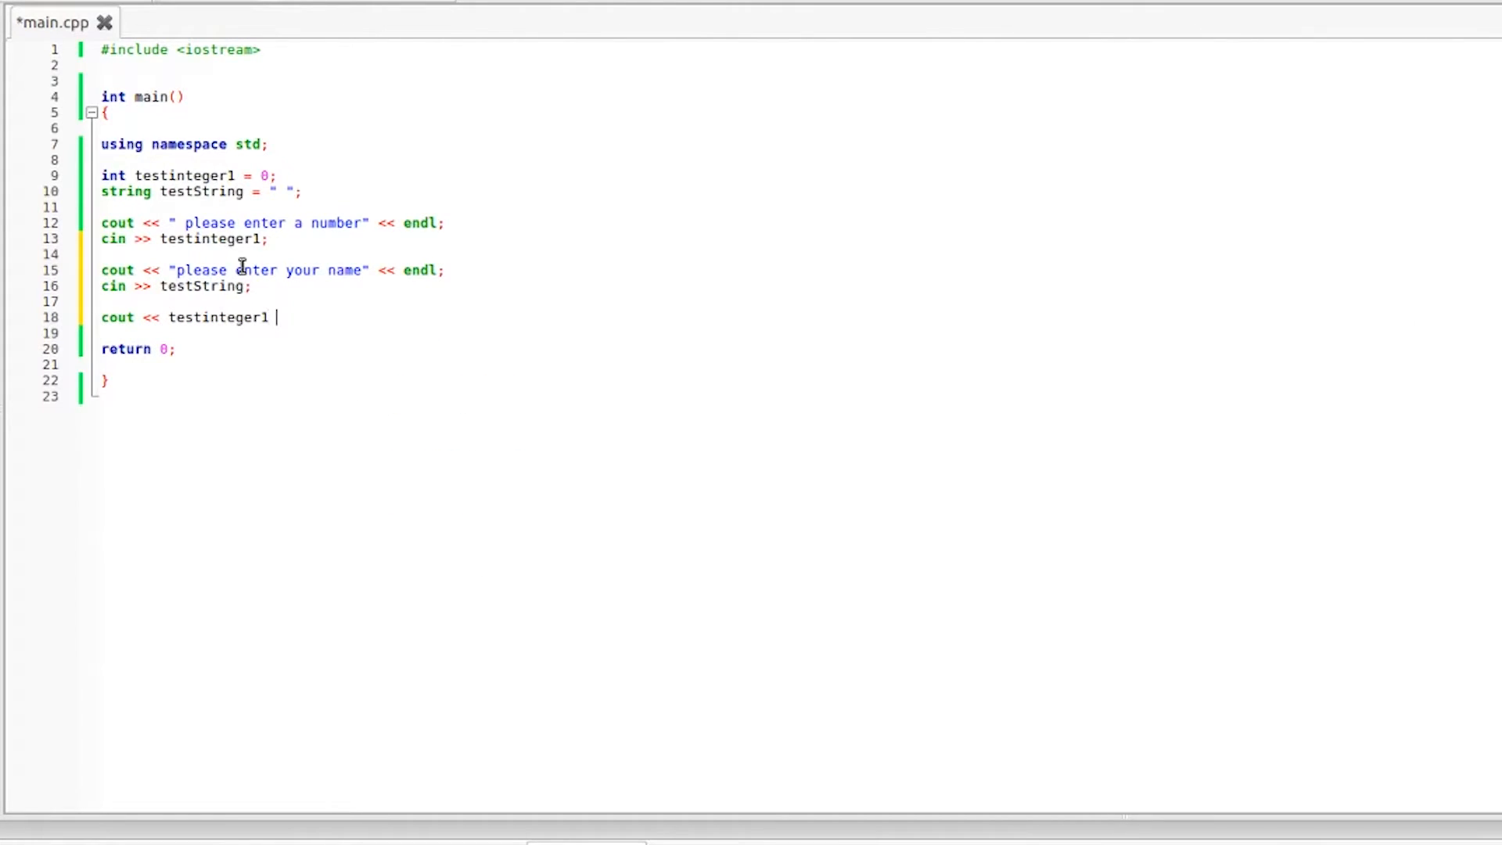
pyautogui.write('<< endl;')
pyautogui.write('cout <<')
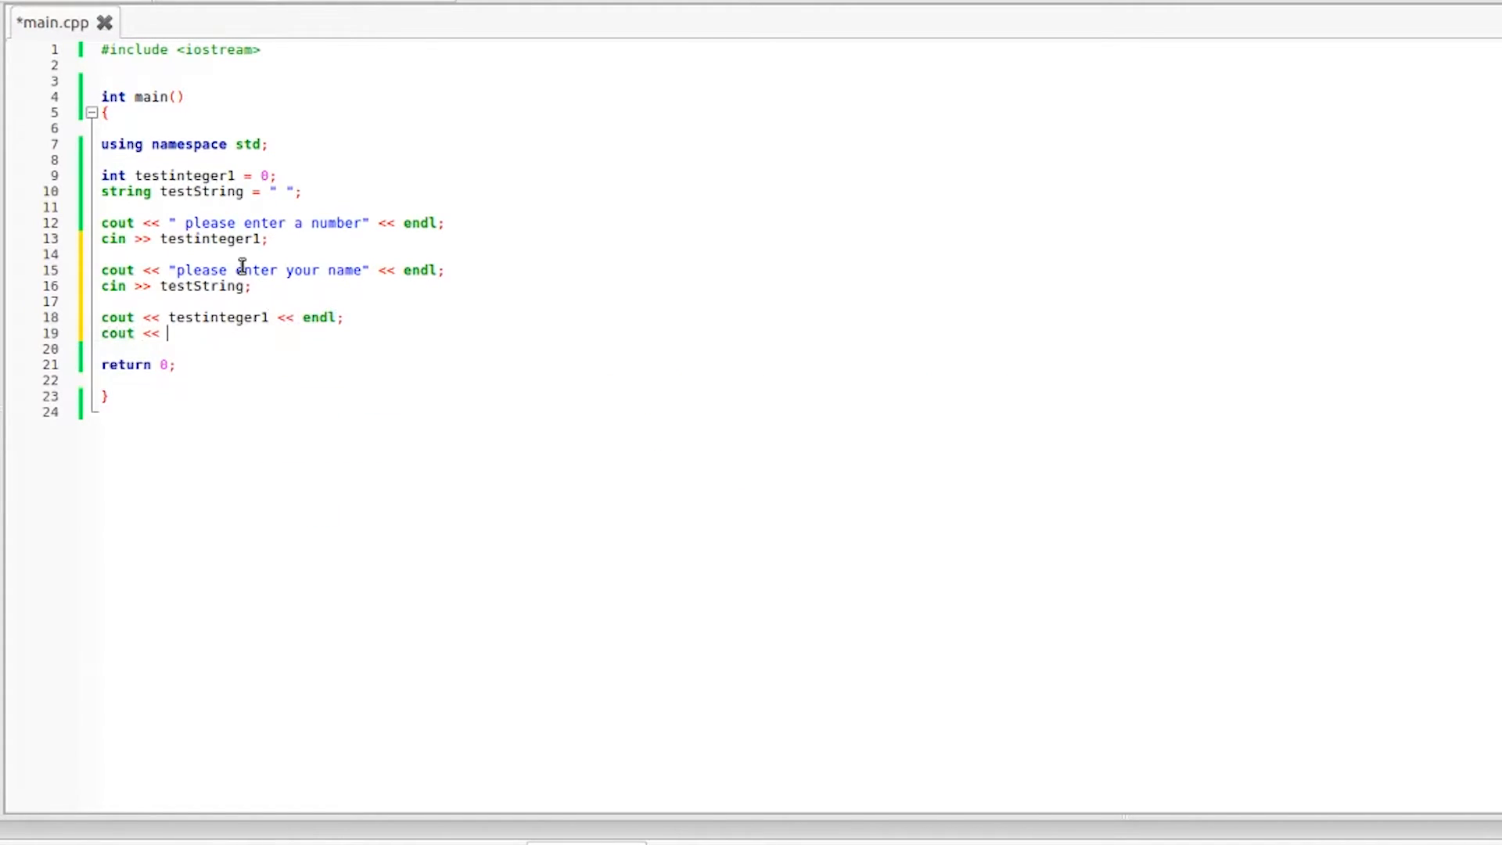
pyautogui.write('tes')
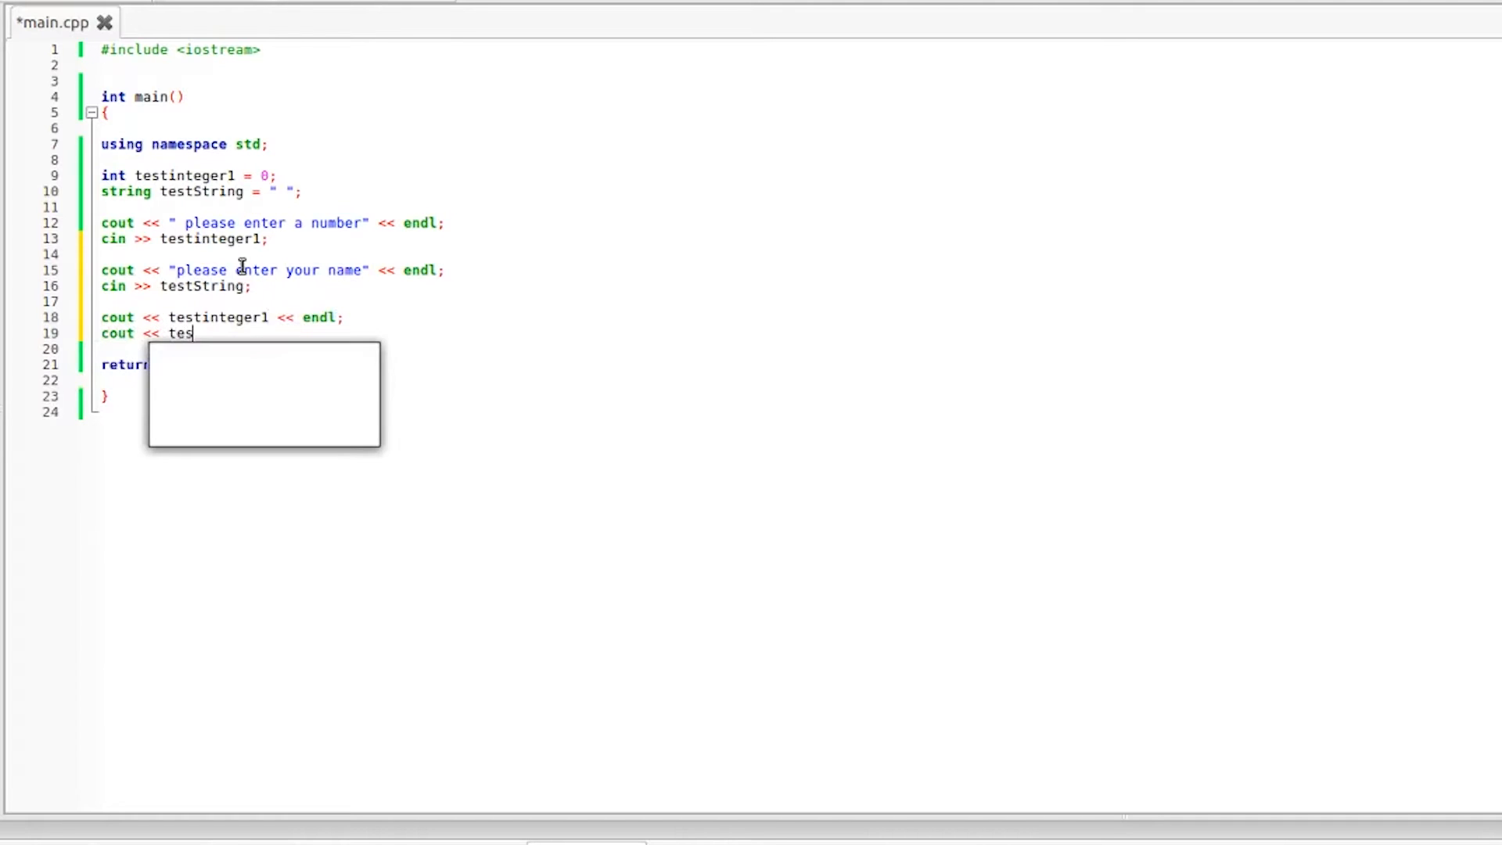
pyautogui.write('tString;')
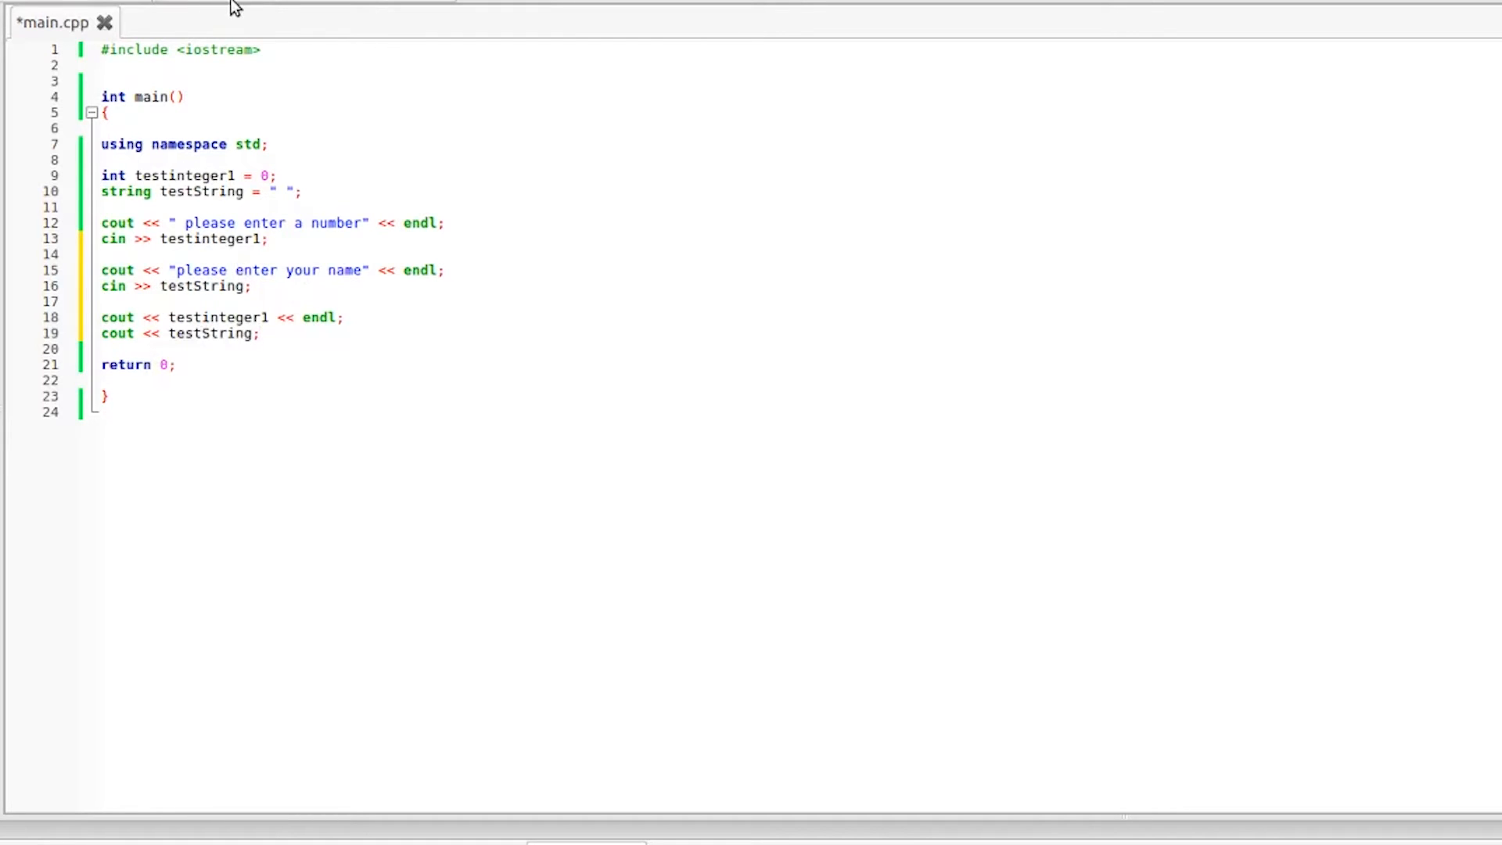
# Step: Save and run the program, enter 44 and Braxton, and position the console beside the code
pyautogui.press('ctrl+s')
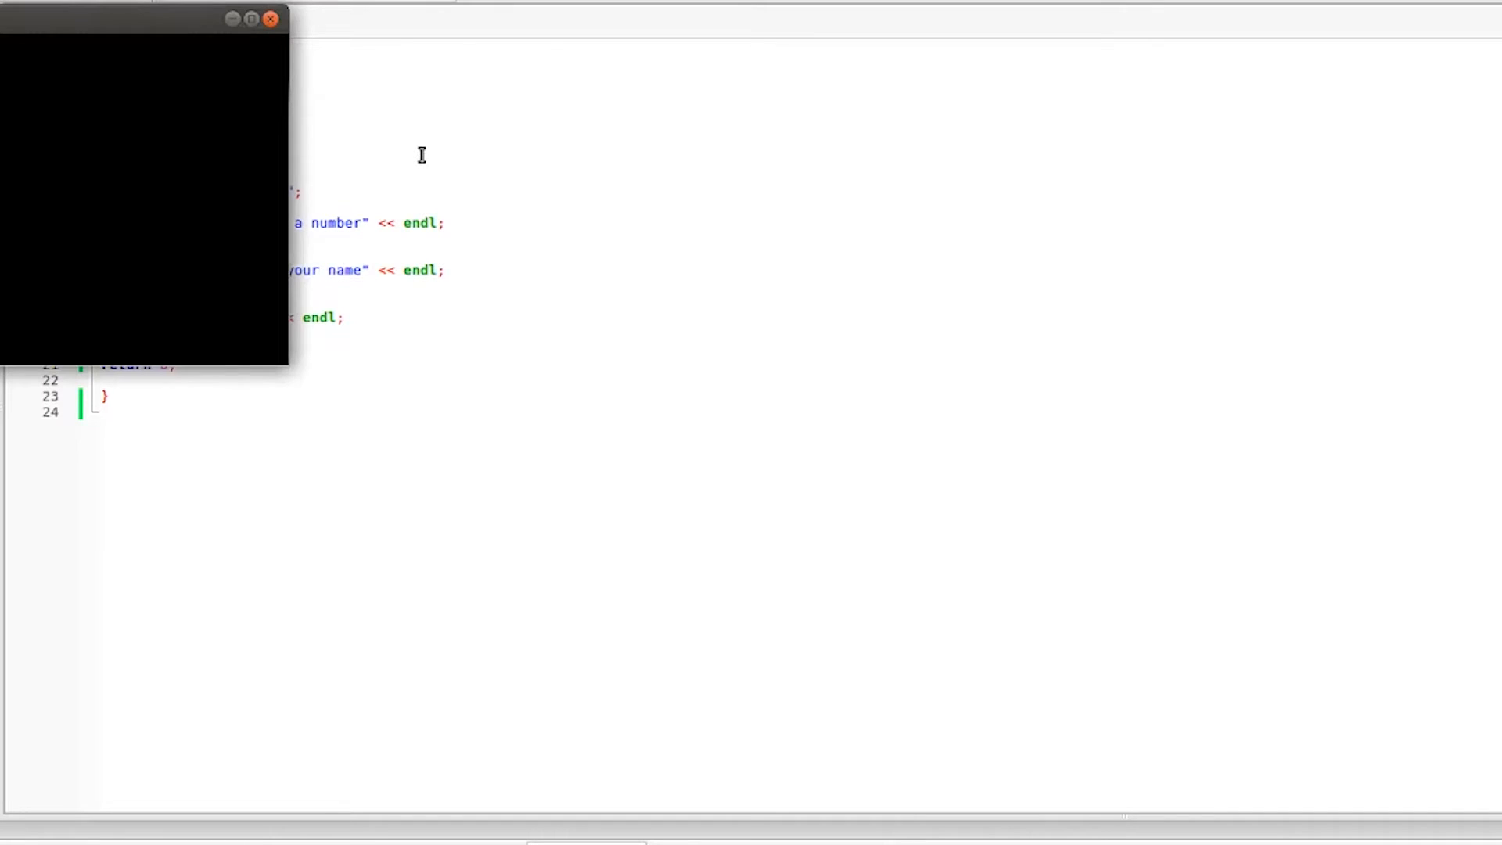
pyautogui.moveTo(431, 158)
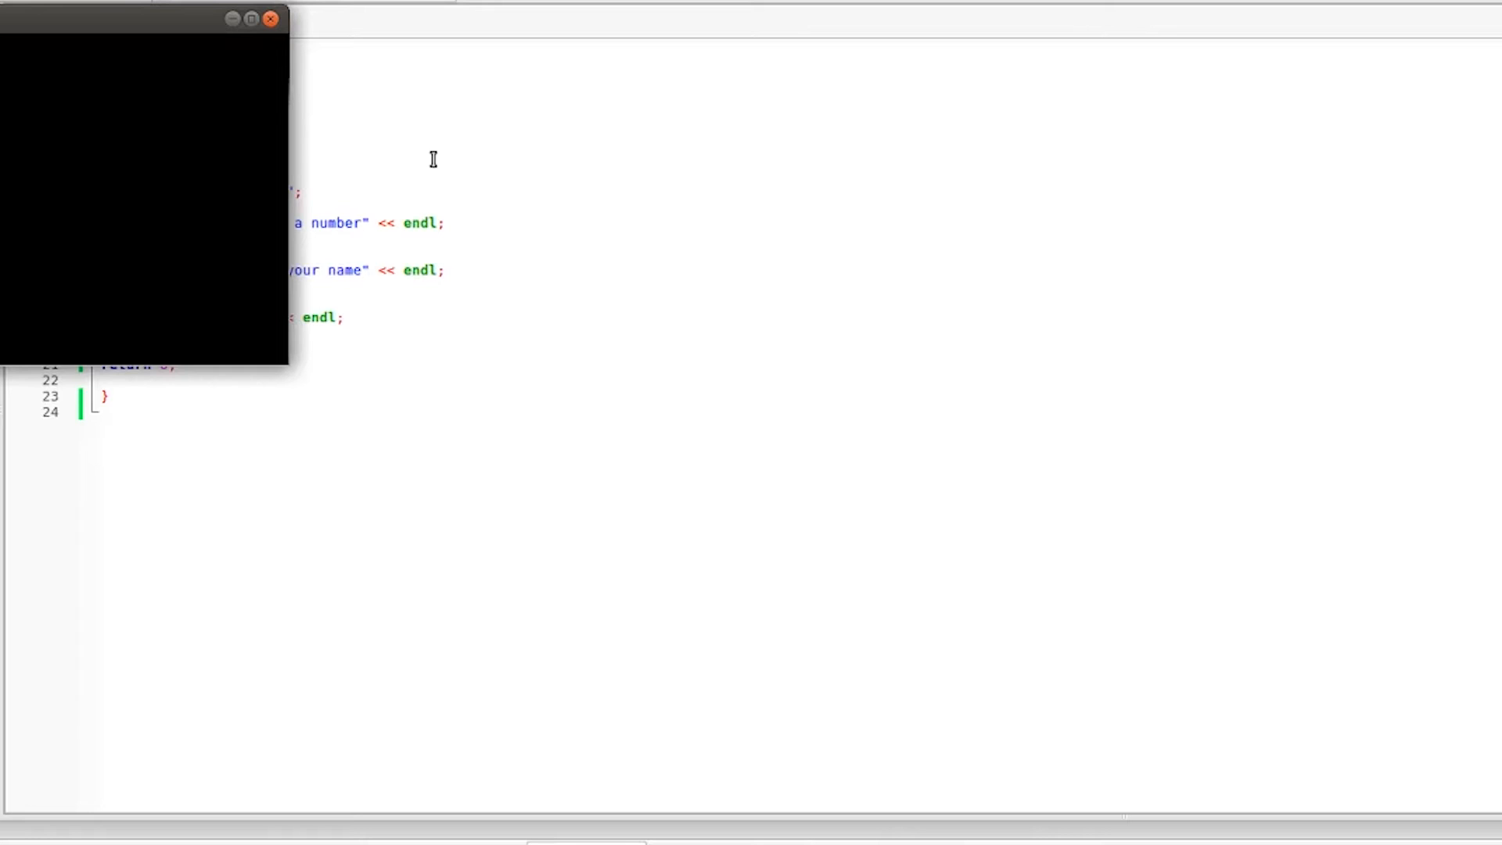
pyautogui.moveTo(144, 19); pyautogui.dragTo(273, 125)
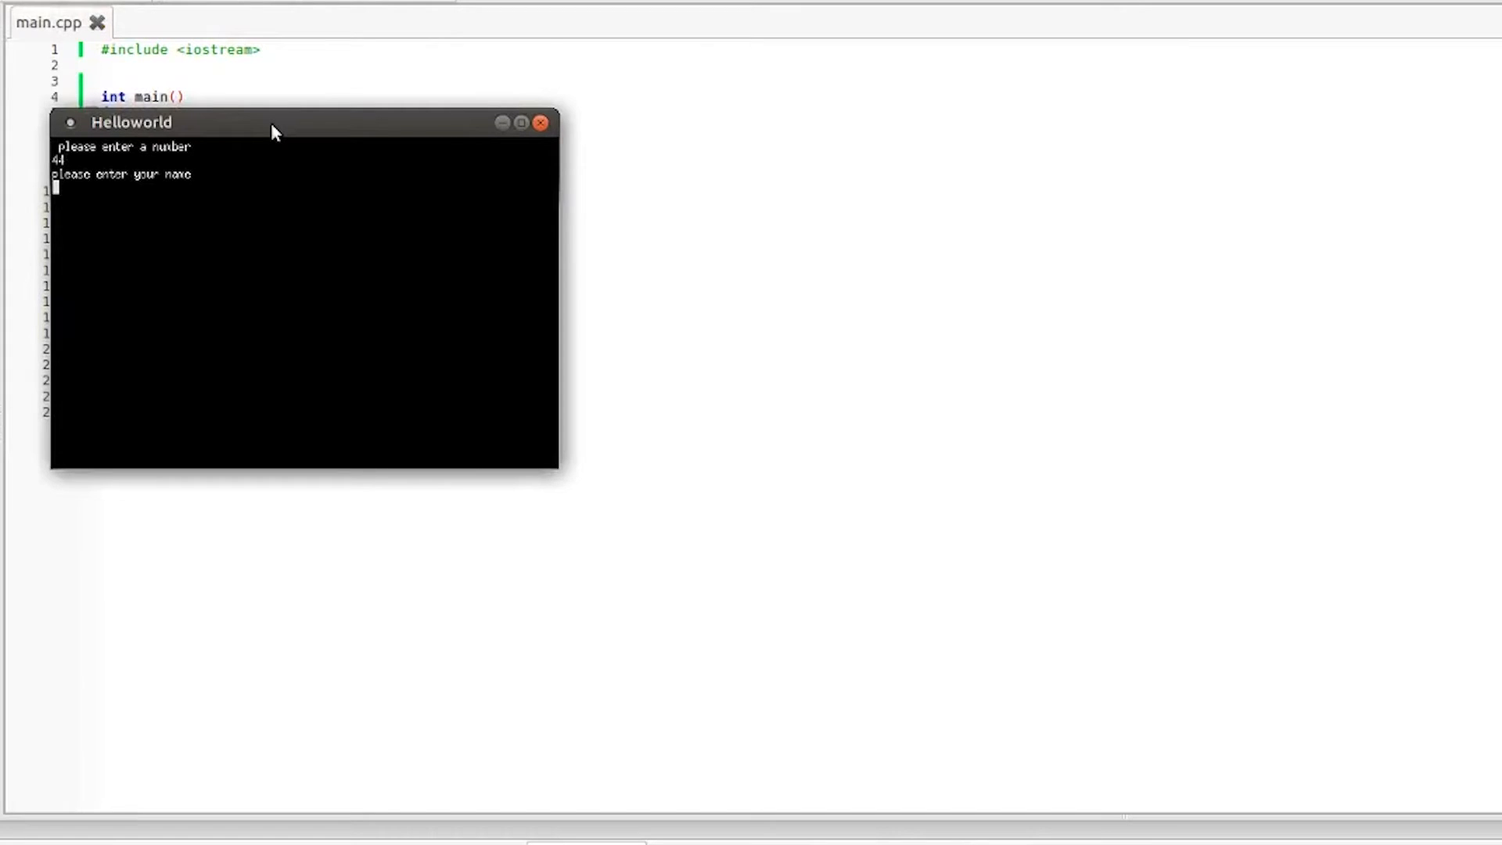
pyautogui.write('br')
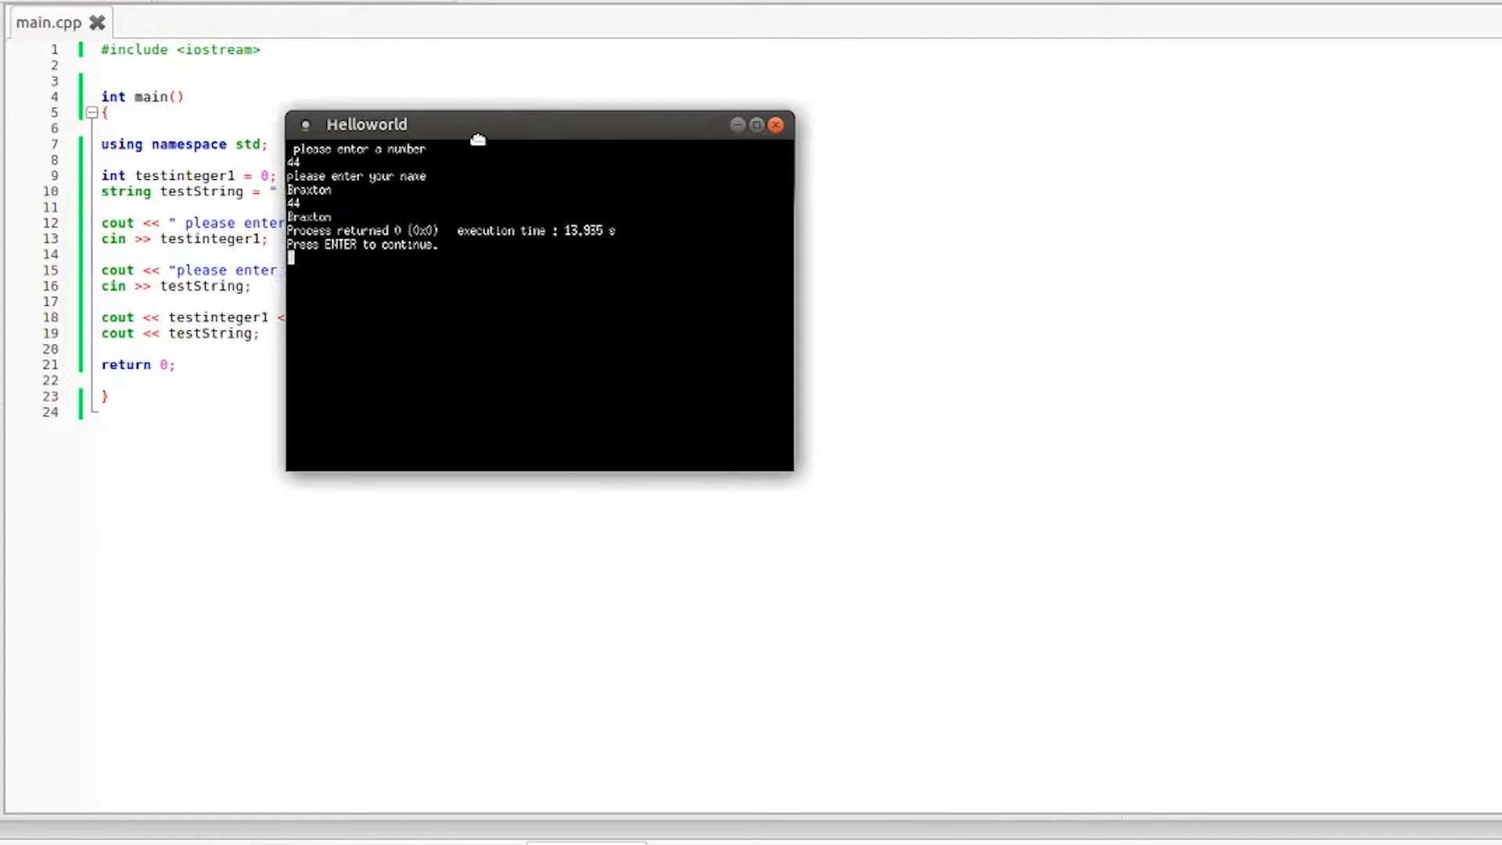
pyautogui.moveTo(478, 125); pyautogui.dragTo(306, 123)
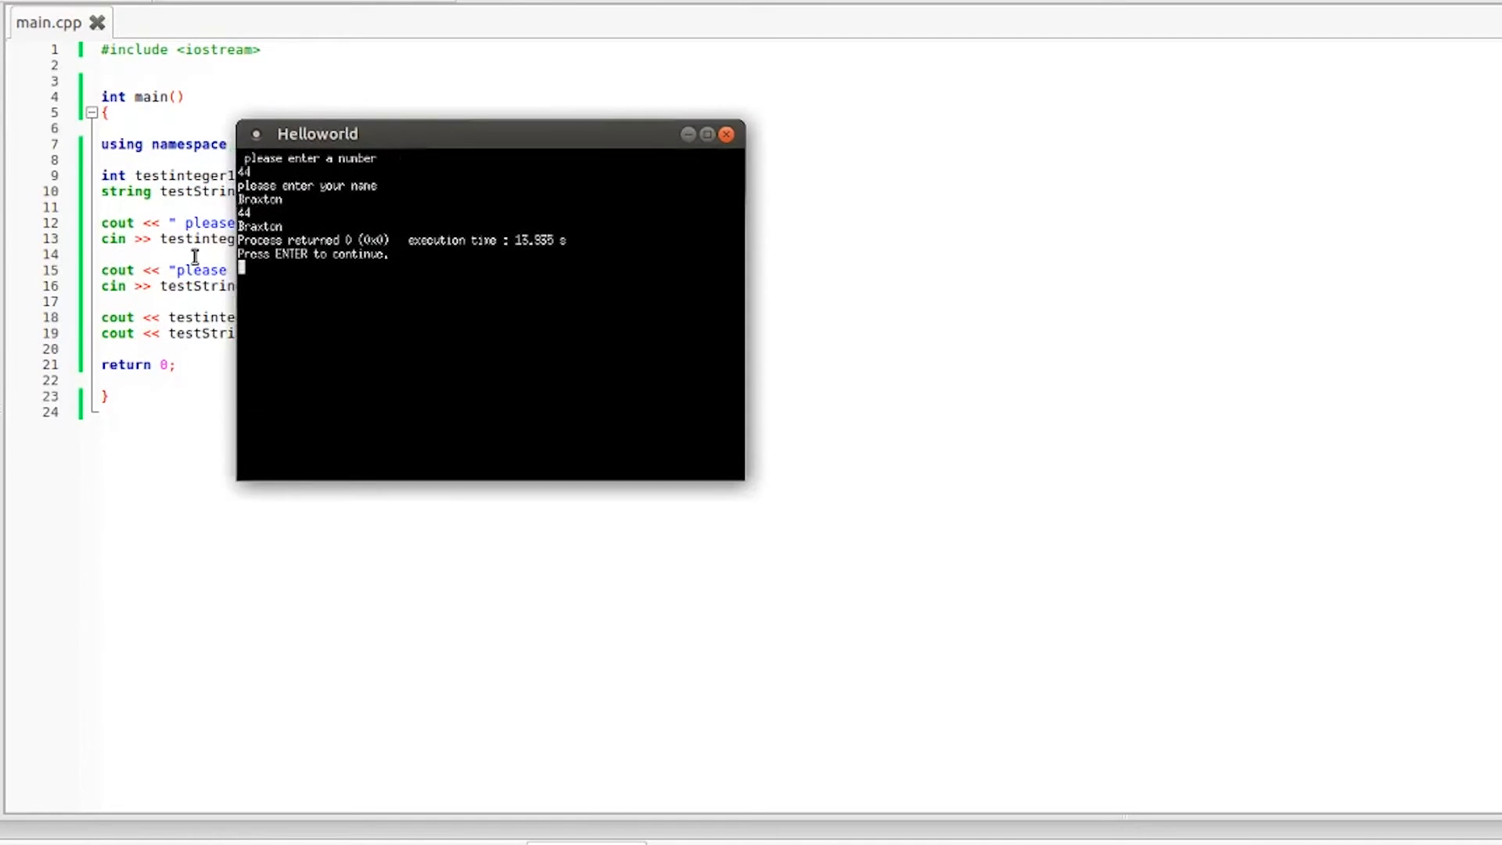
pyautogui.moveTo(383, 141)
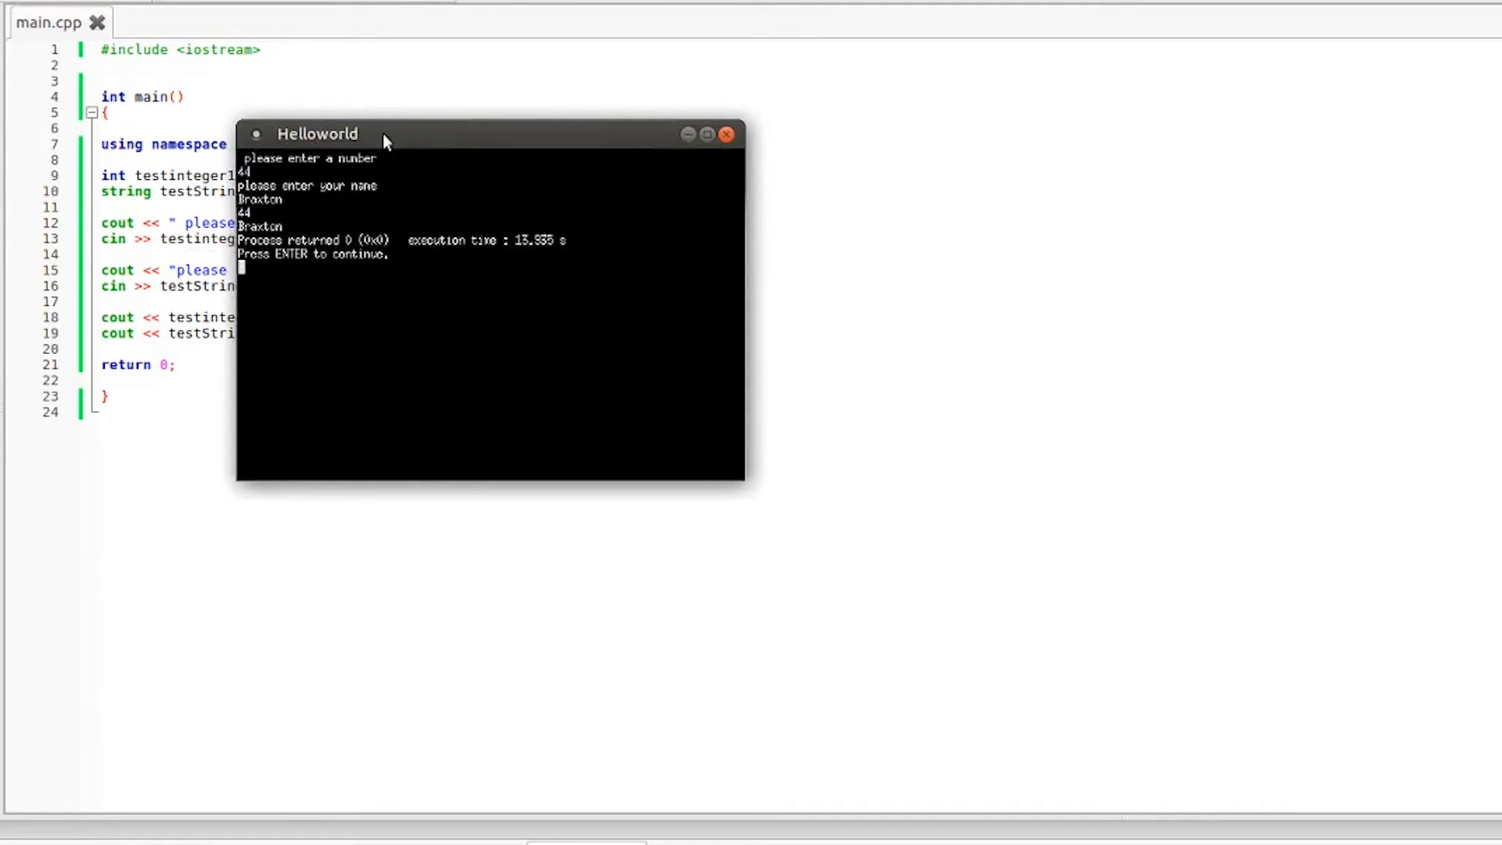